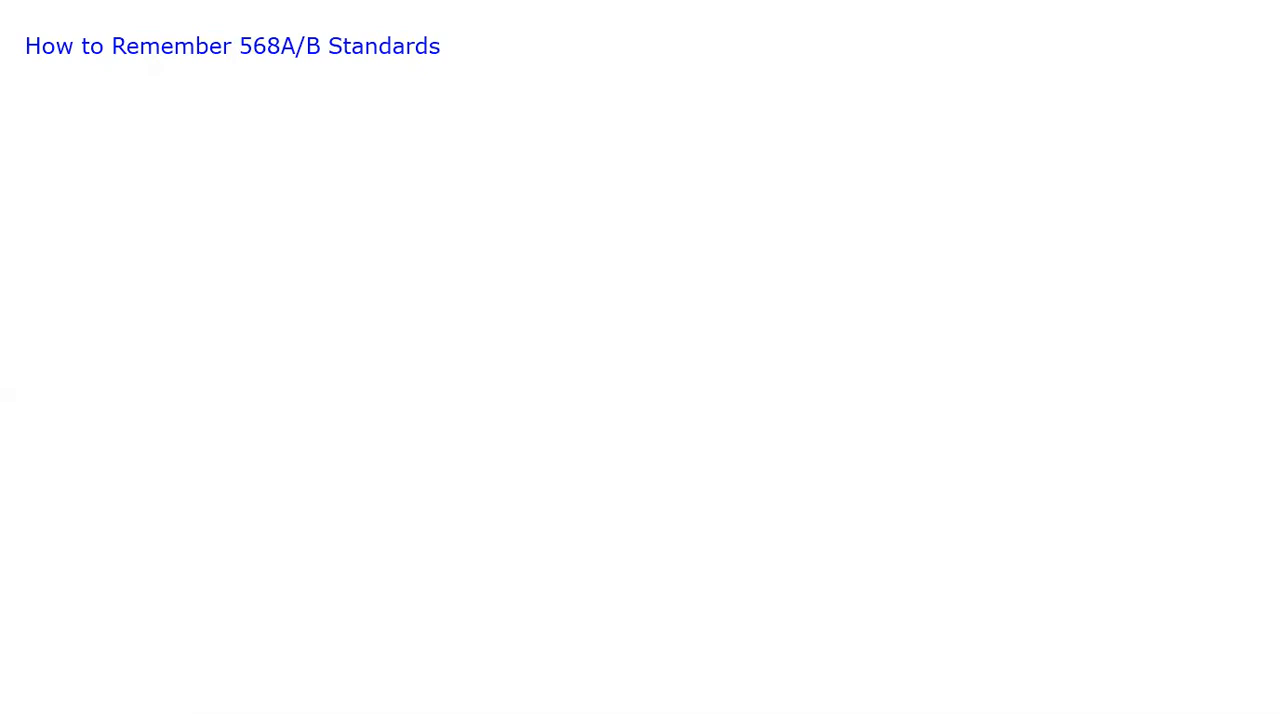
mouse_move(736, 32)
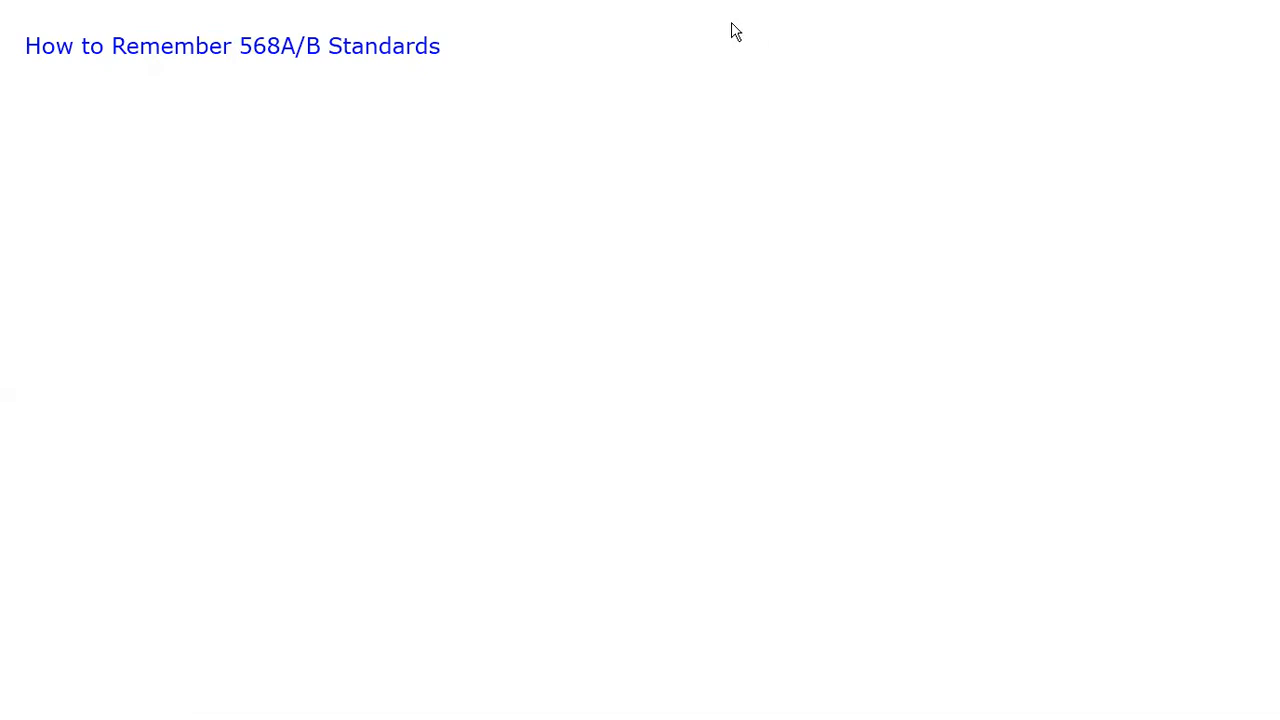
mouse_move(710, 38)
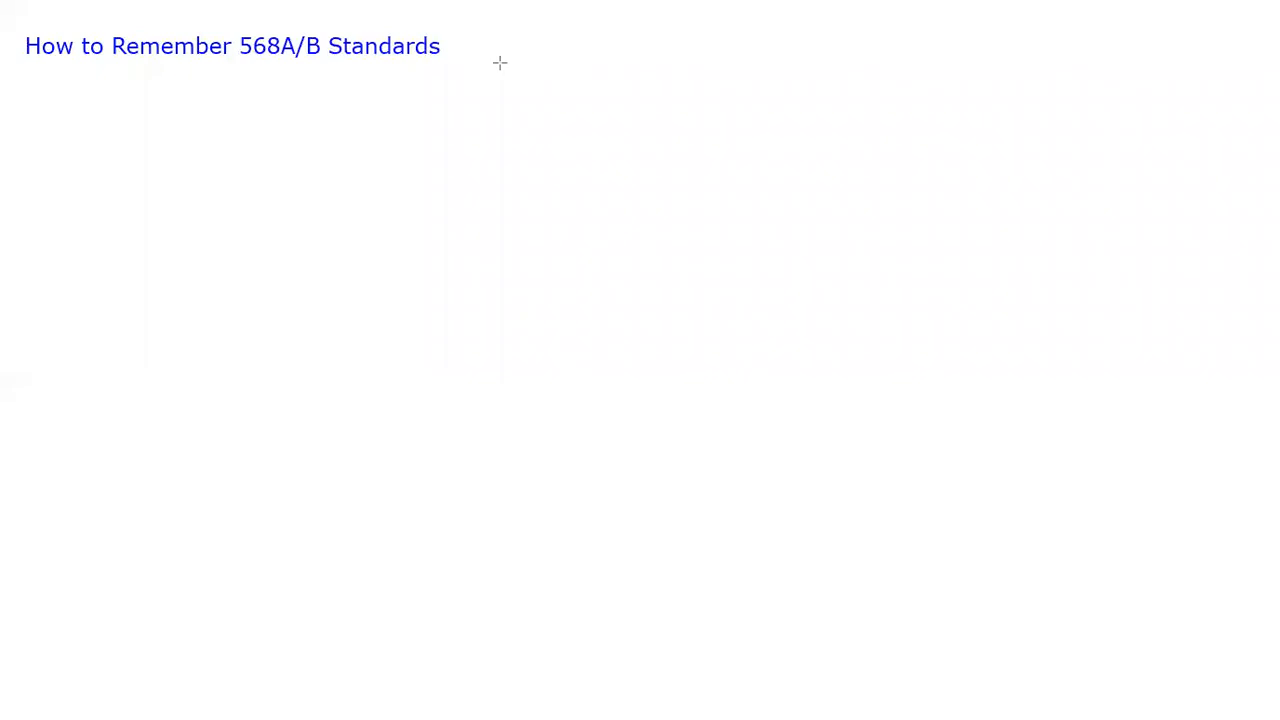
- Draw an oval beside the title and fill it orange to begin the colour row
left_click_drag(458, 44, 492, 56)
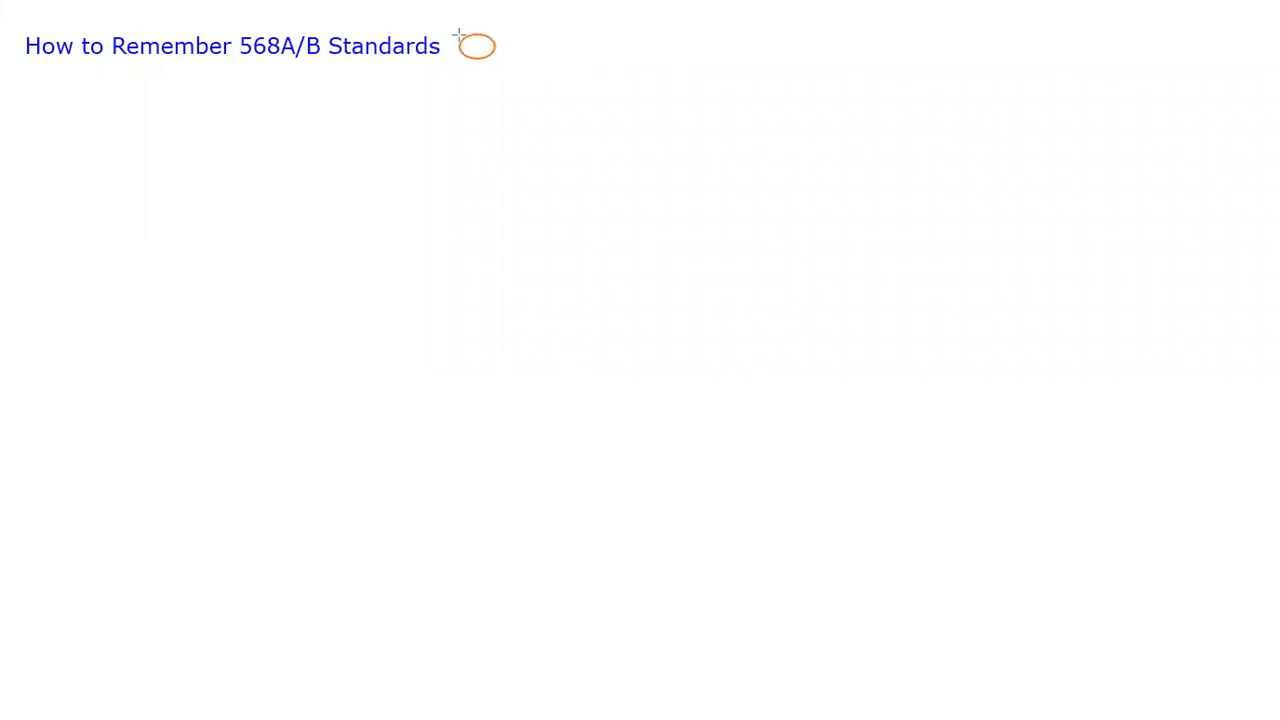
left_click(476, 46)
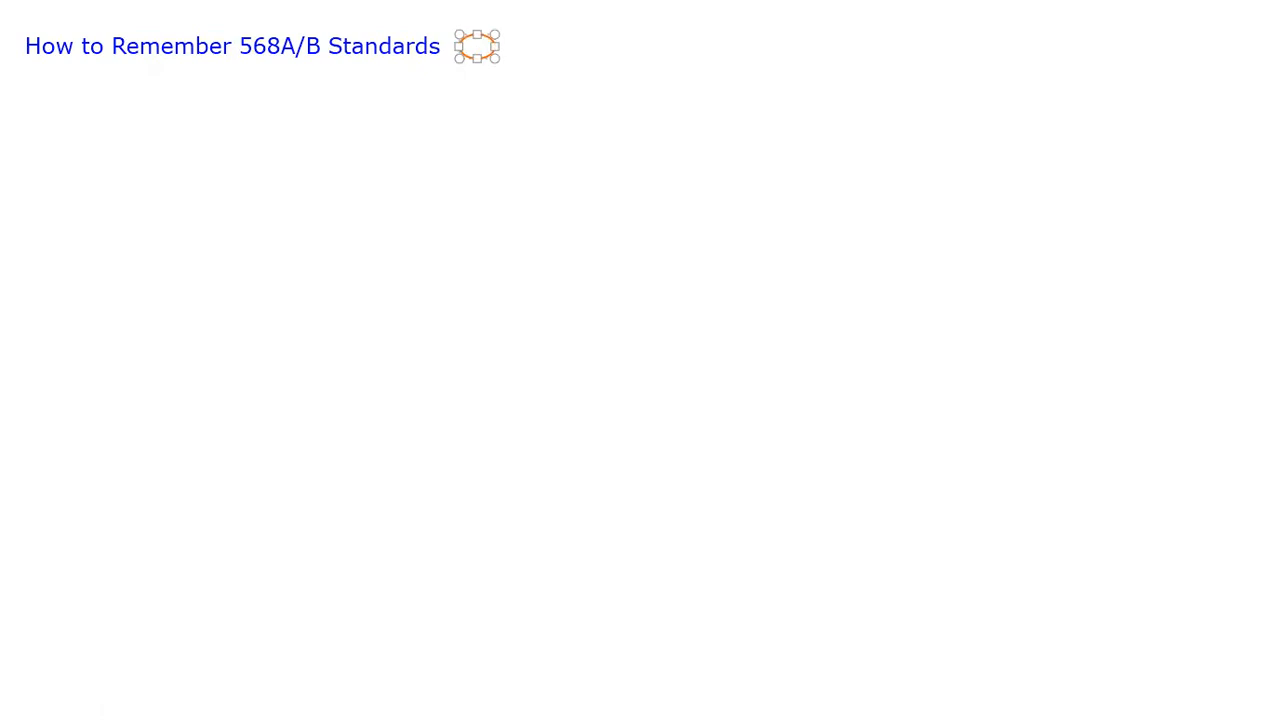
mouse_move(610, 28)
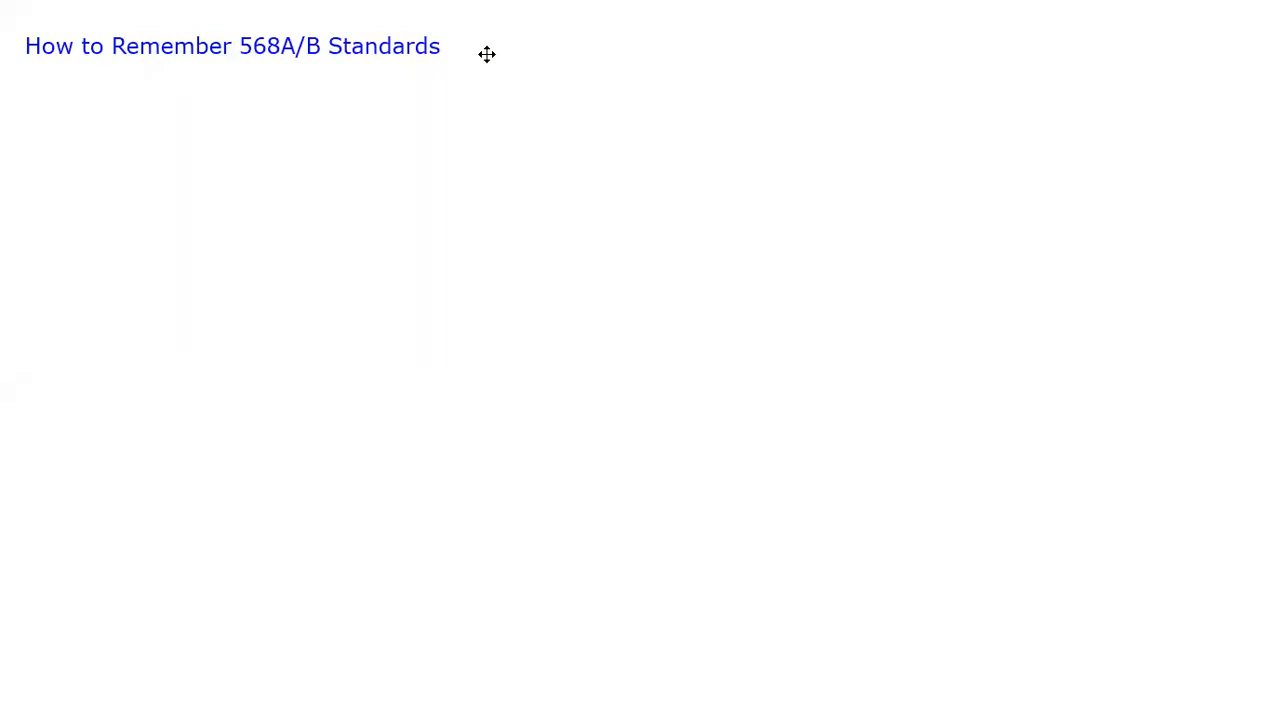
left_click_drag(468, 48, 528, 62)
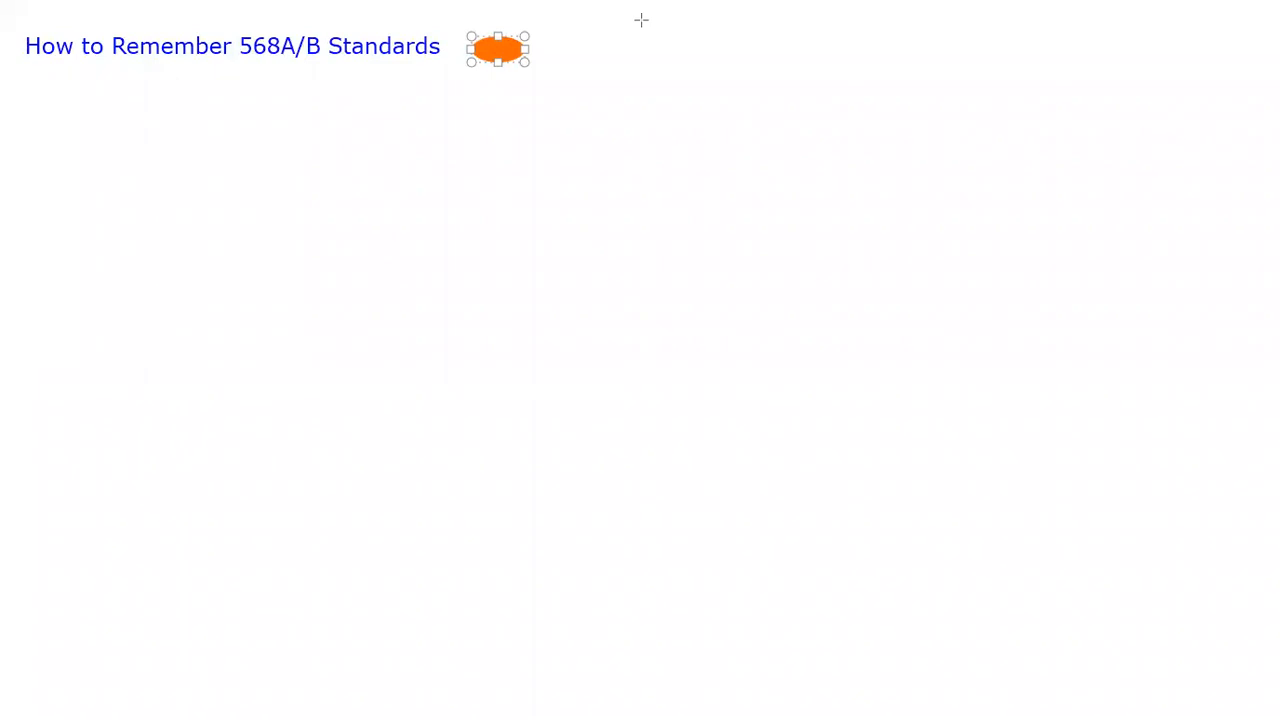
mouse_move(548, 60)
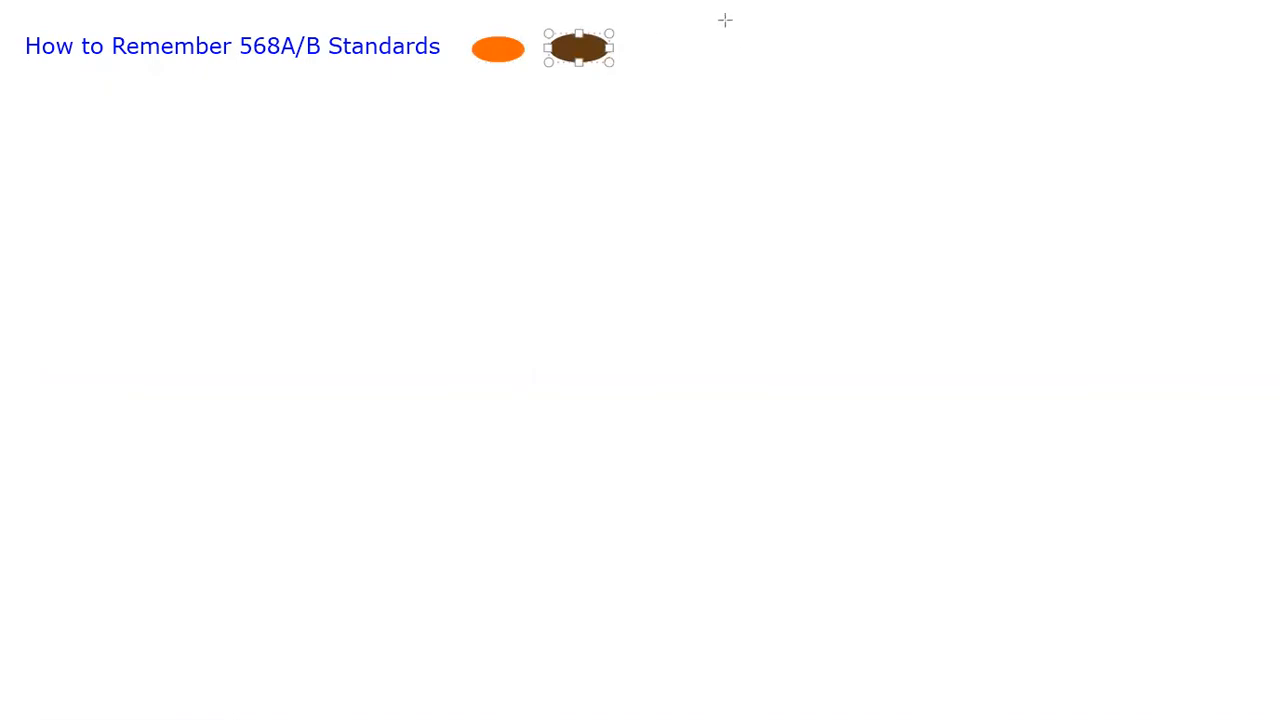
mouse_move(672, 52)
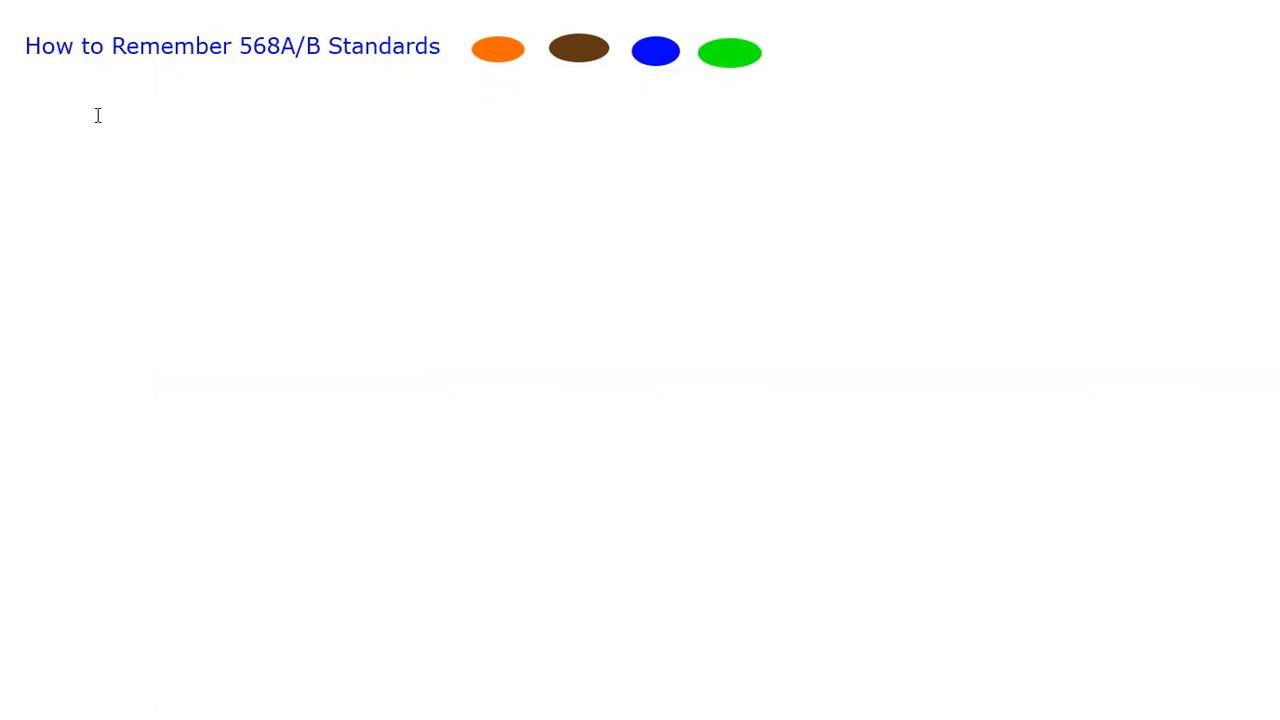
mouse_move(128, 120)
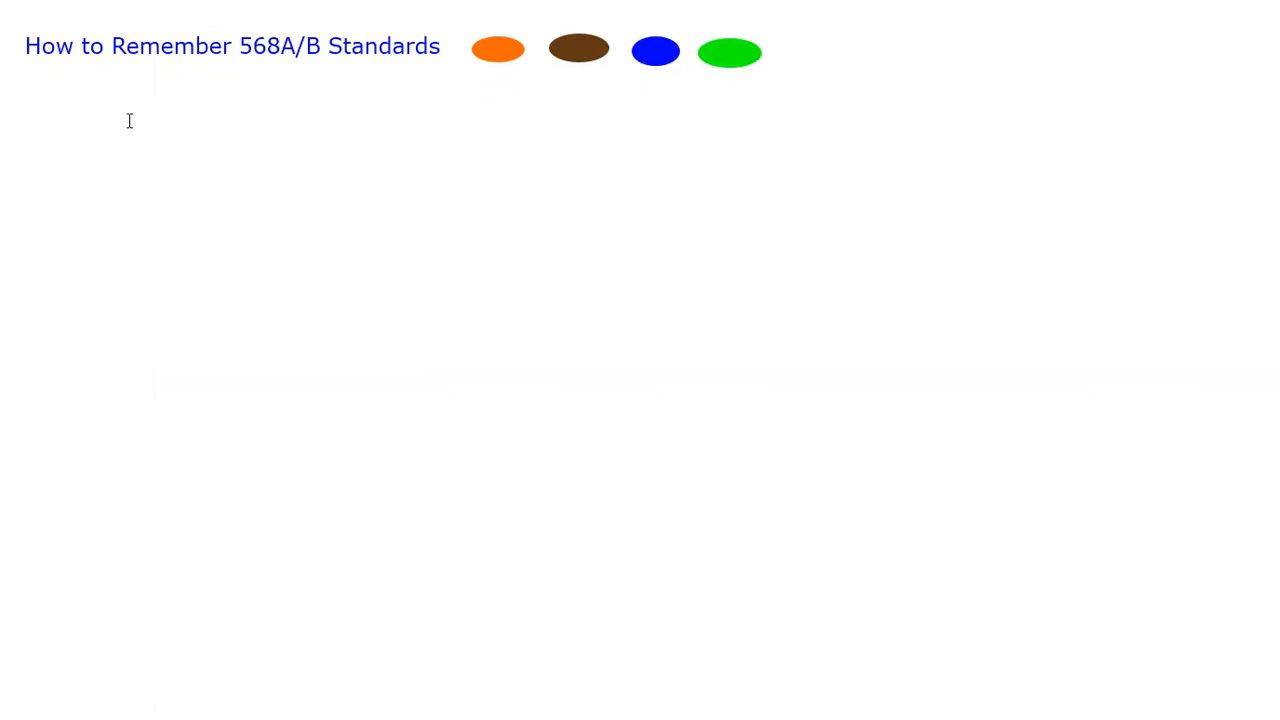
- Add a text label under the title reading 'T568A or 568A'
type("T")
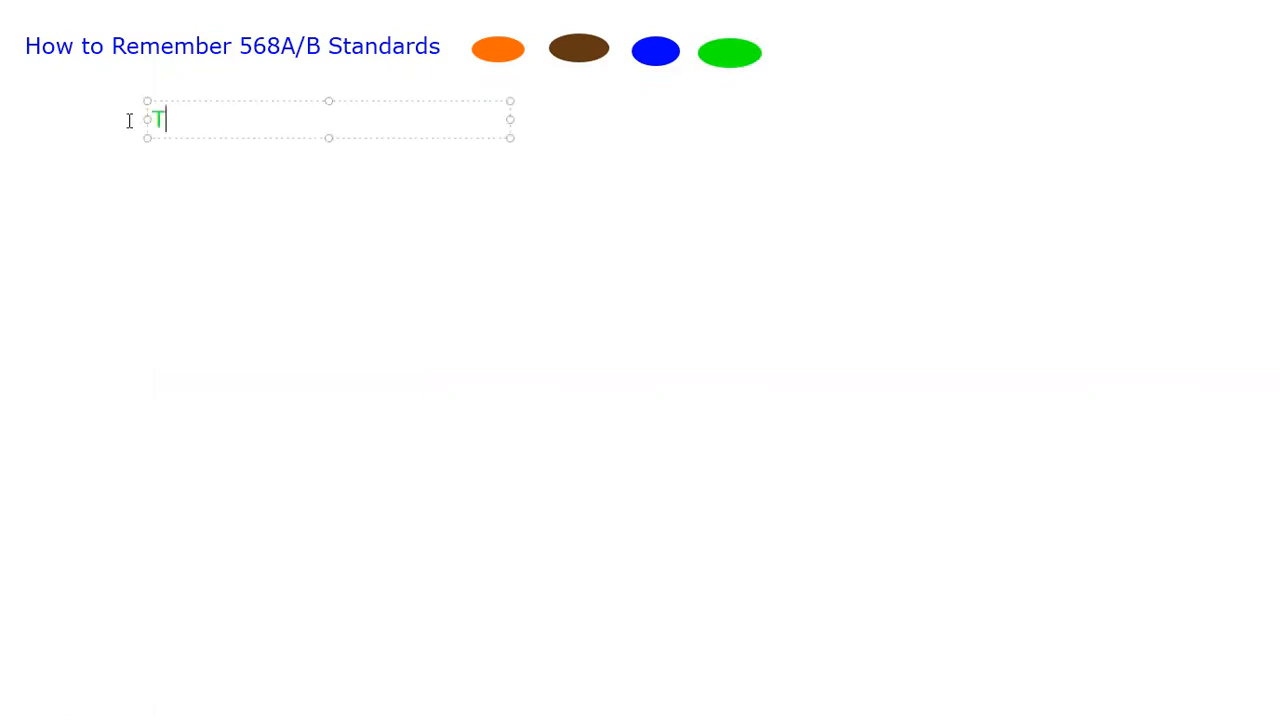
type("568A or T")
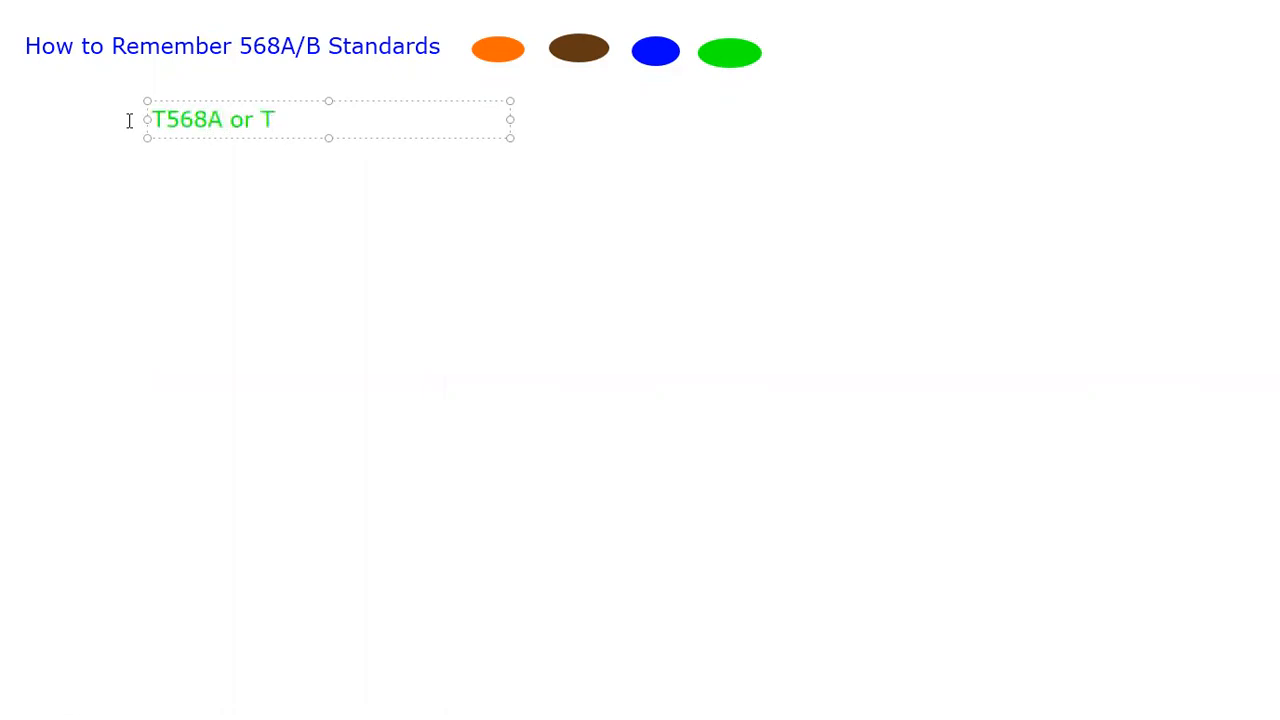
type("568")
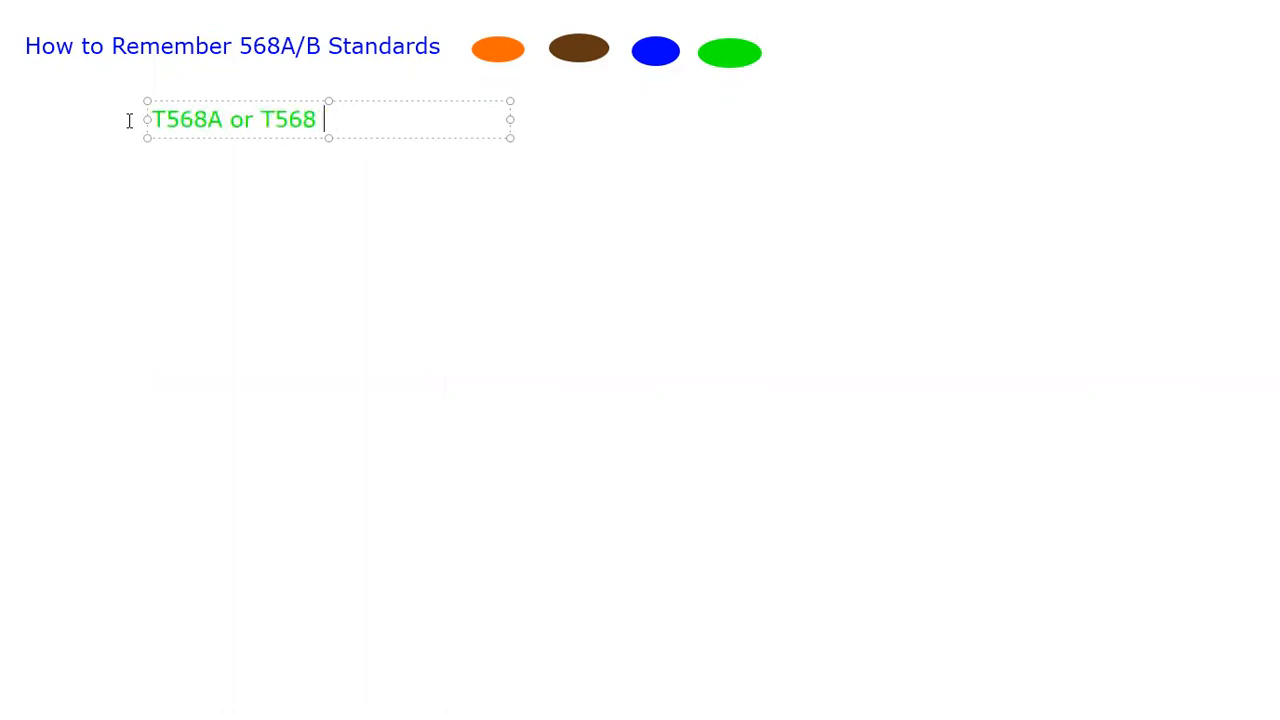
key("BackSpace")
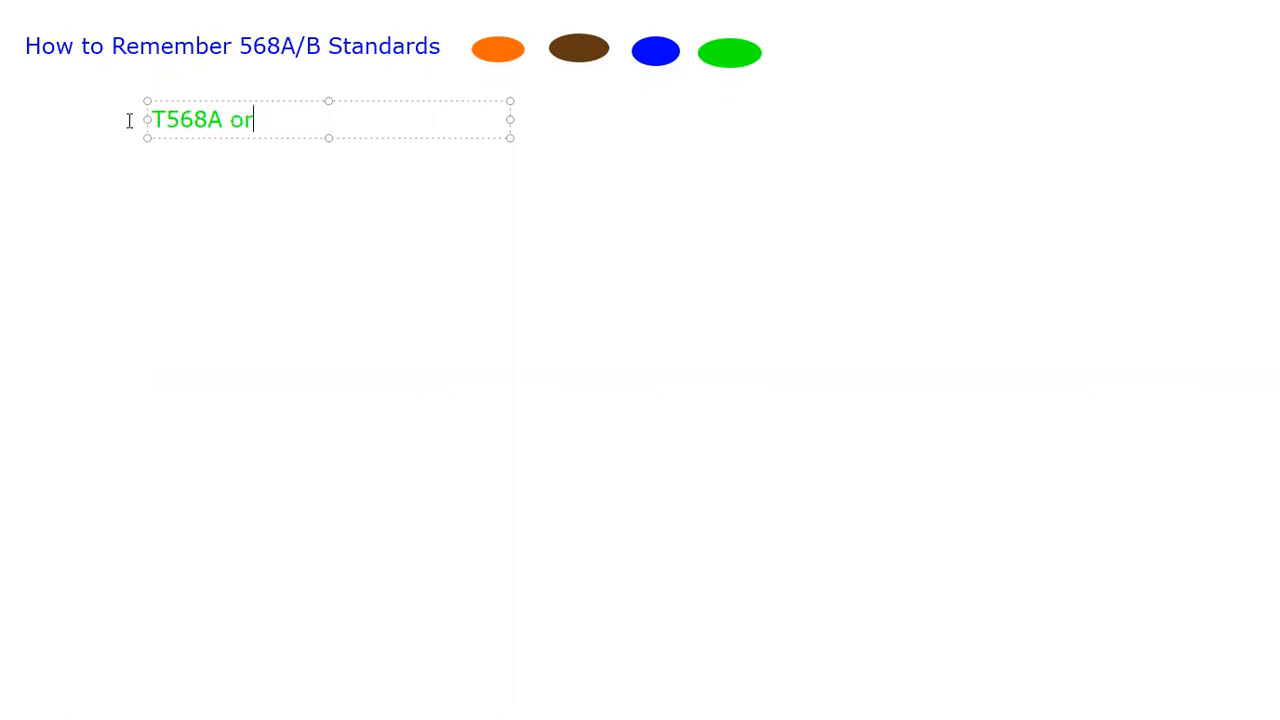
type("568")
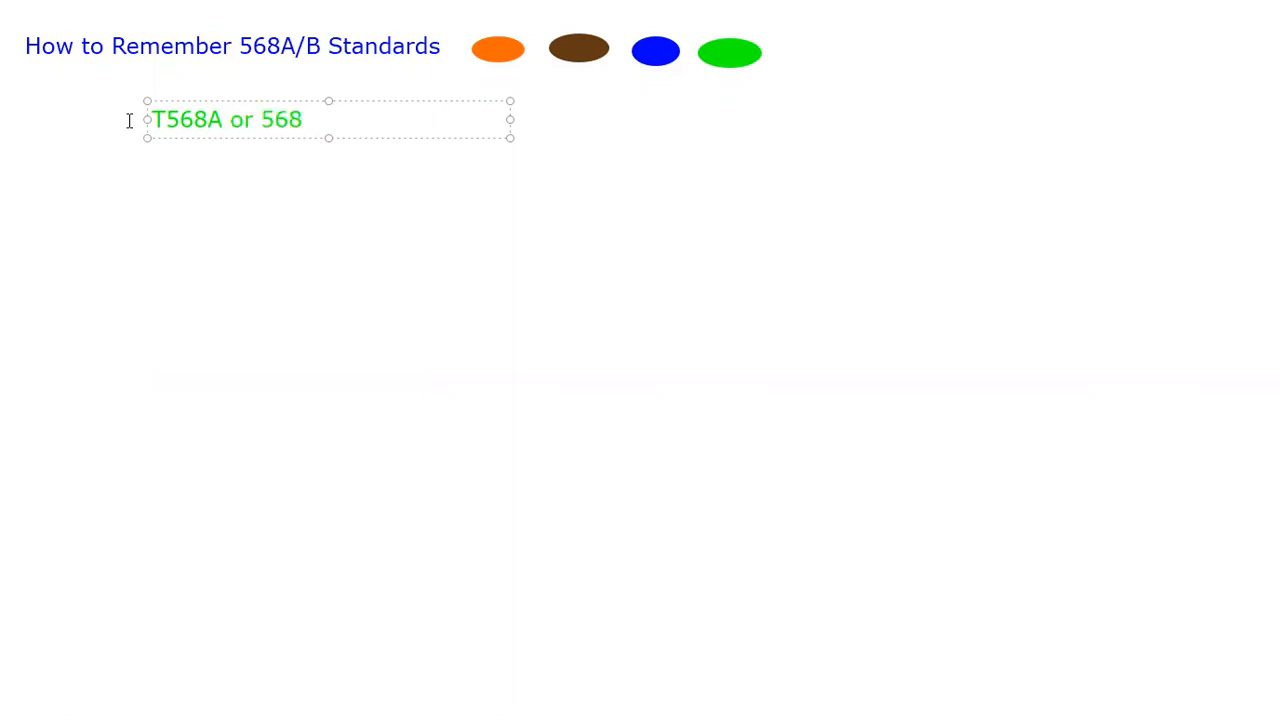
type("A")
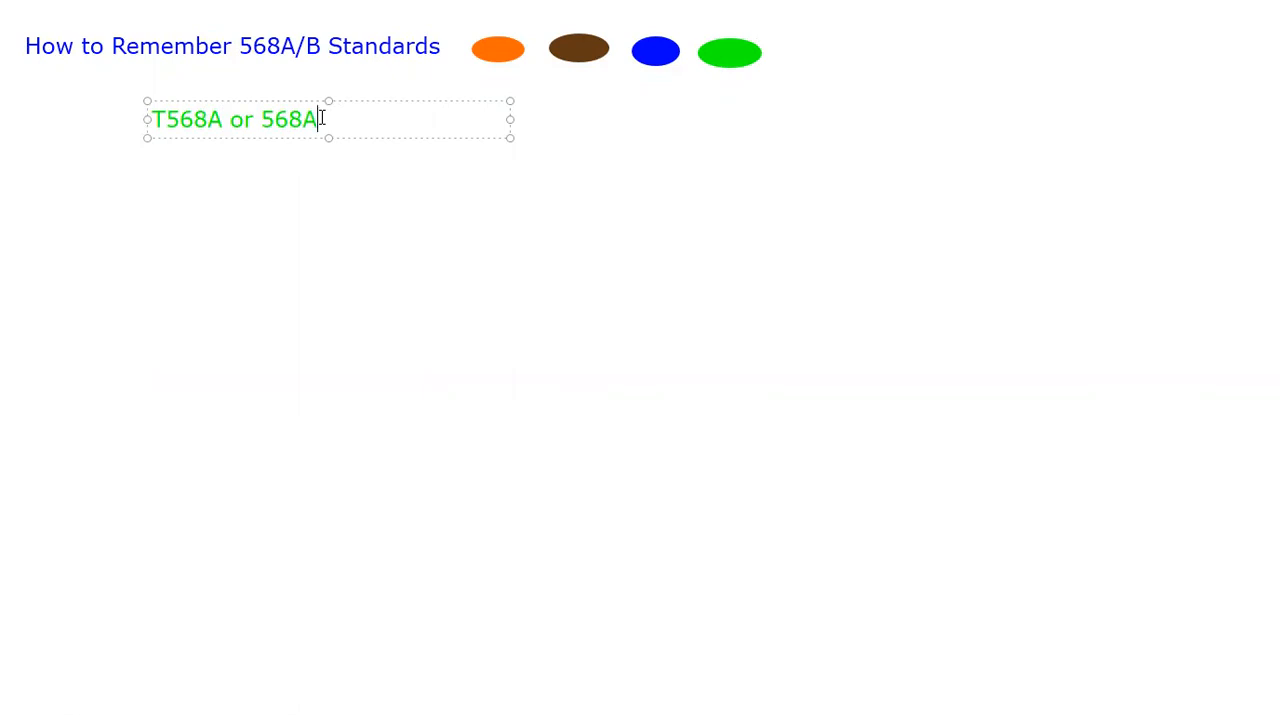
mouse_move(420, 112)
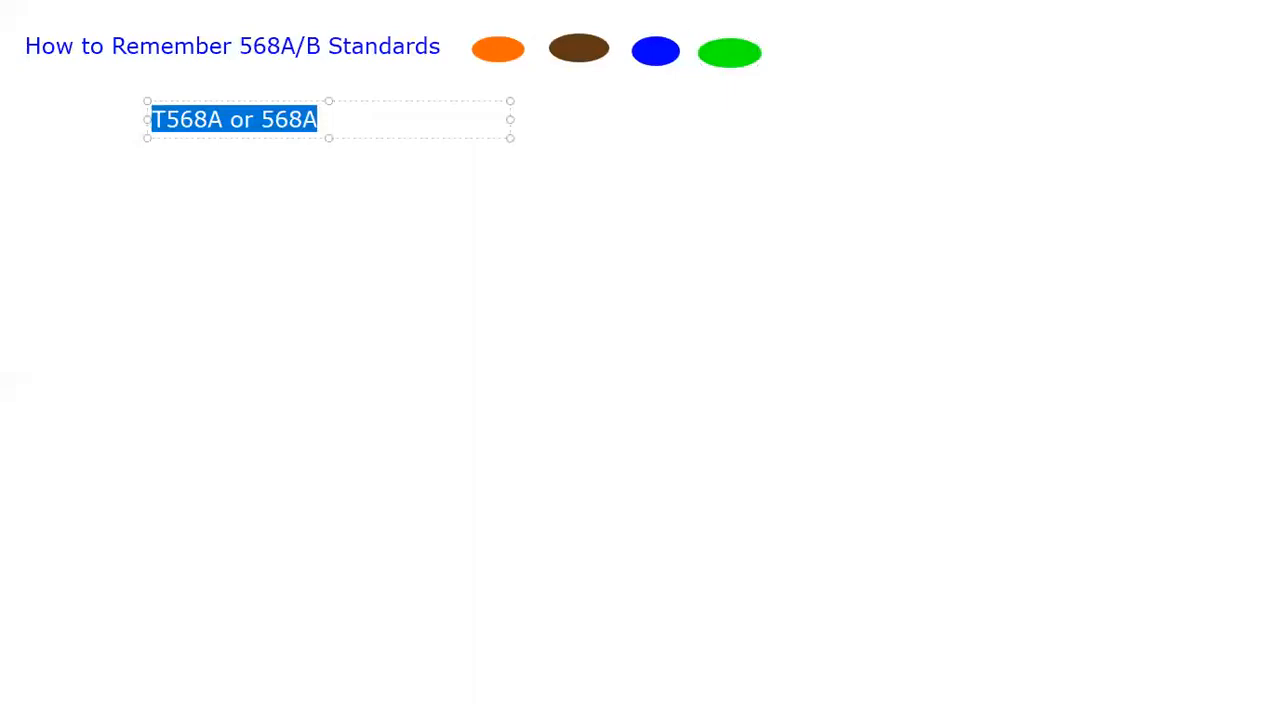
mouse_move(792, 60)
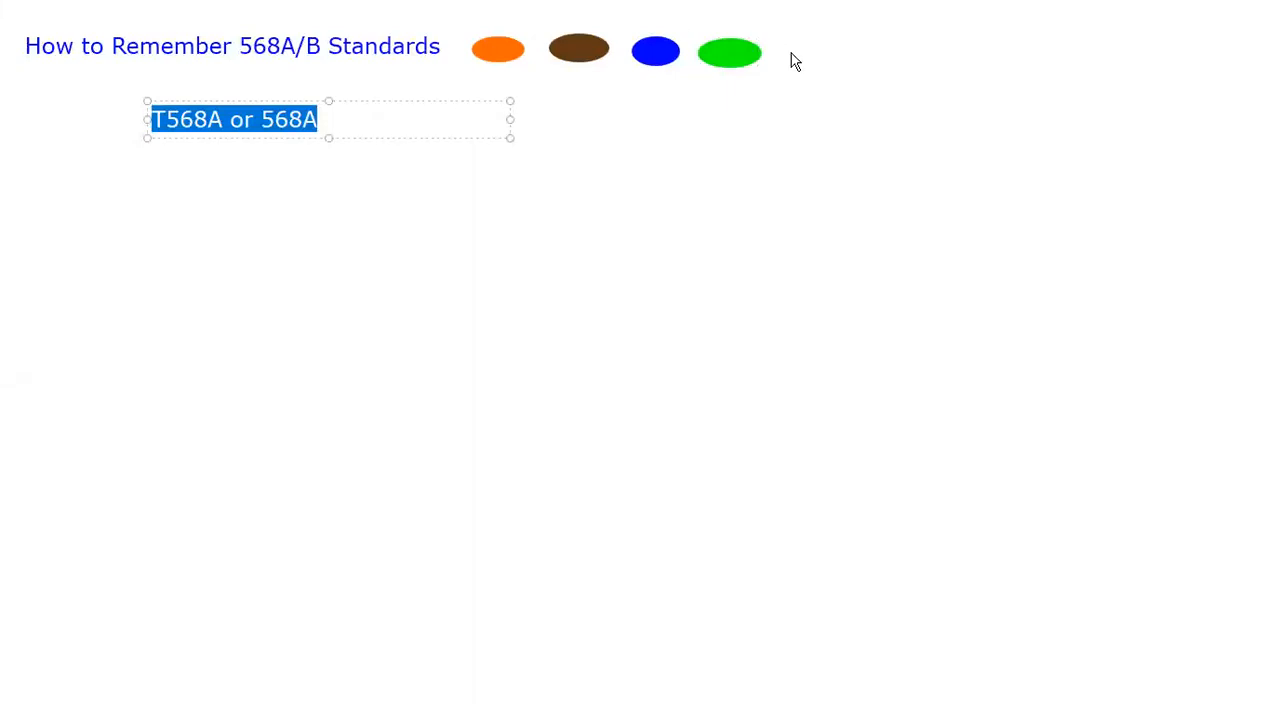
- Make the label black and complete it as 'T568A or 568A - Residential'
left_click(404, 120)
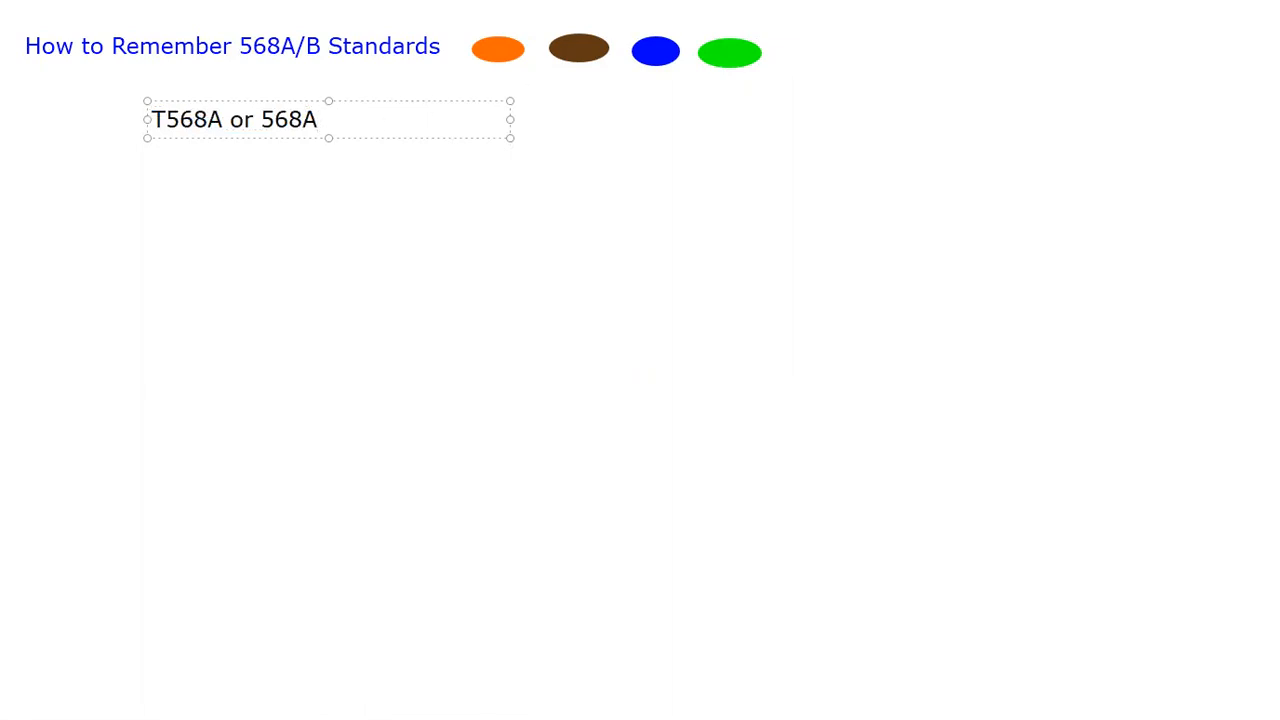
type("-")
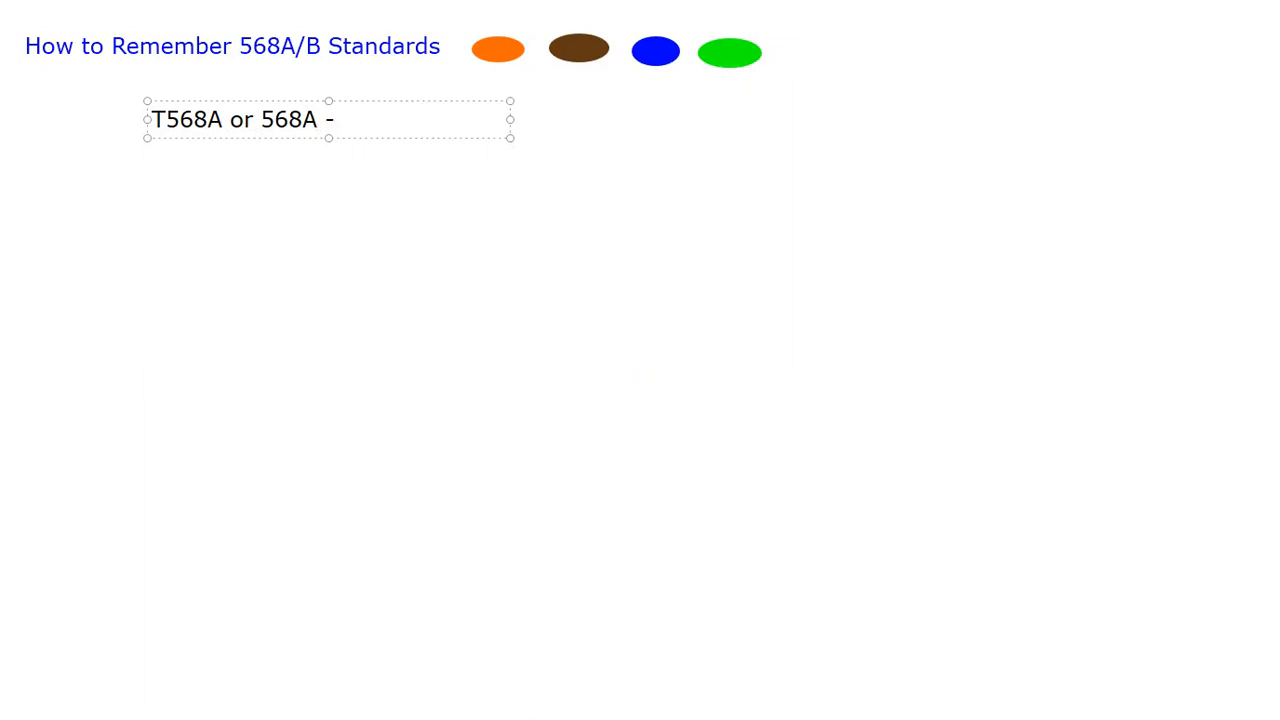
type("Residential")
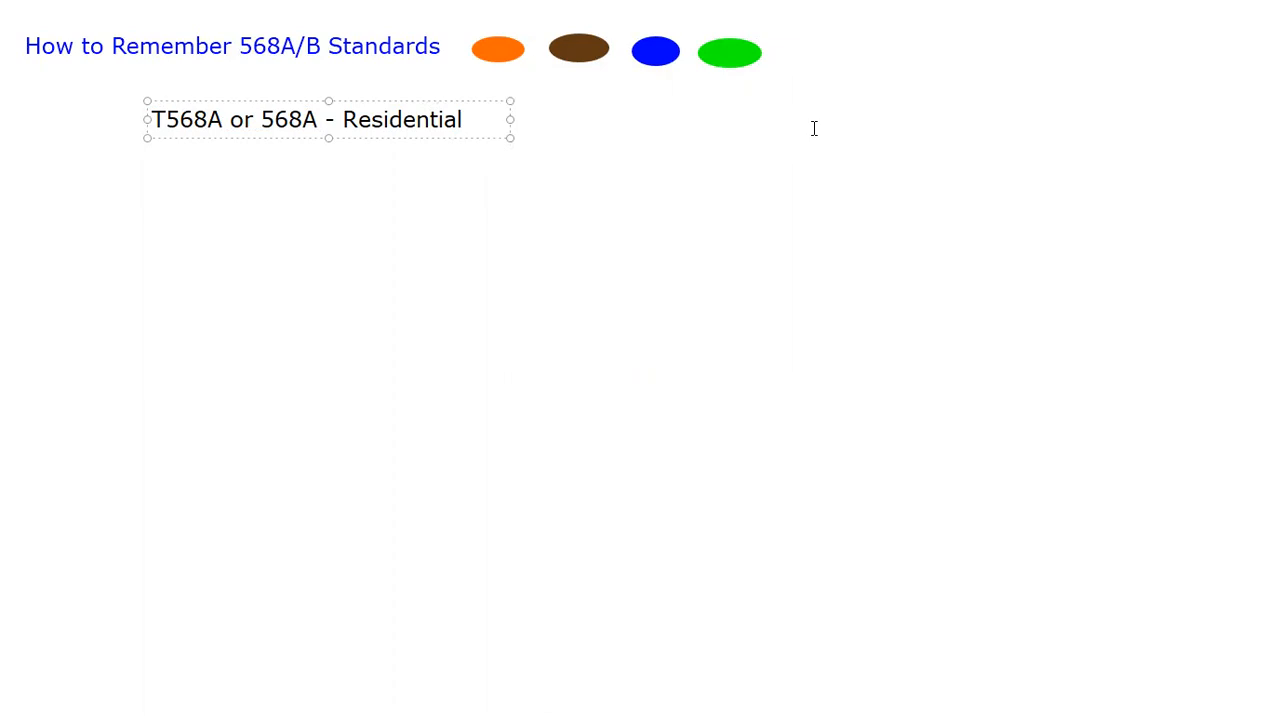
- Add a second label '568B (Business)' to the right of the Residential label
left_click(680, 120)
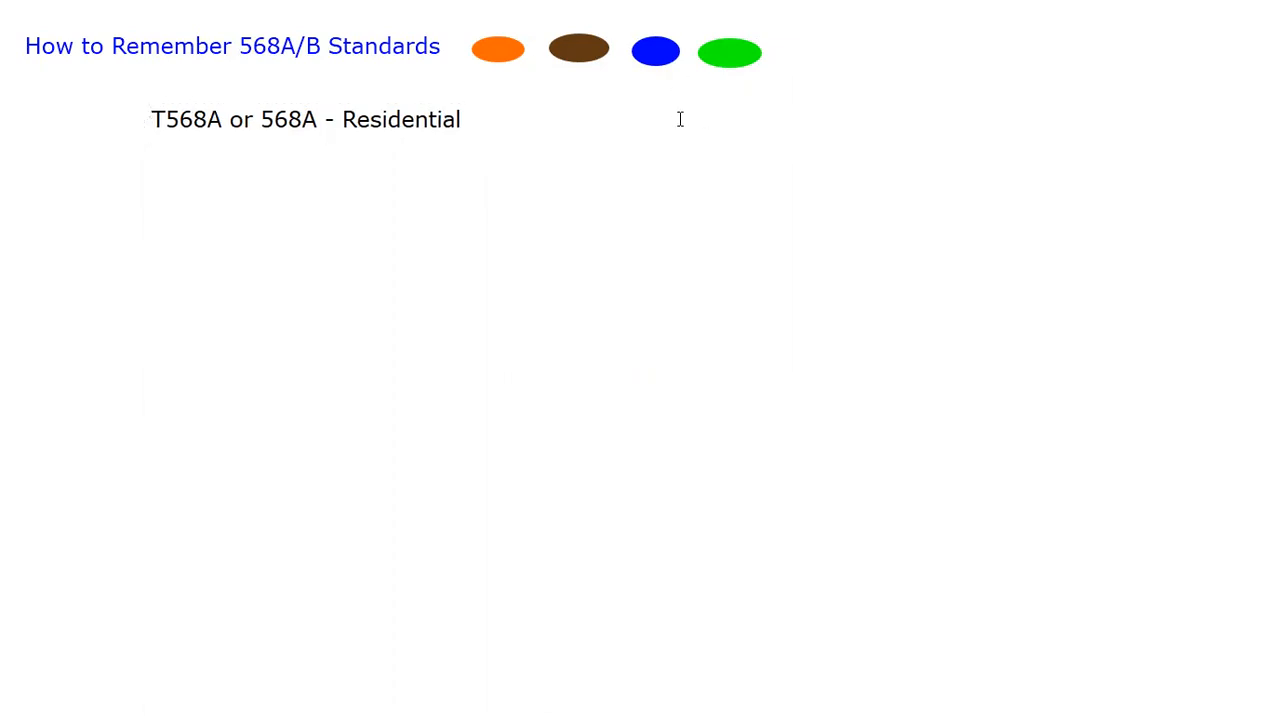
type("5")
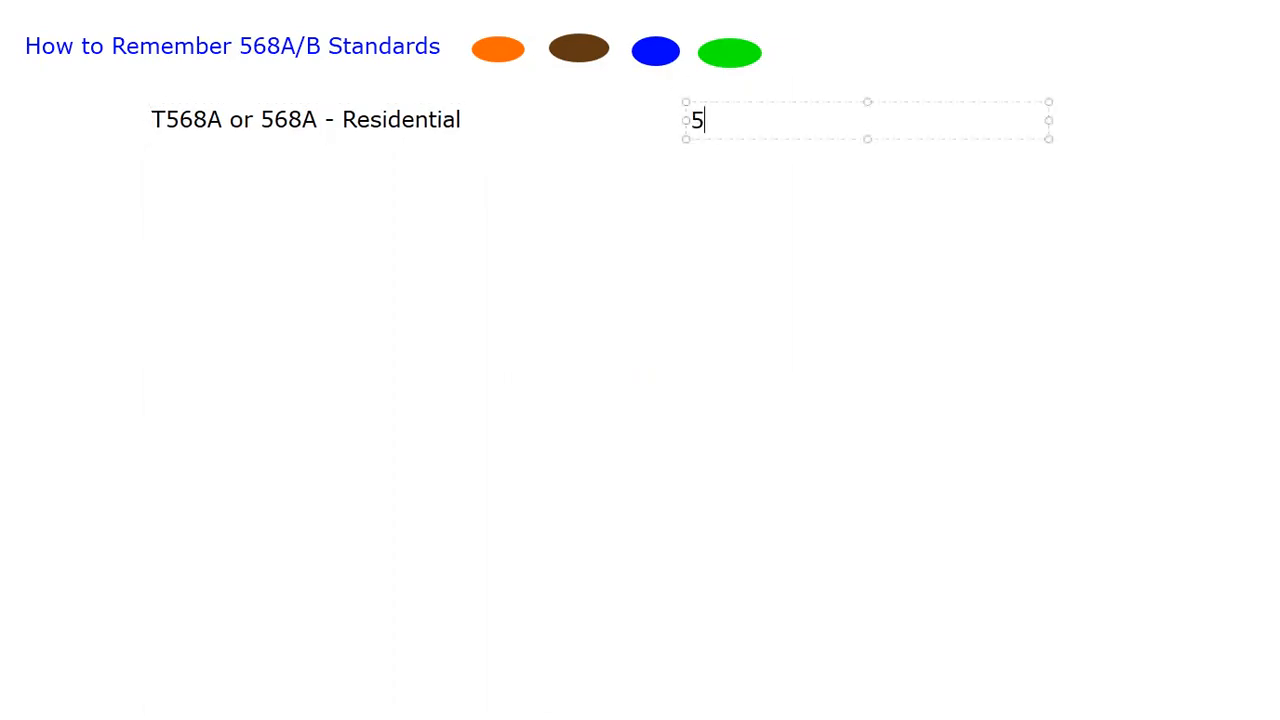
type("68B (B")
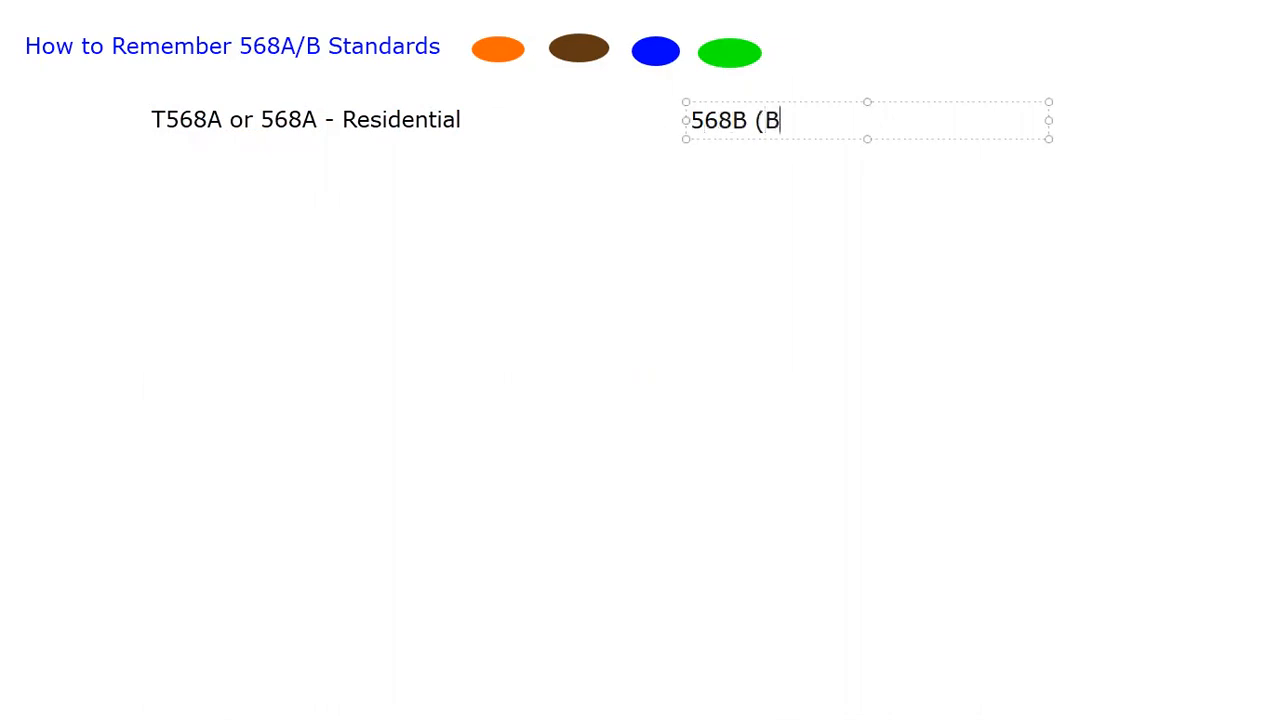
type("usiness)")
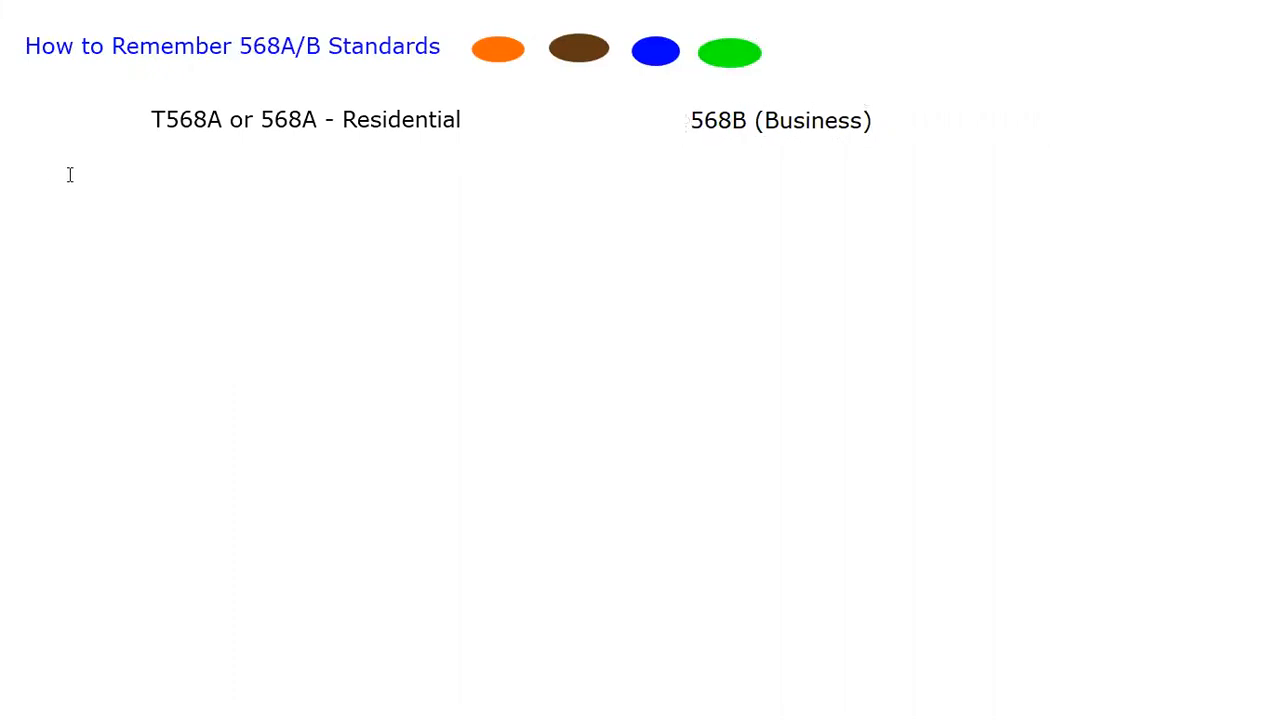
- Type the remaining pin numbers through 7 and 8 and finish the 1–8 column
type("1")
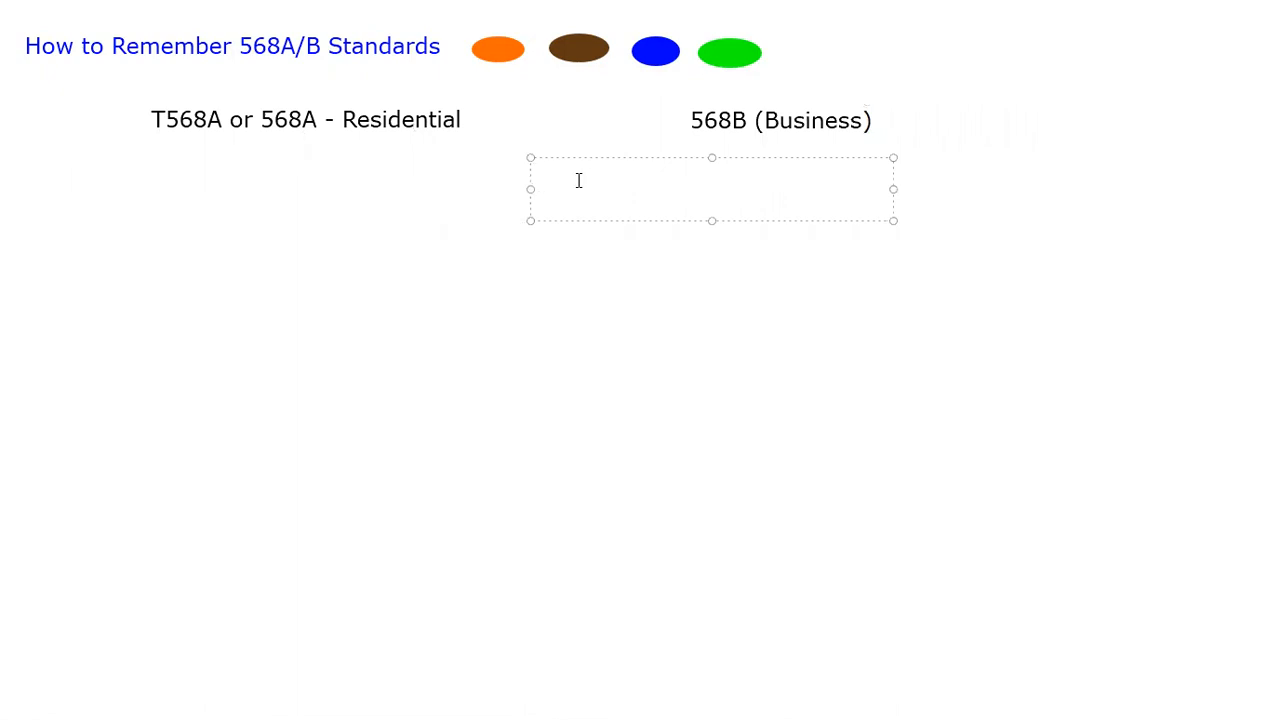
type("1")
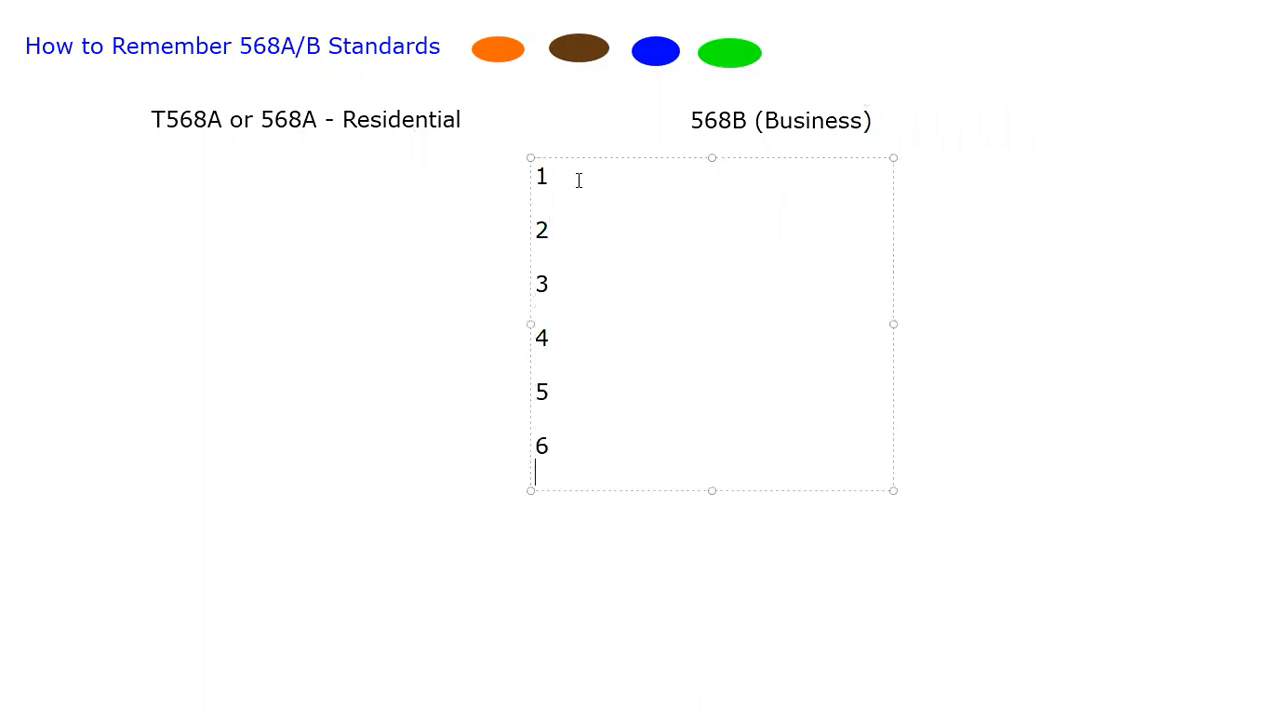
type("7")
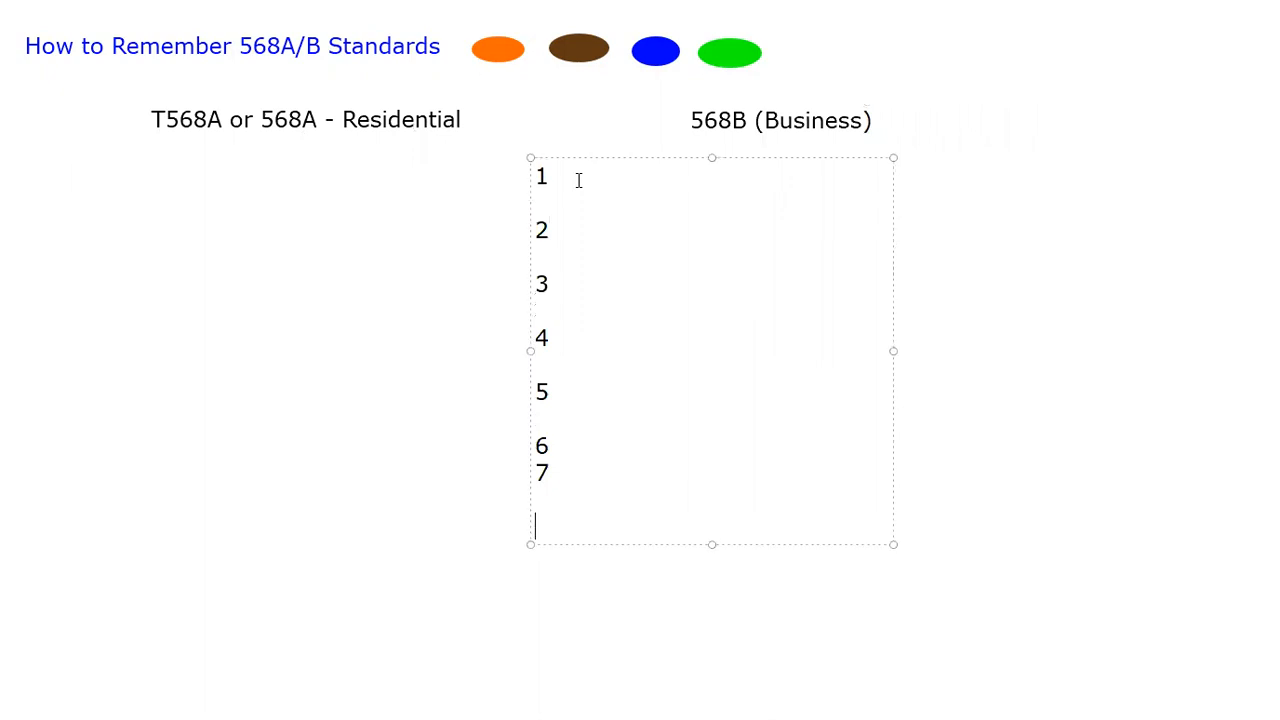
type("8")
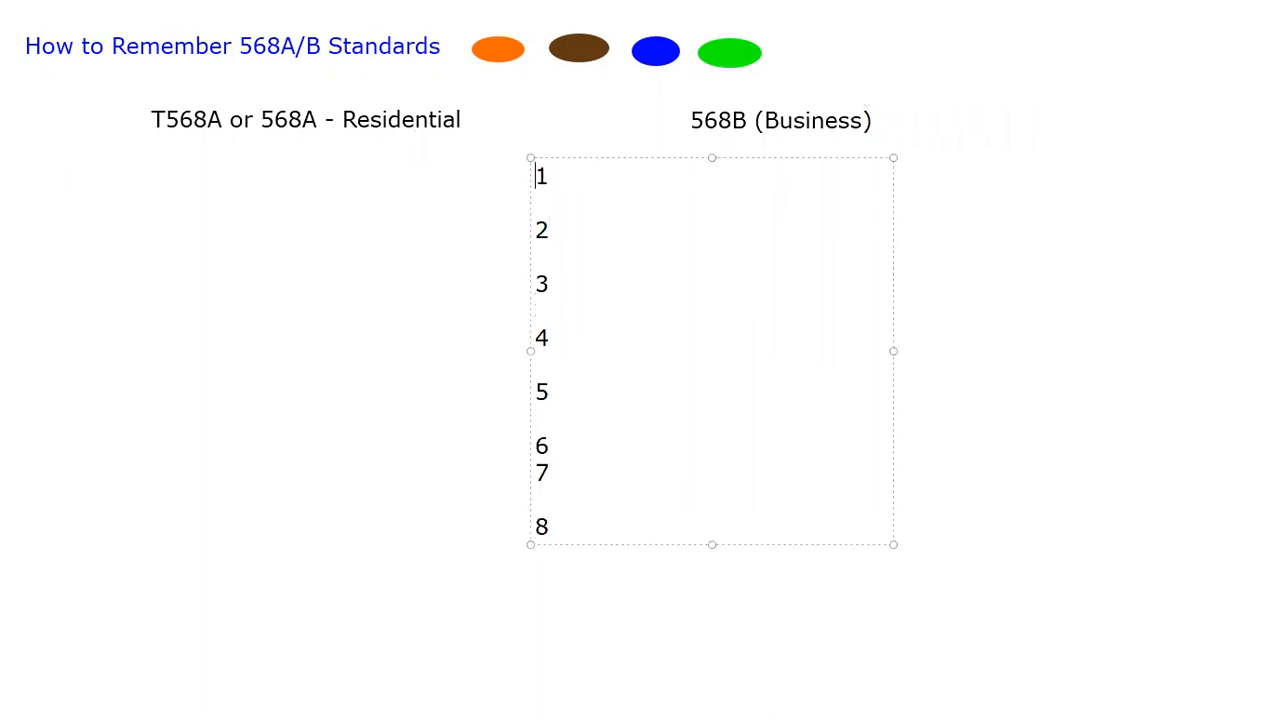
left_click(532, 528)
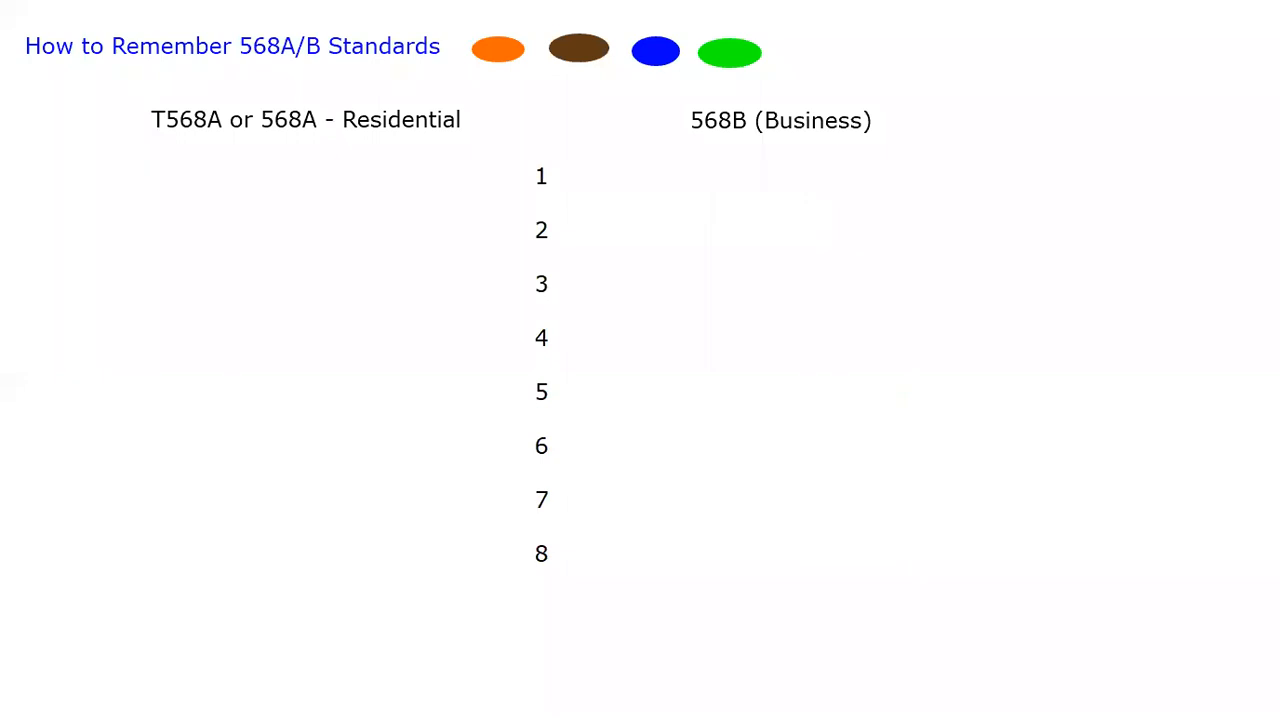
mouse_move(612, 42)
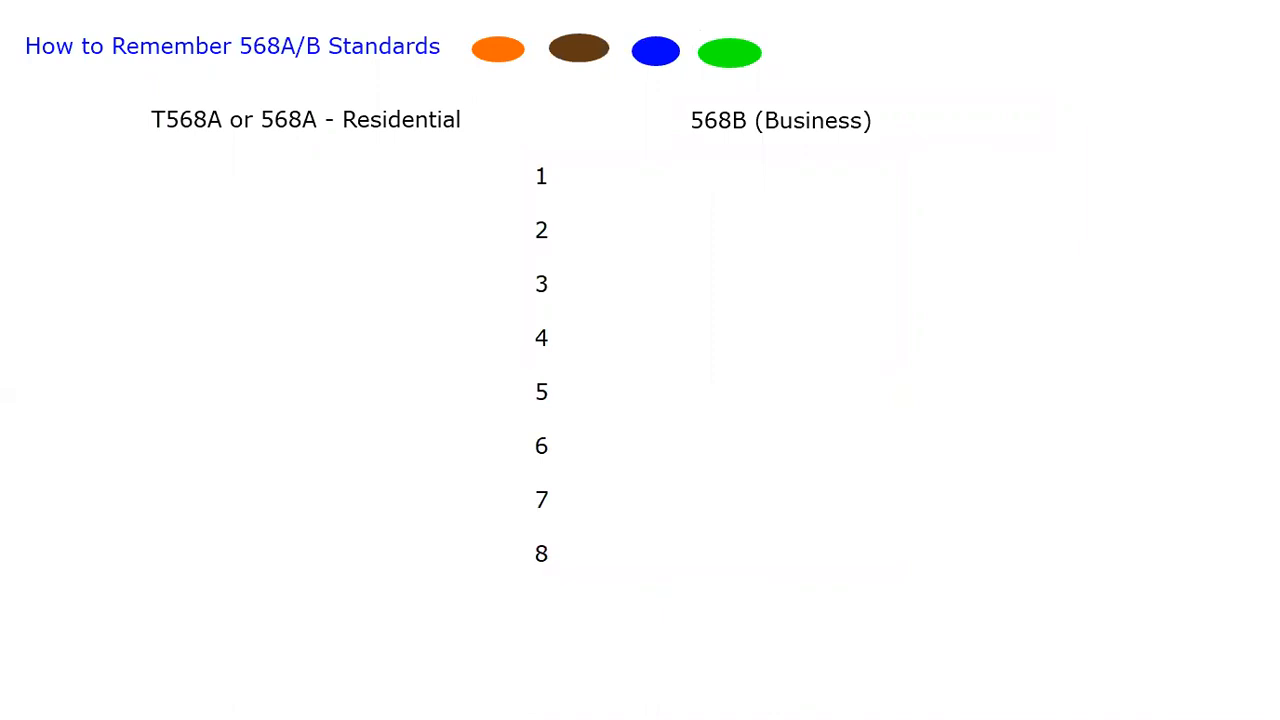
mouse_move(696, 32)
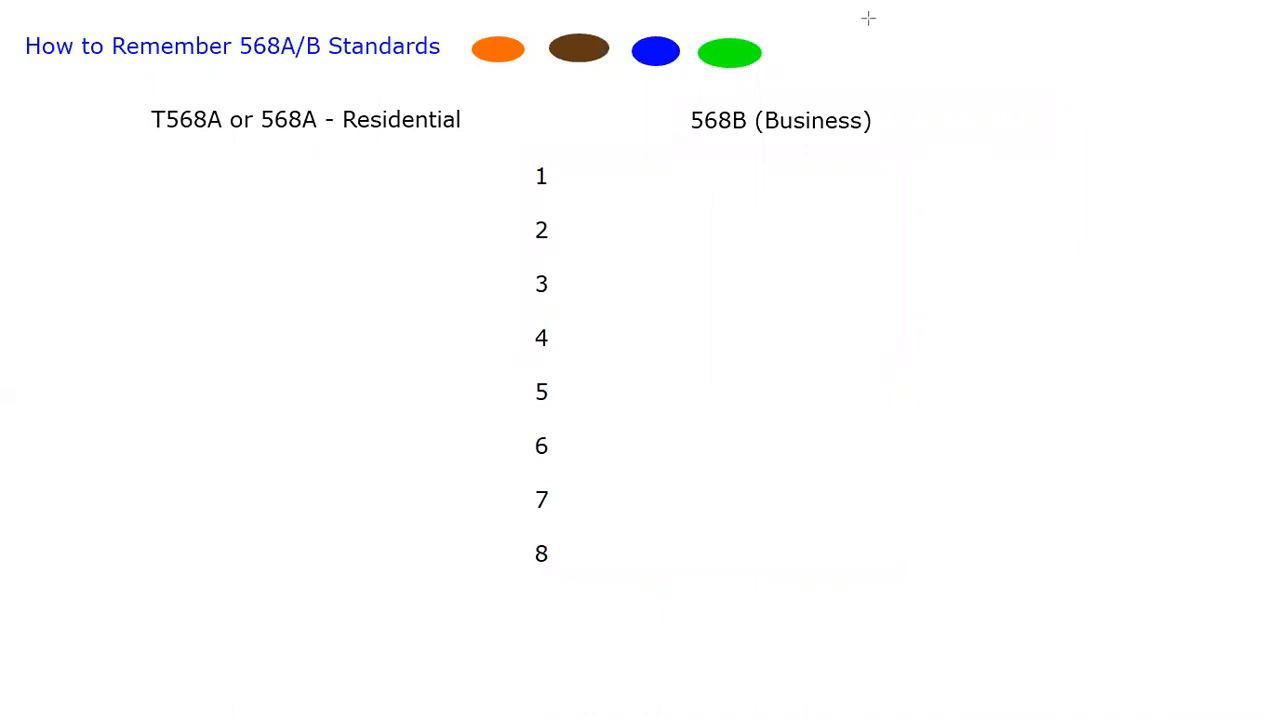
mouse_move(920, 36)
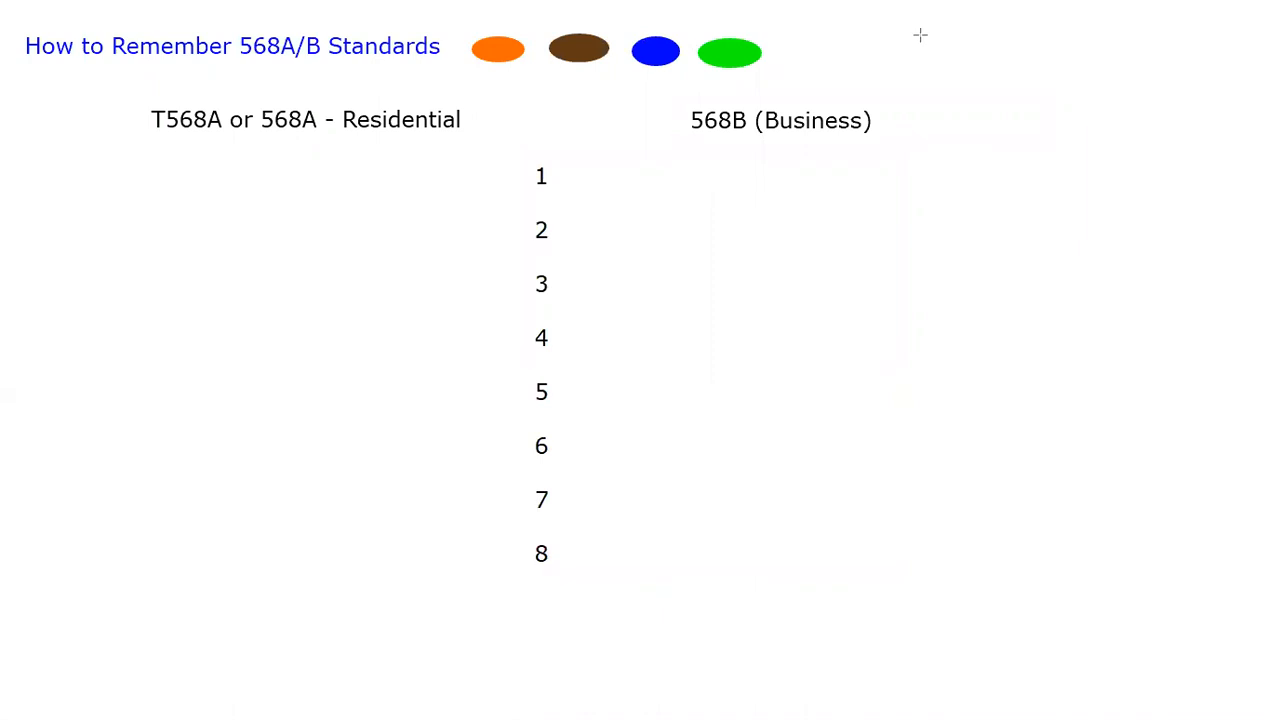
mouse_move(578, 556)
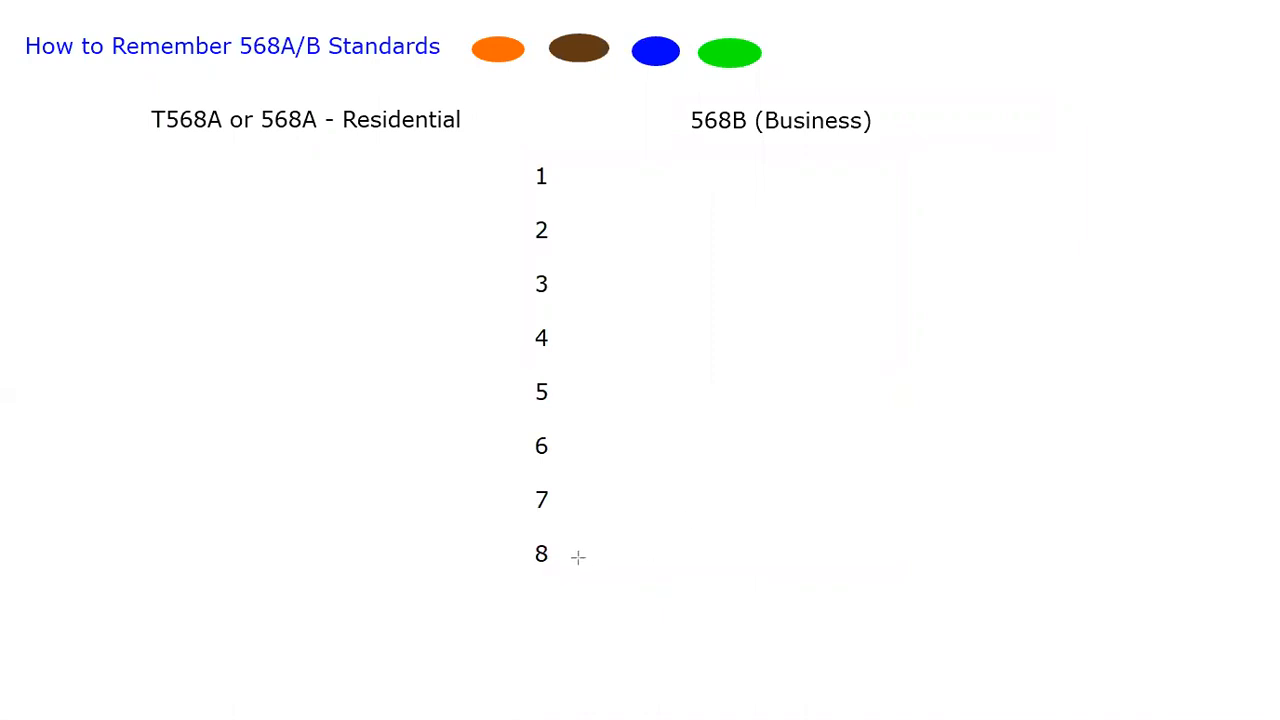
- Draw solid brown pin 8 wires under both standards and a solid blue pin 4 wire under 568B
left_click_drag(578, 558, 800, 558)
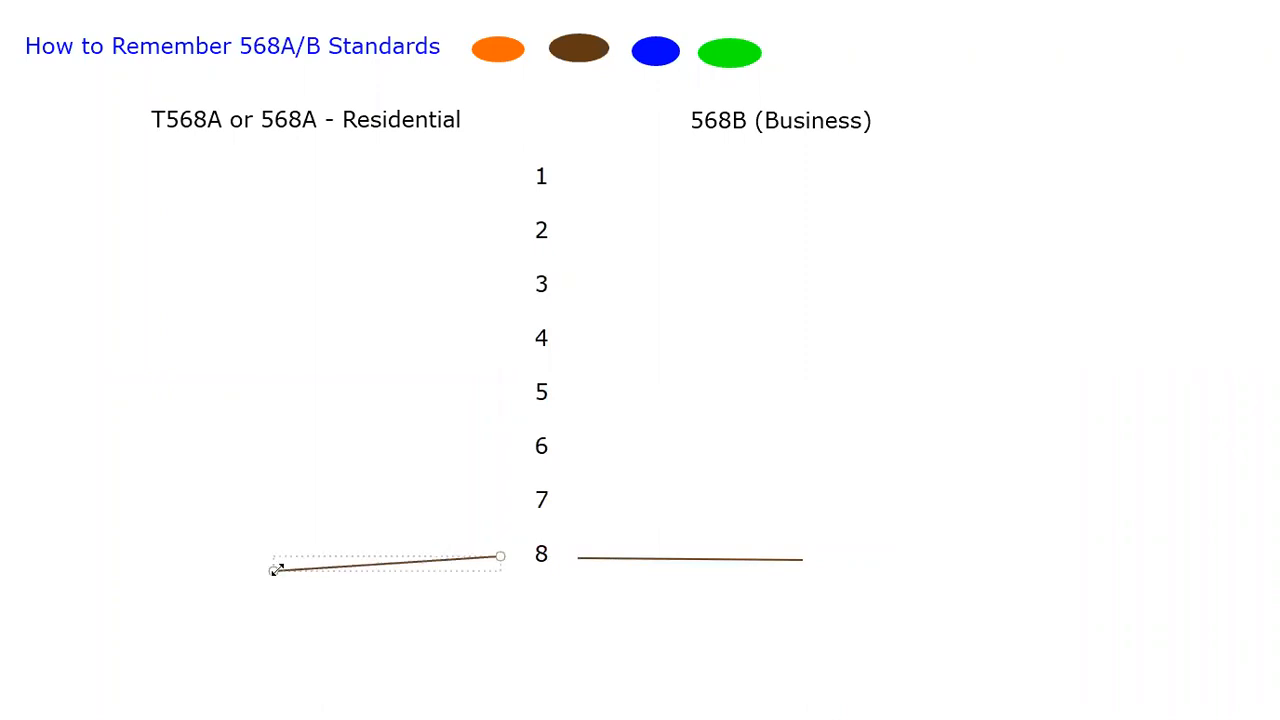
left_click_drag(276, 568, 276, 556)
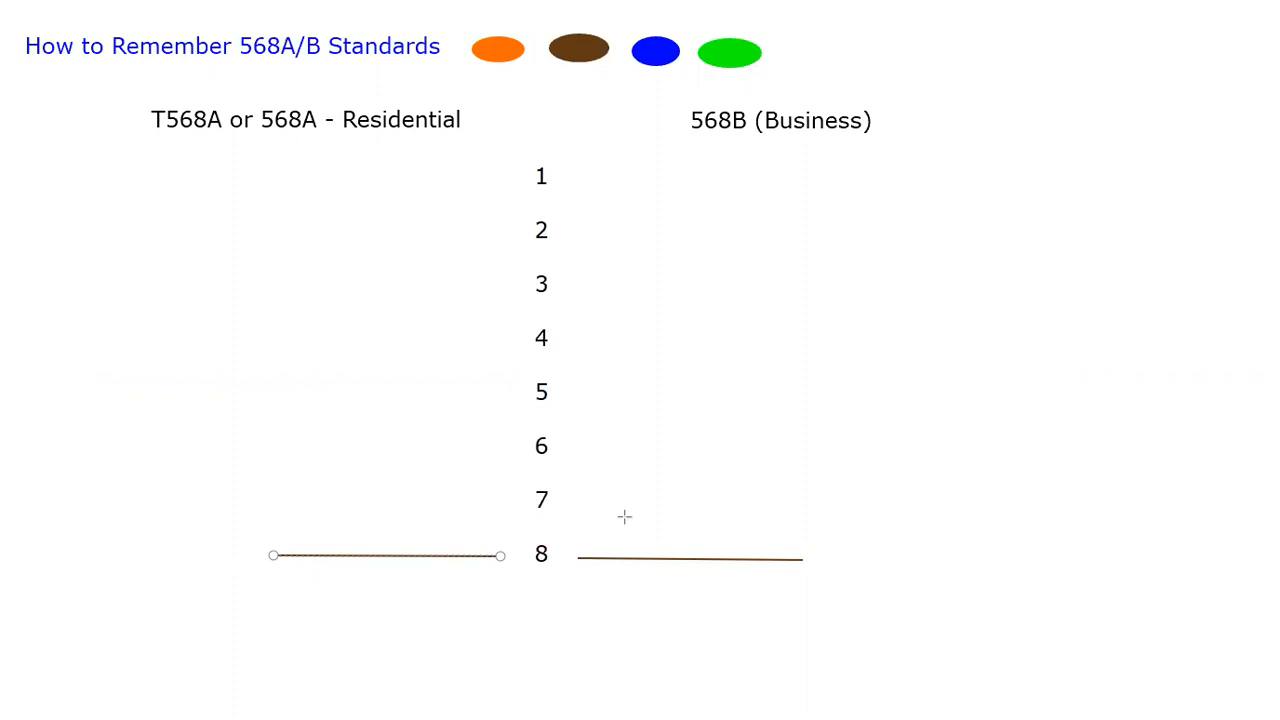
mouse_move(582, 502)
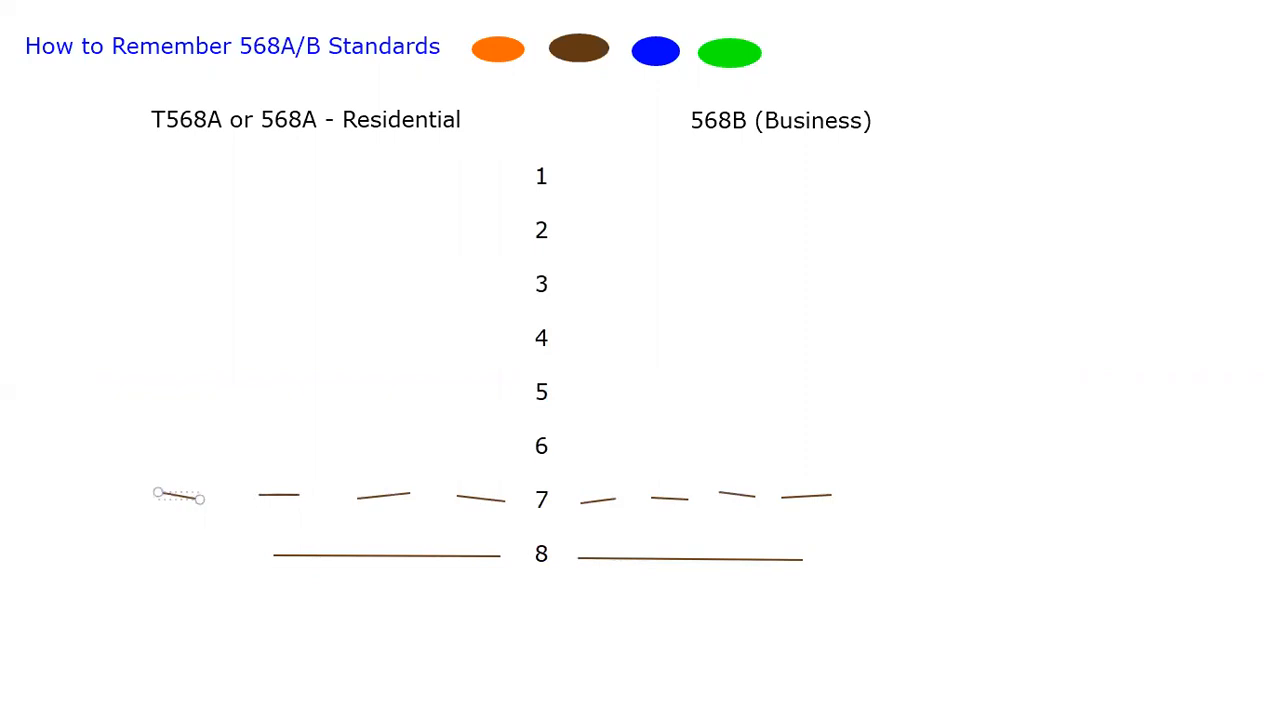
mouse_move(560, 336)
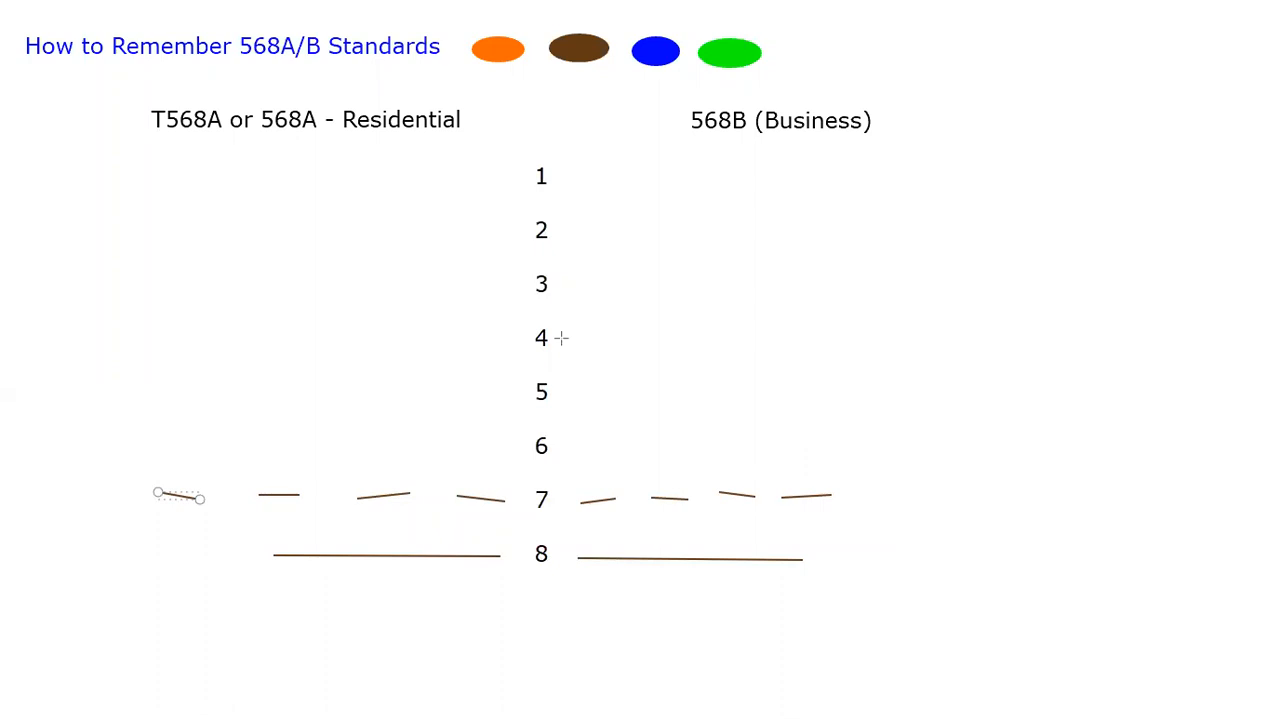
mouse_move(616, 344)
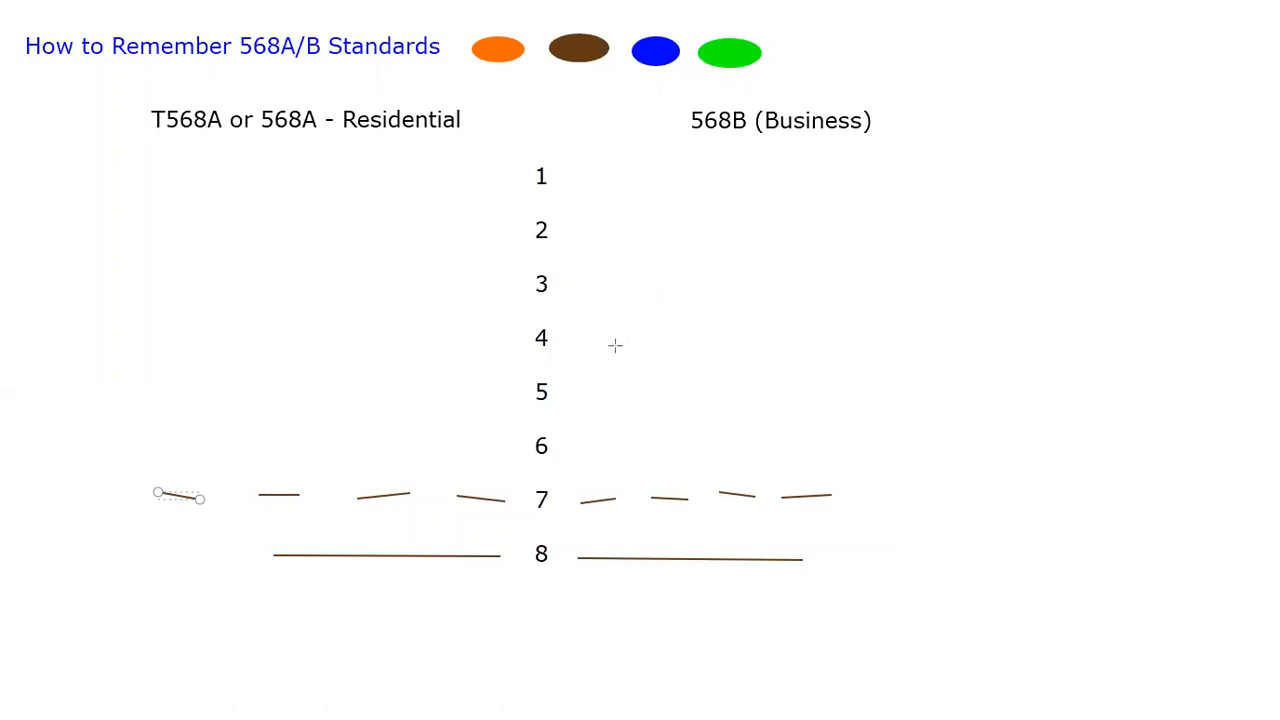
left_click_drag(588, 336, 810, 336)
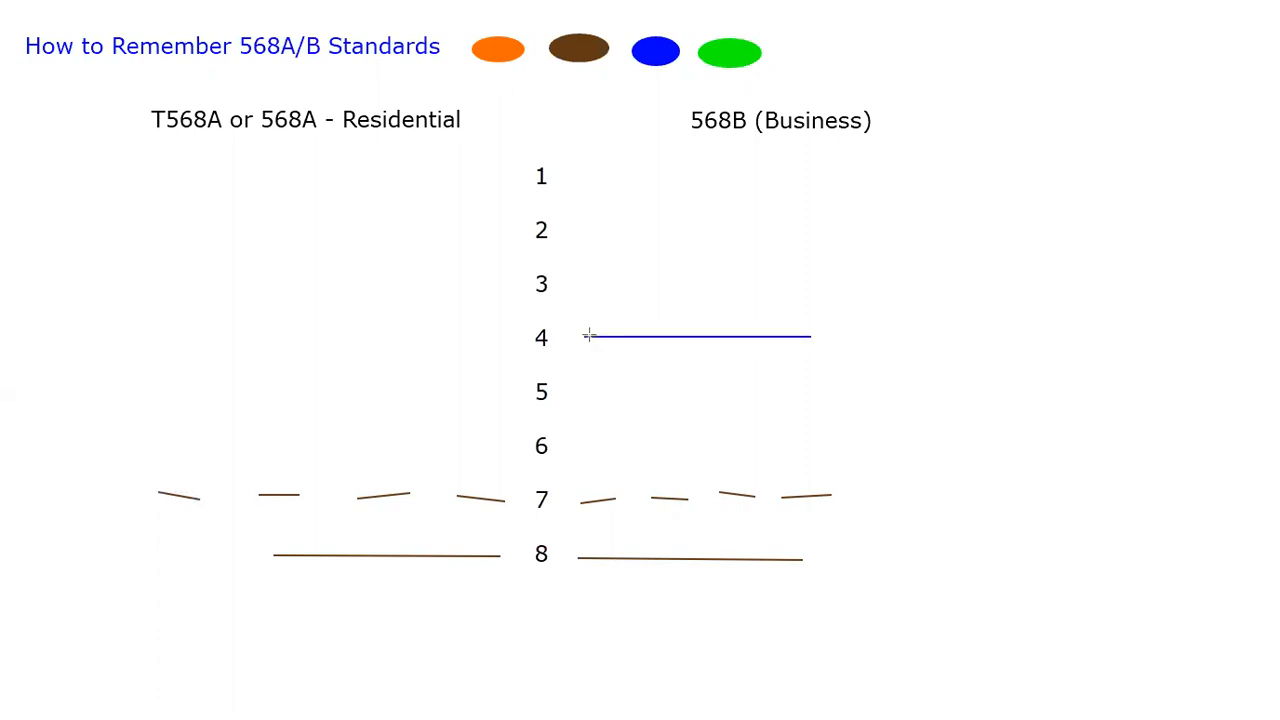
- Add blue stripe dashes at pin 5 under 568B and the solid blue pin 4 wire under T568A
left_click_drag(584, 388, 632, 398)
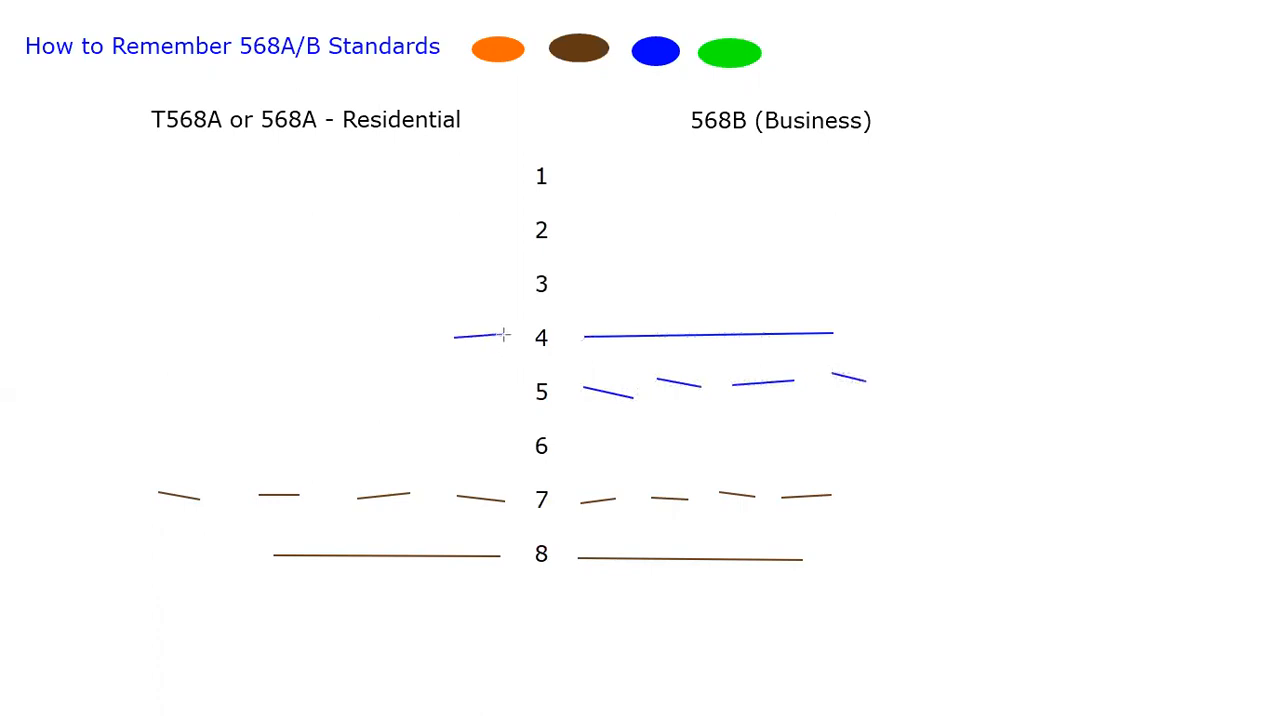
left_click_drag(504, 336, 210, 332)
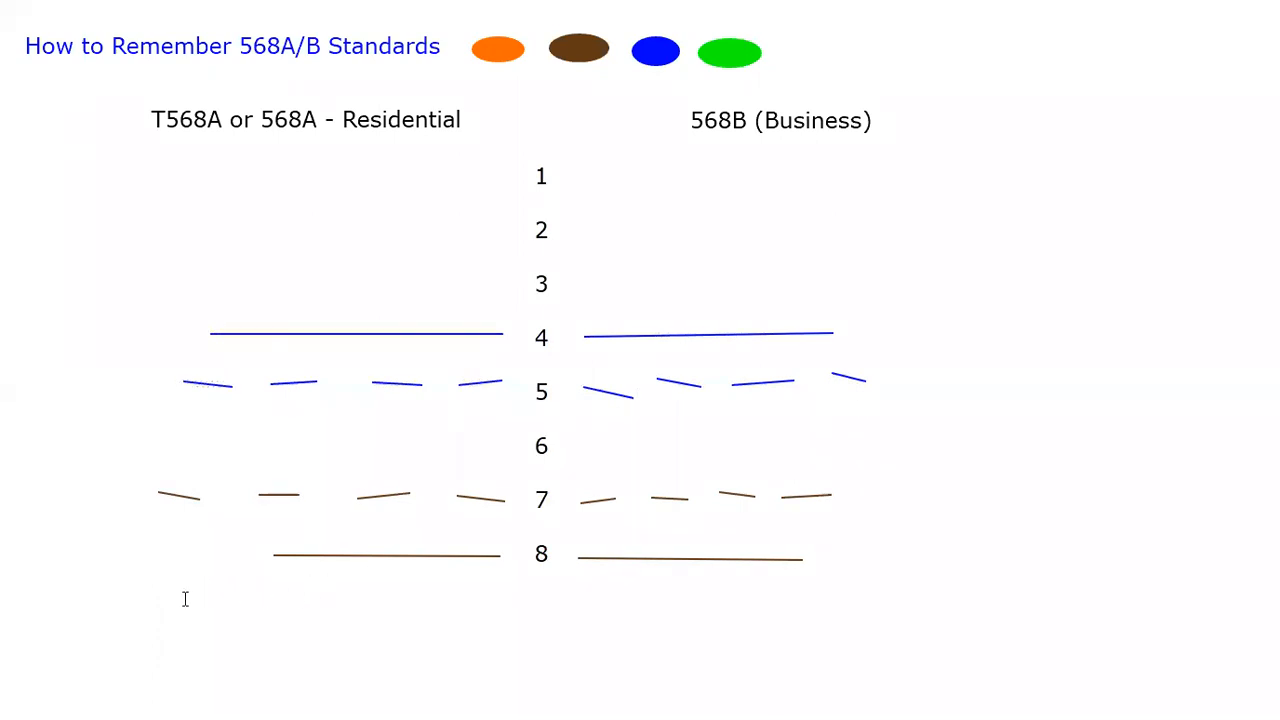
- Type the rule 'Brown and Blue never move. After that,'
type("Brown and")
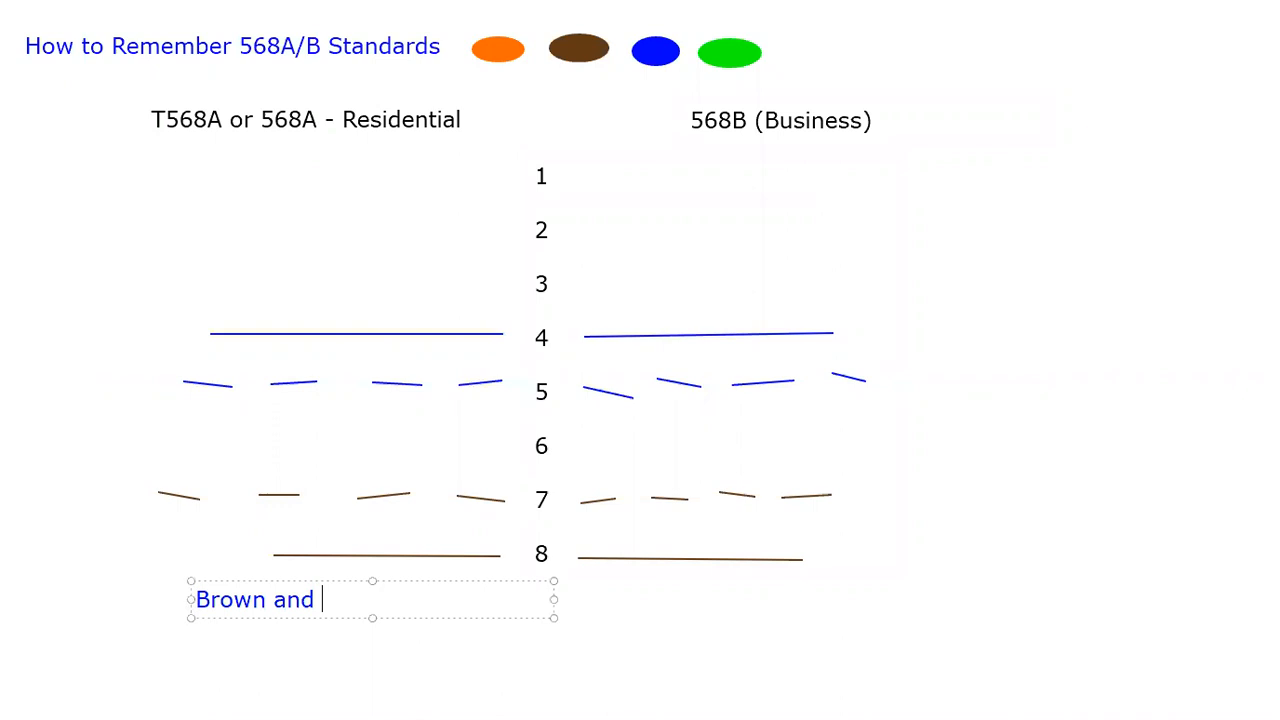
type("Blue never")
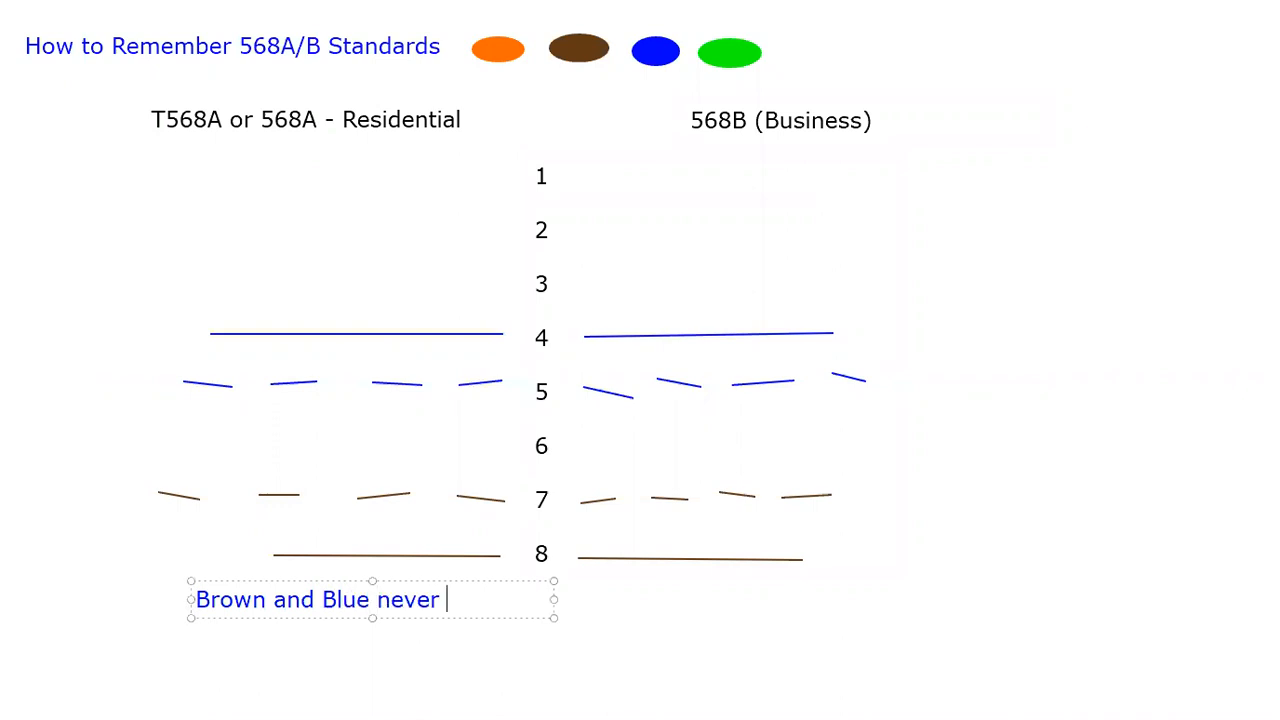
type("move")
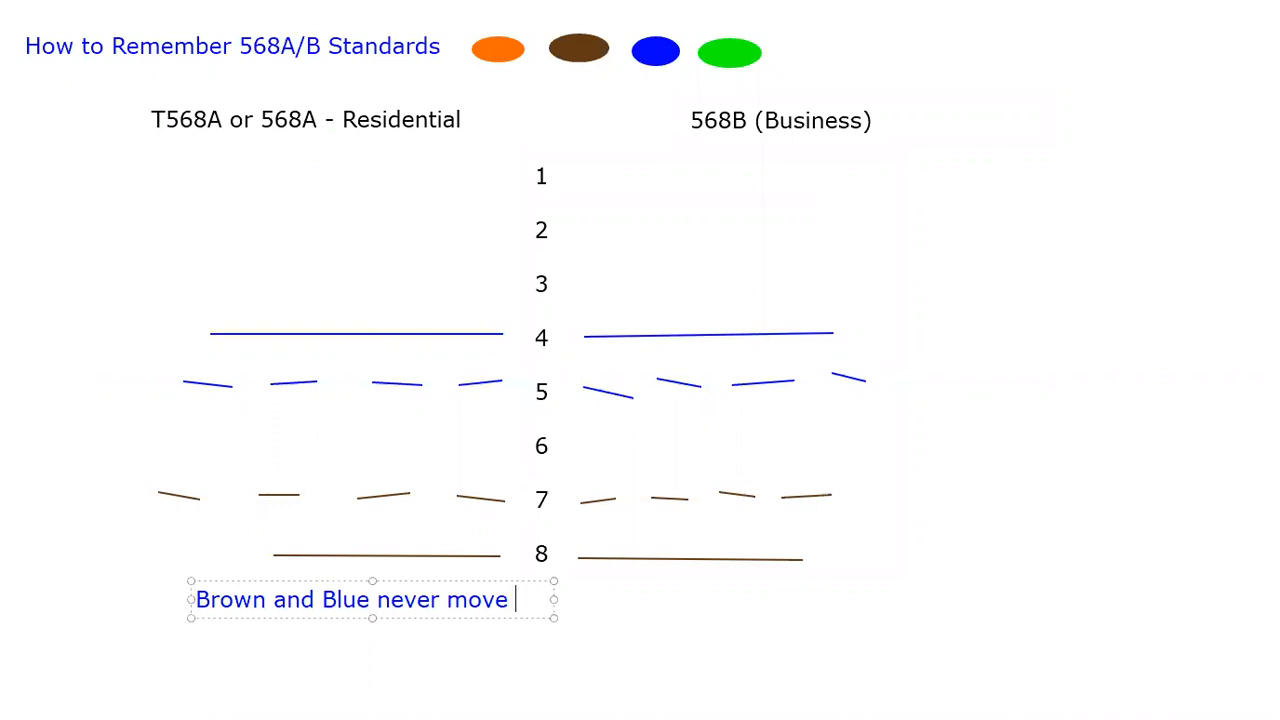
type(".")
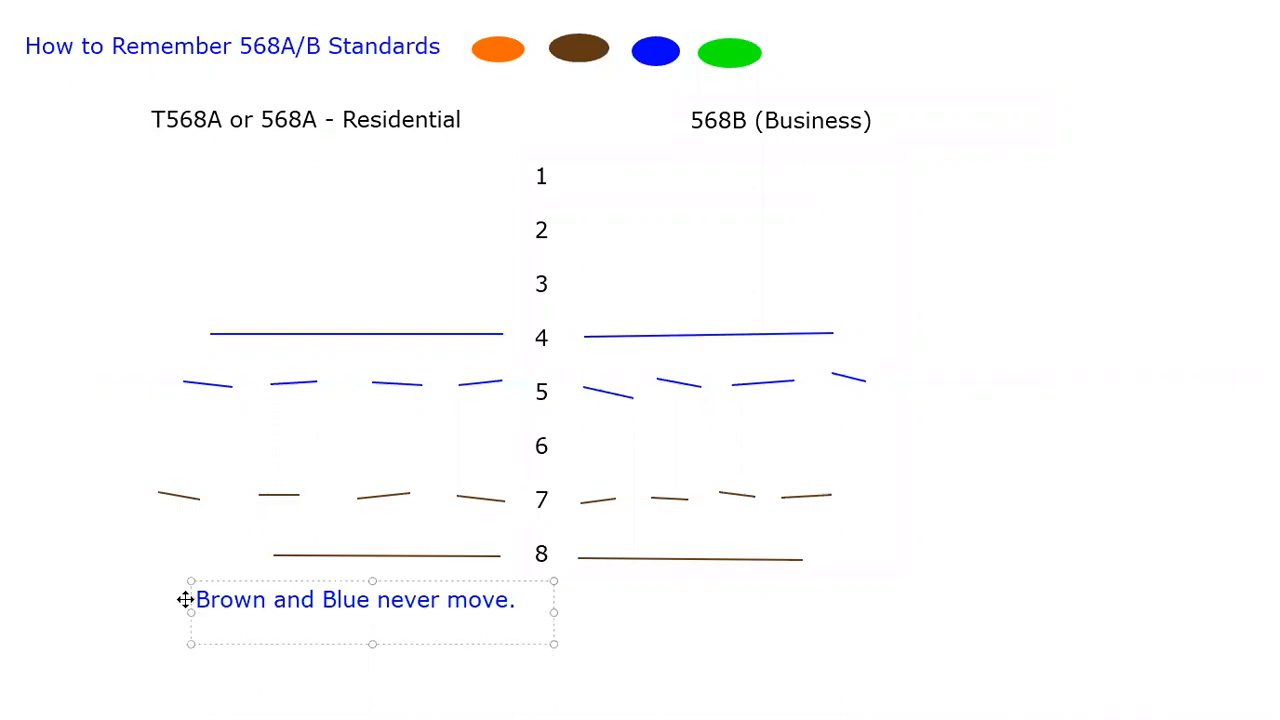
type("After")
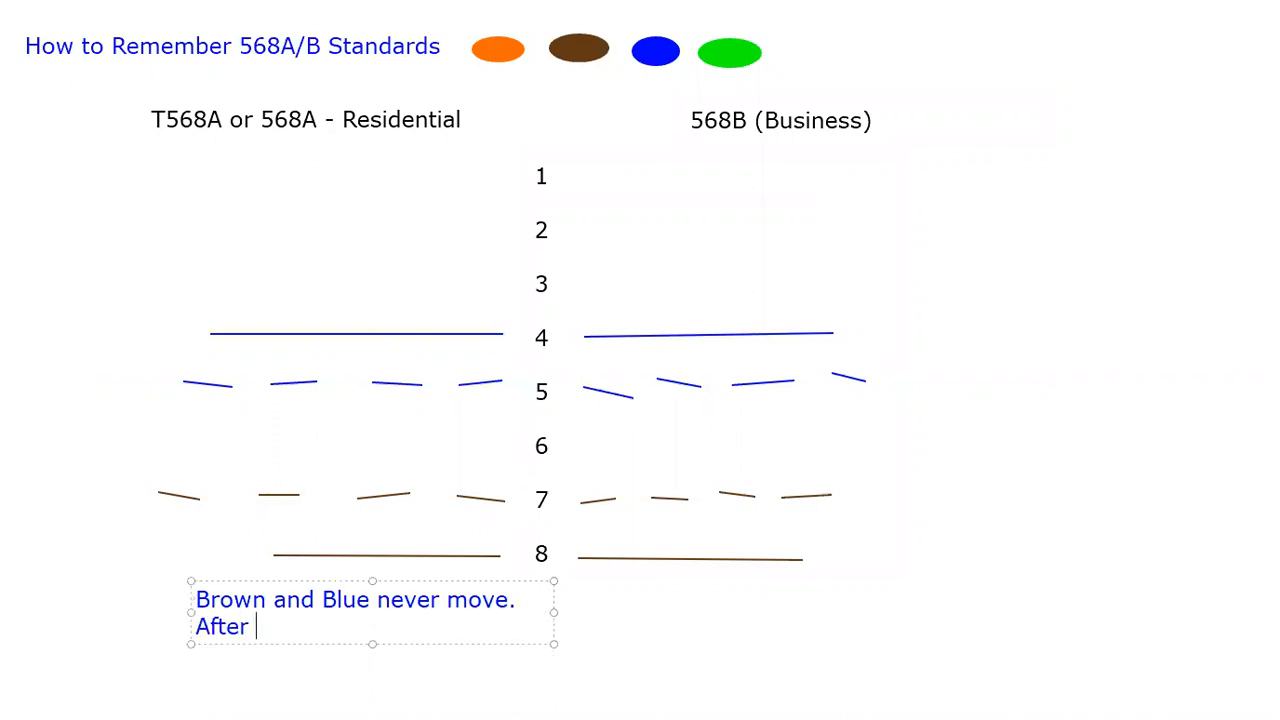
type("that,")
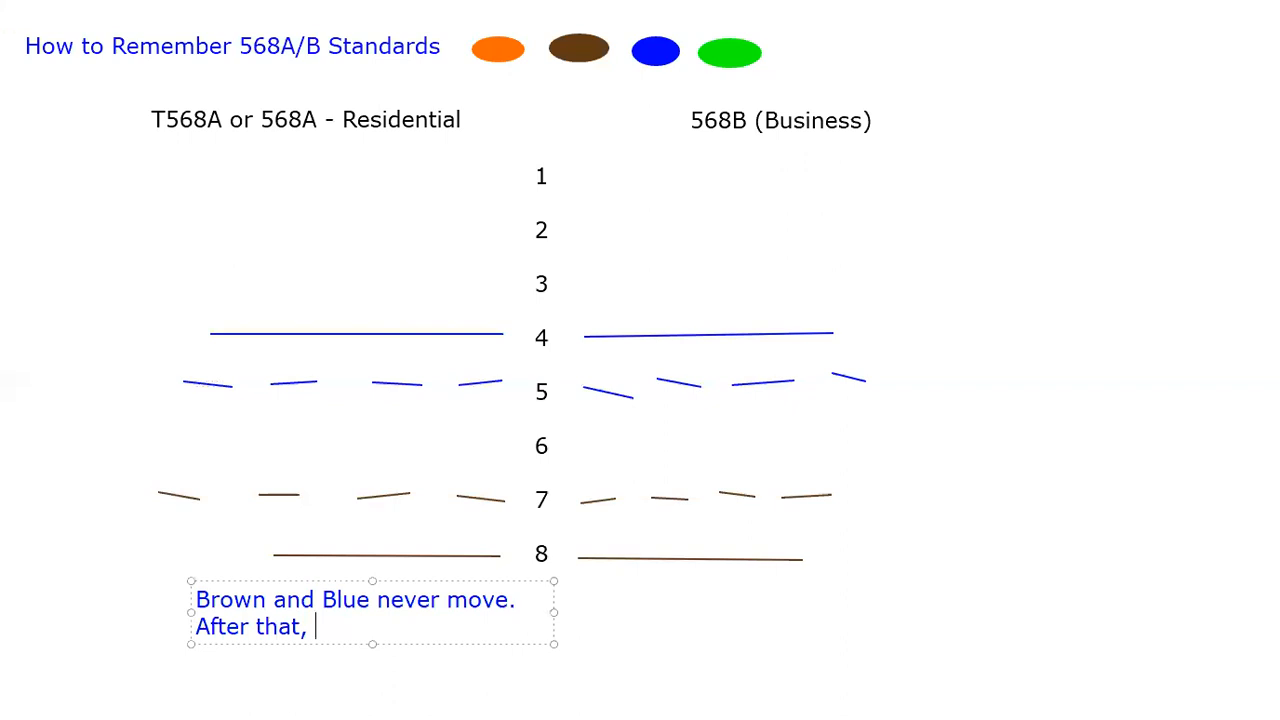
- Continue the rules: alpha therefore A is green then orange, 'B is orange, then green.'
type("al")
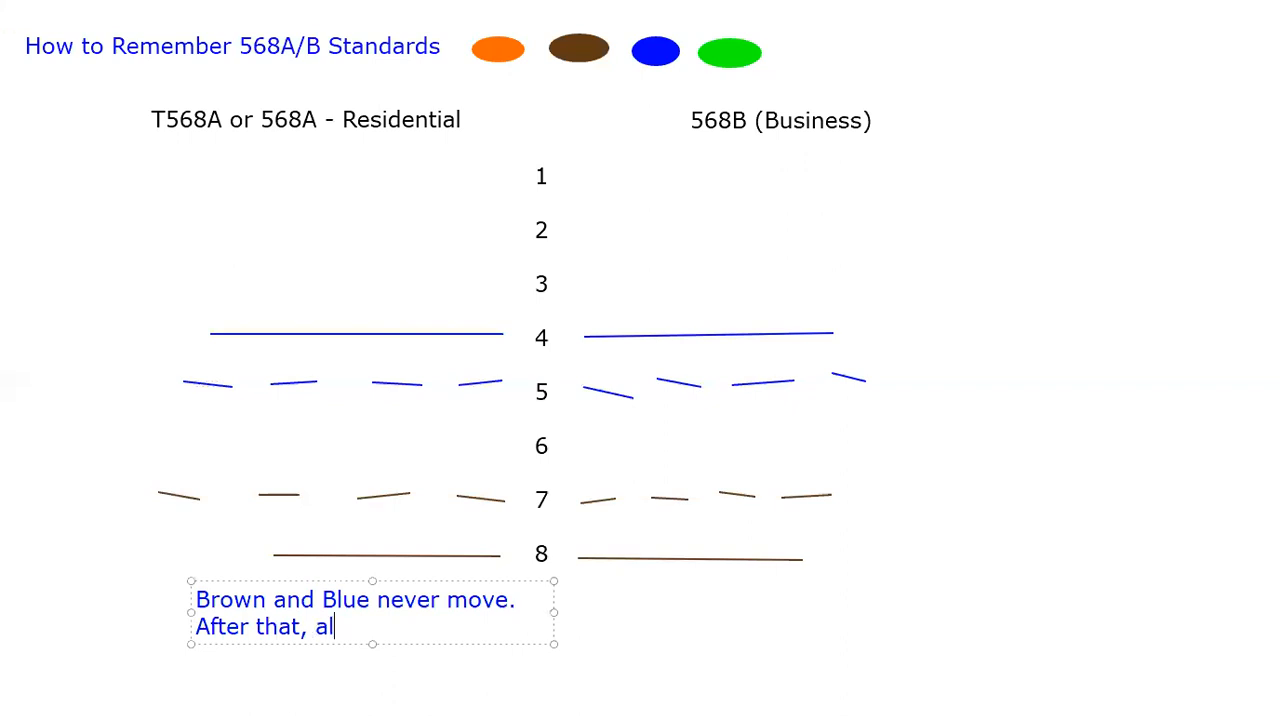
type("pha there")
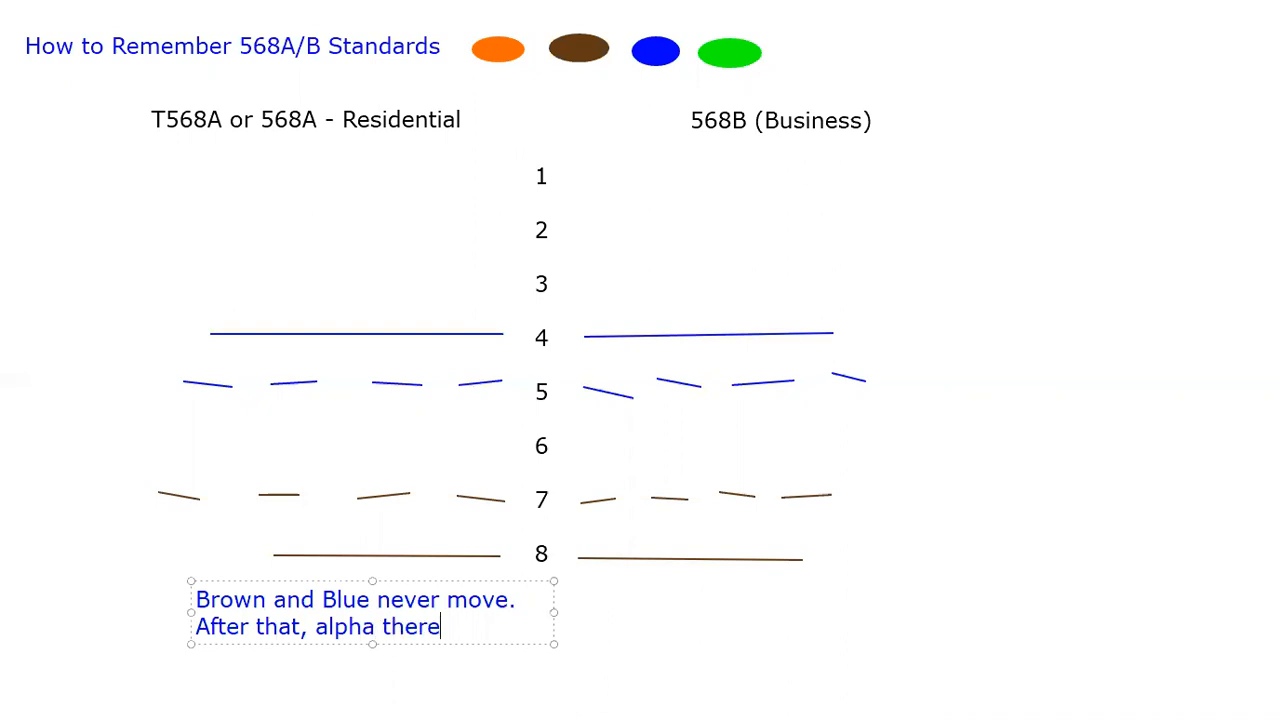
type("for")
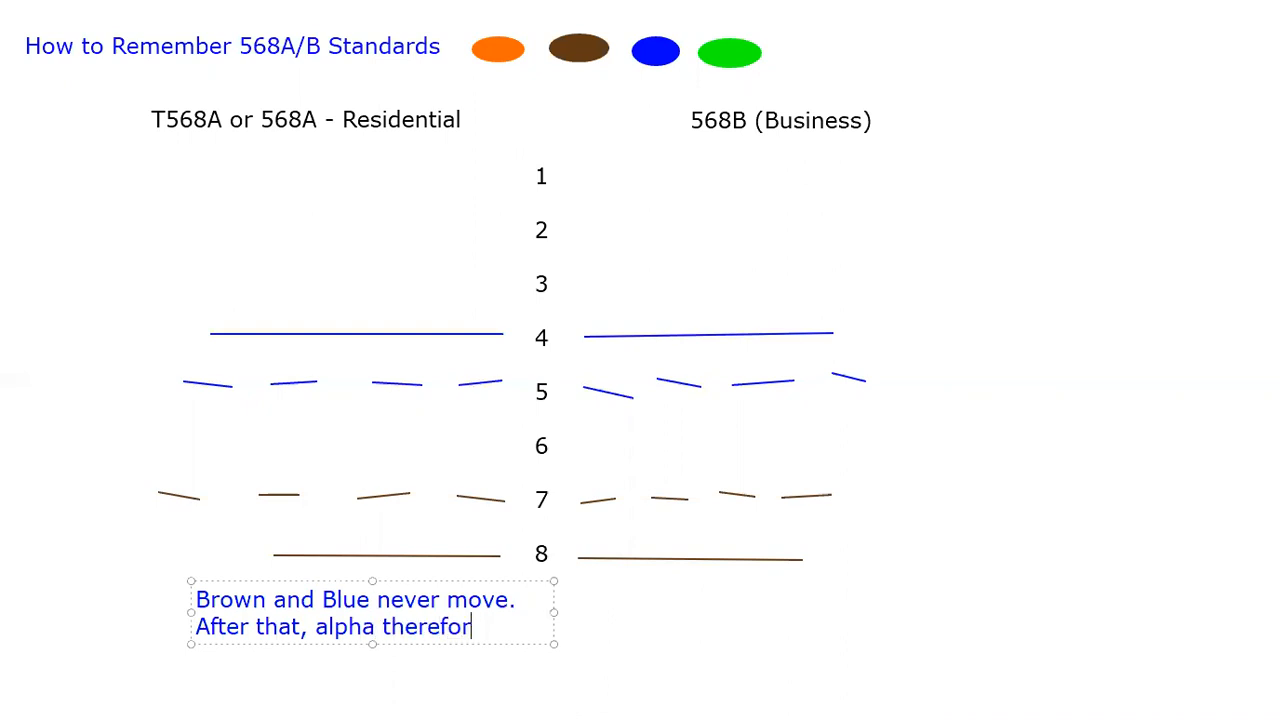
type("e")
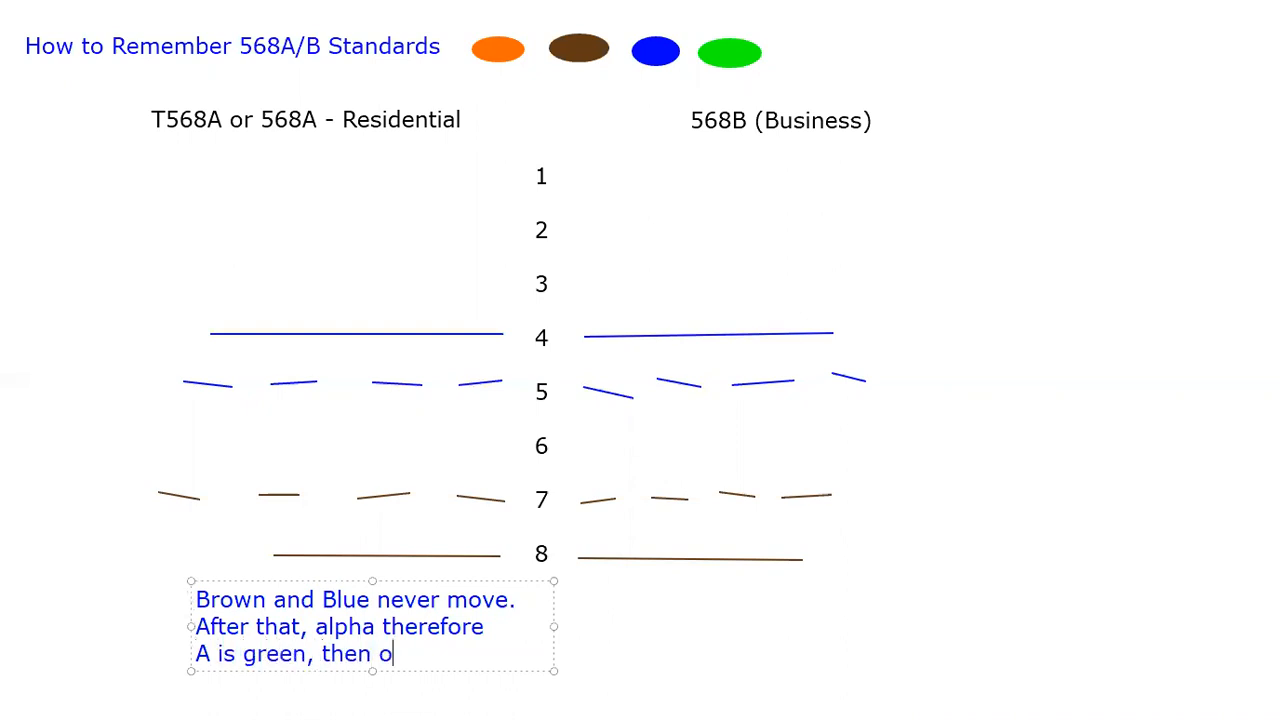
type("range,")
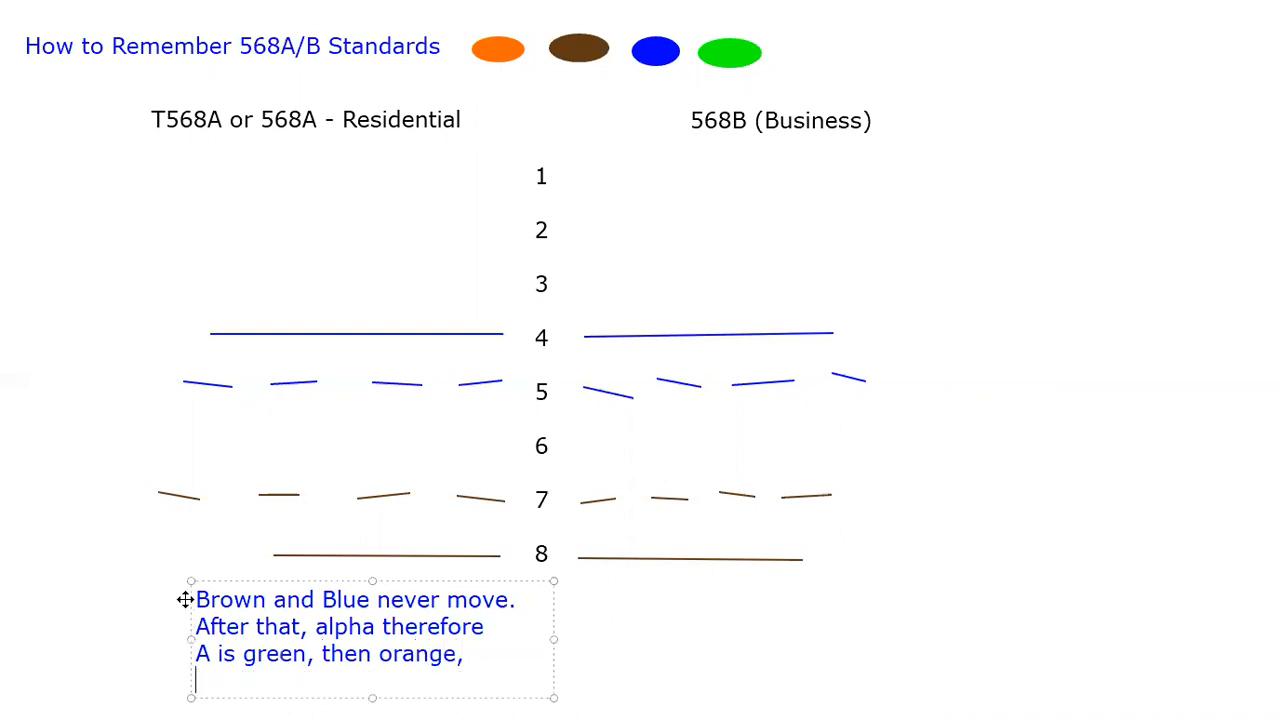
type("B is")
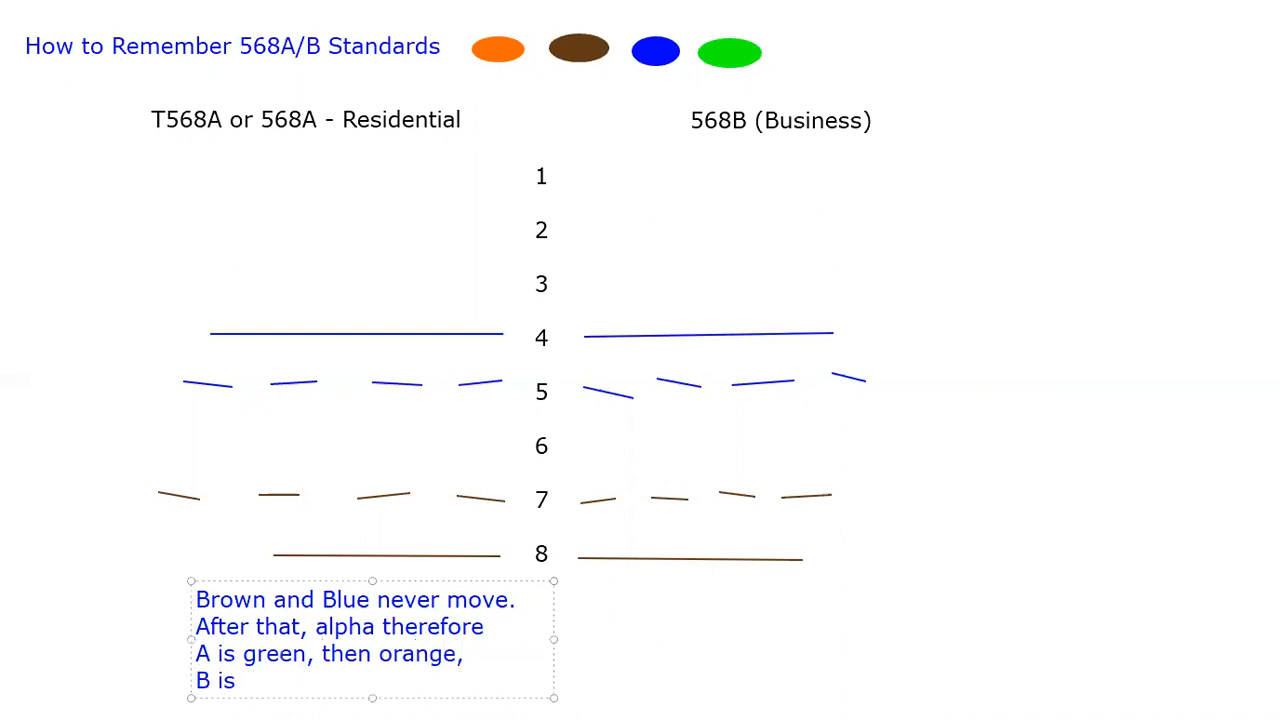
type("orange")
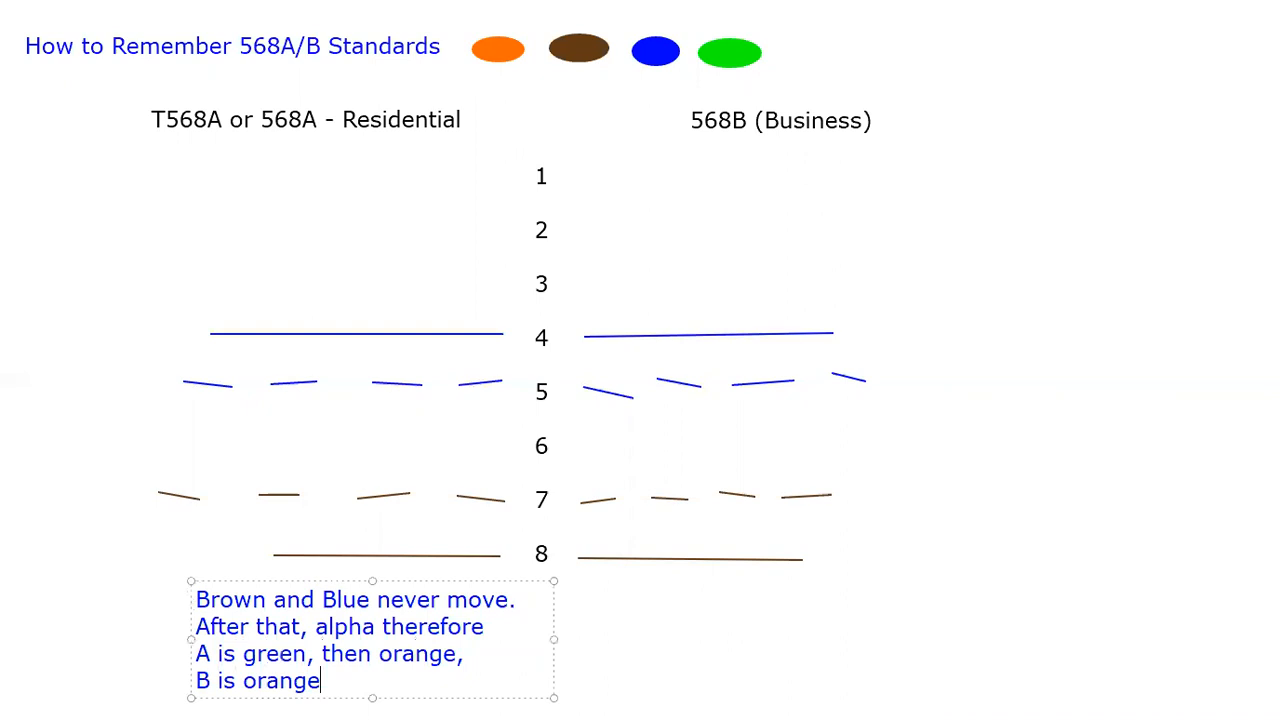
type(", then gree")
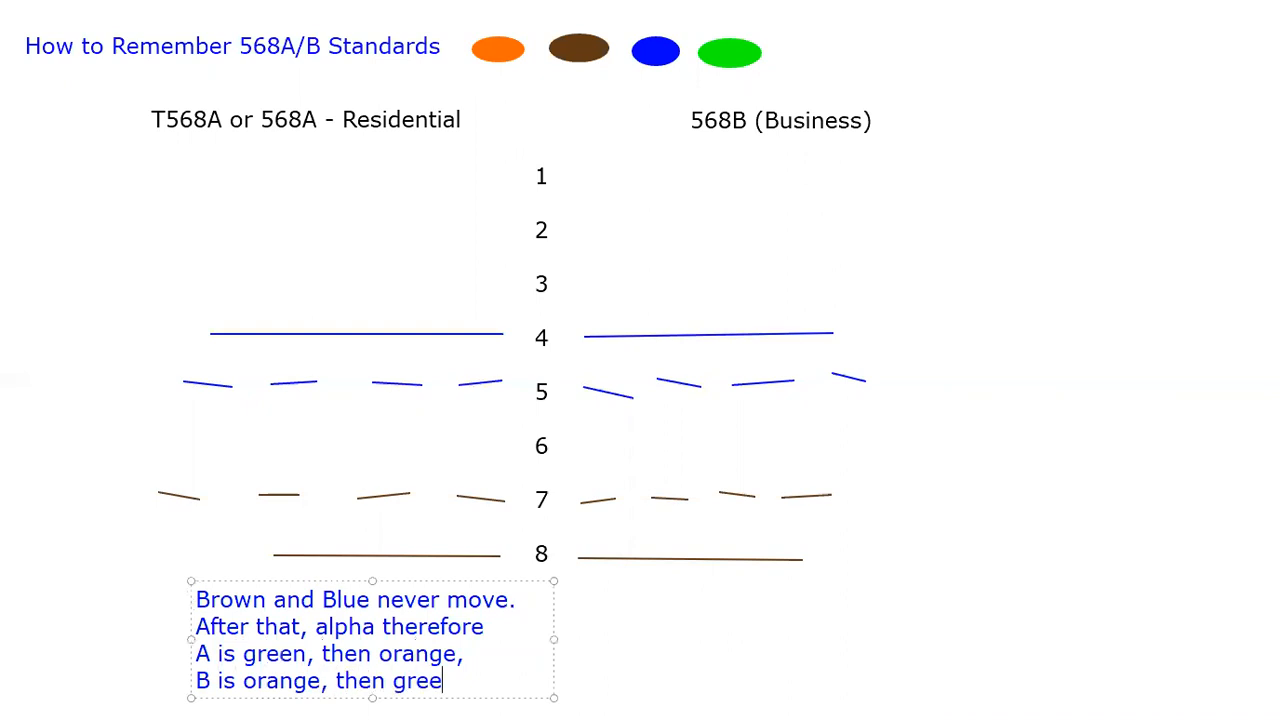
type("n.")
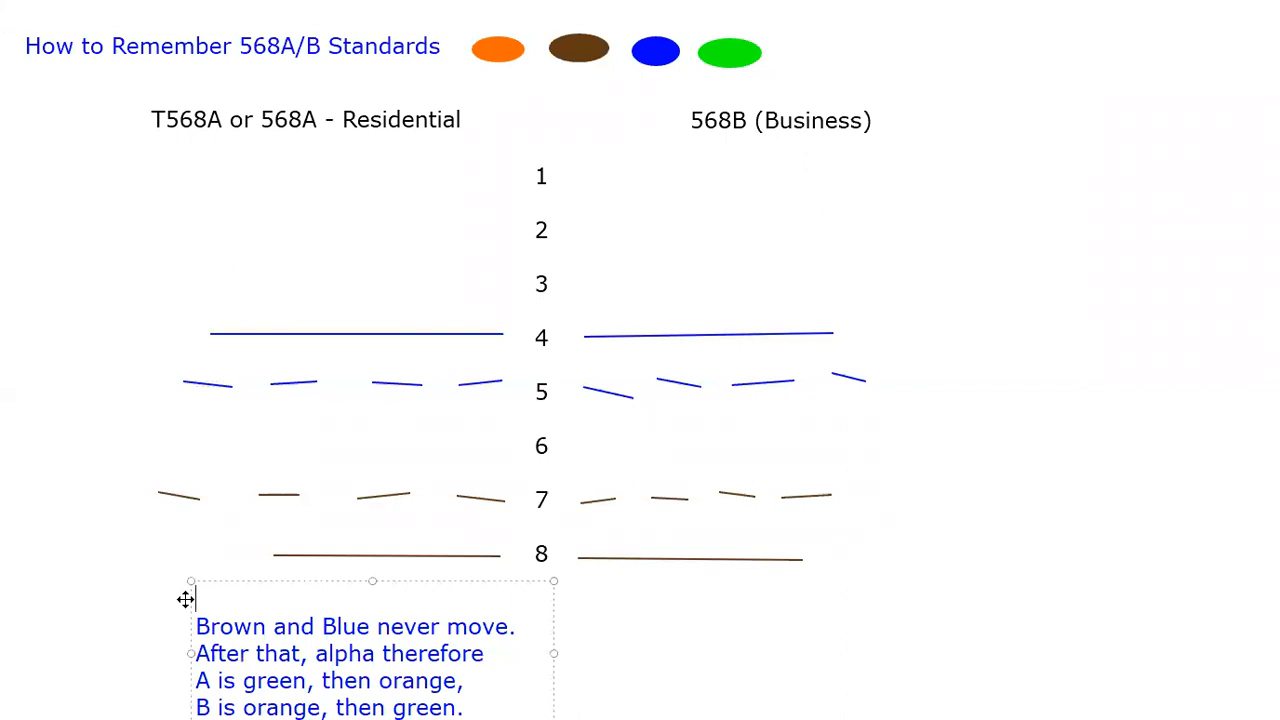
- Add the 'Stripe, solid, strip, solid, etc.' line and a 'RULES' heading to the notes
type("Sti")
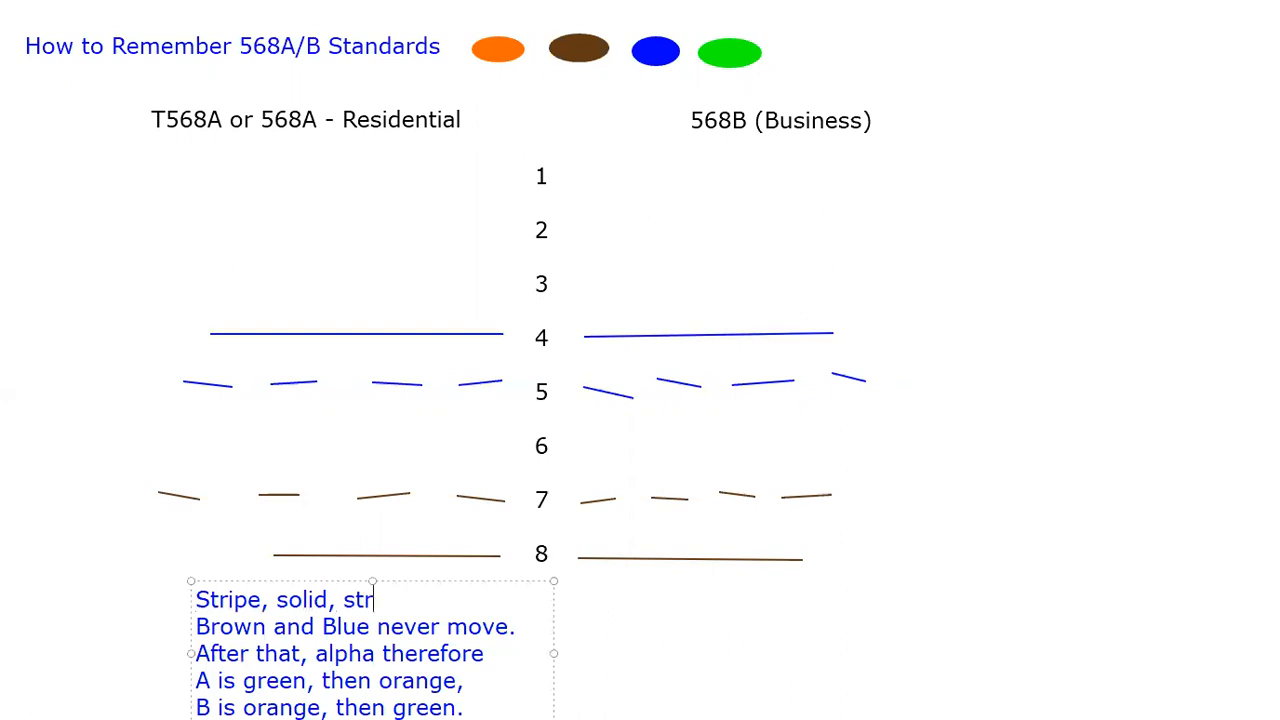
type("ip, solid")
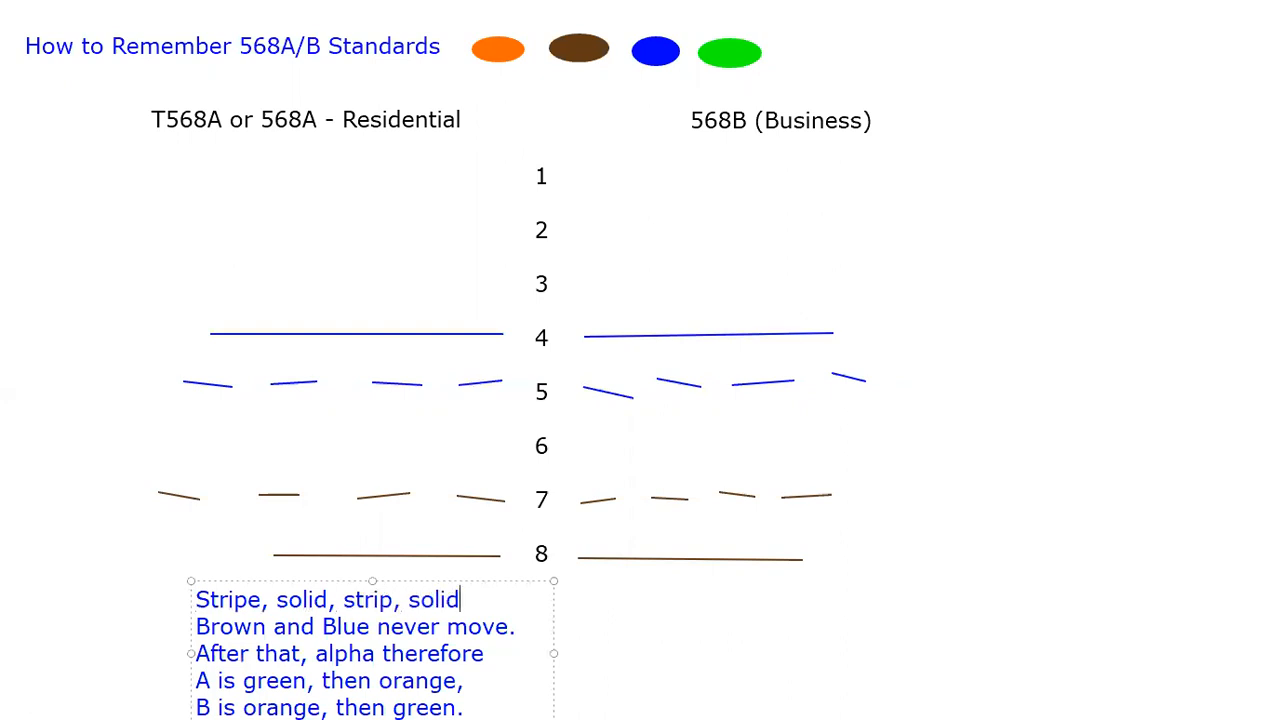
type(", et.")
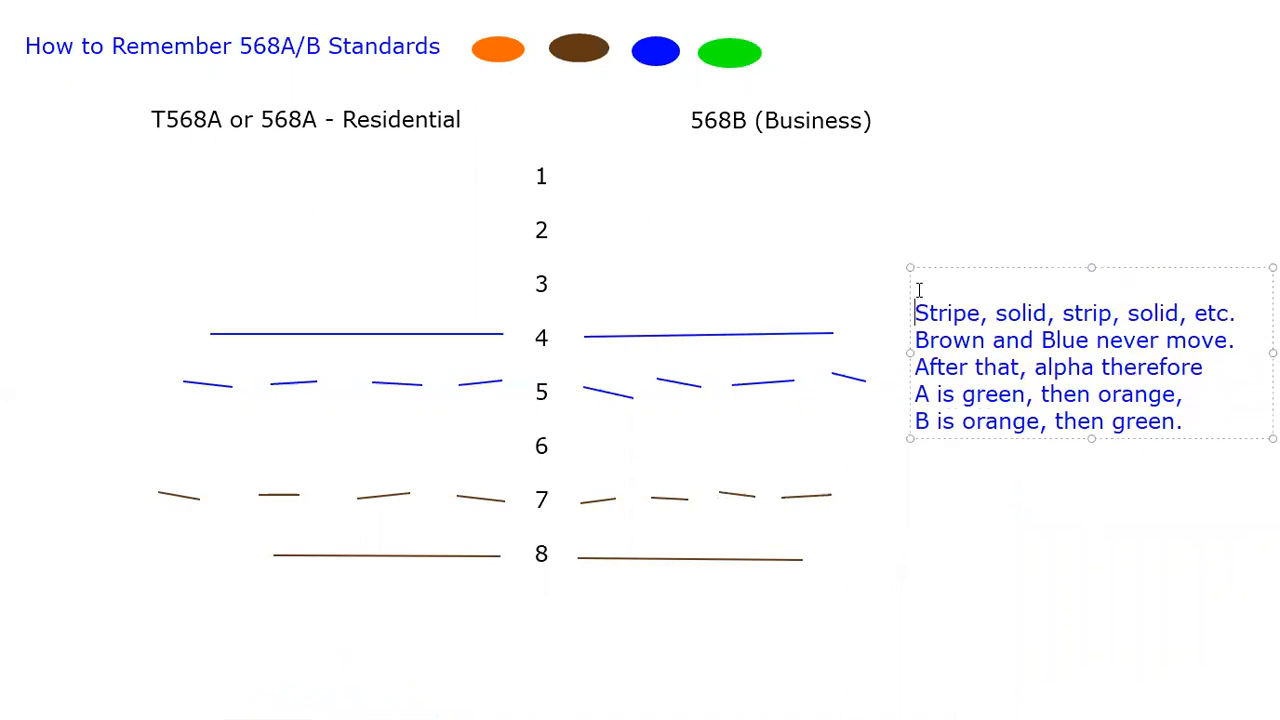
type("RULES:")
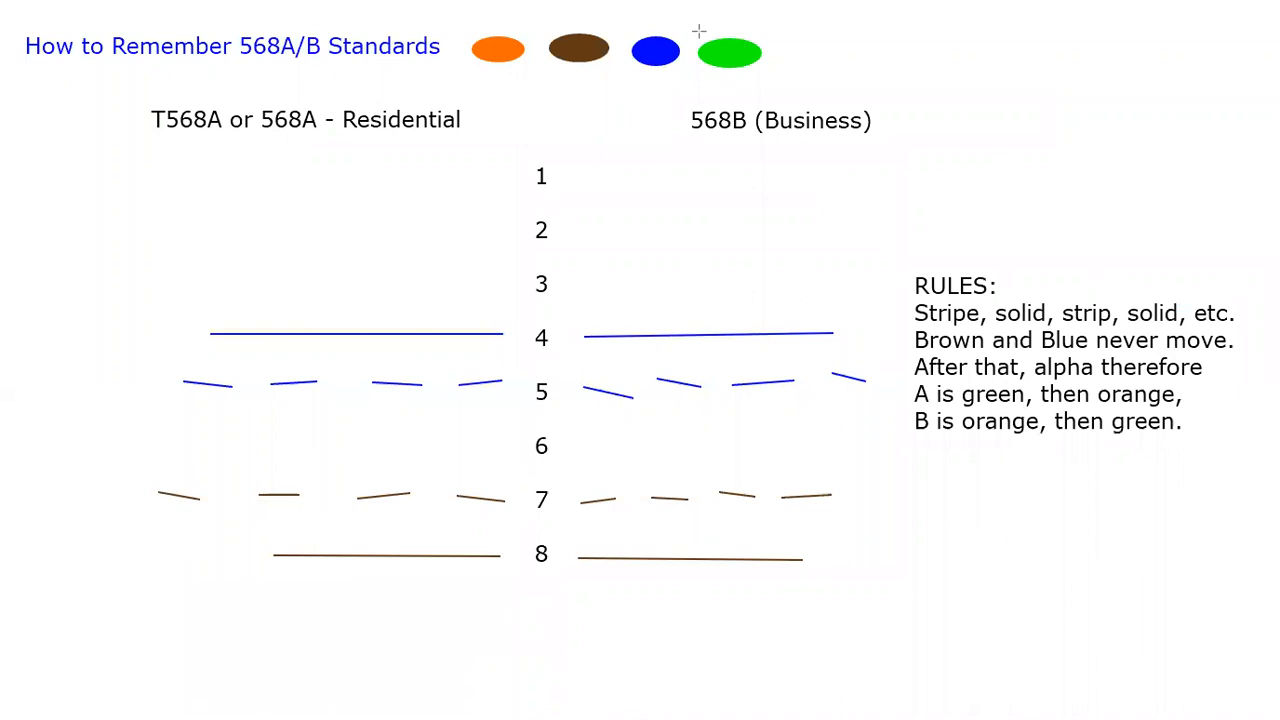
mouse_move(1180, 404)
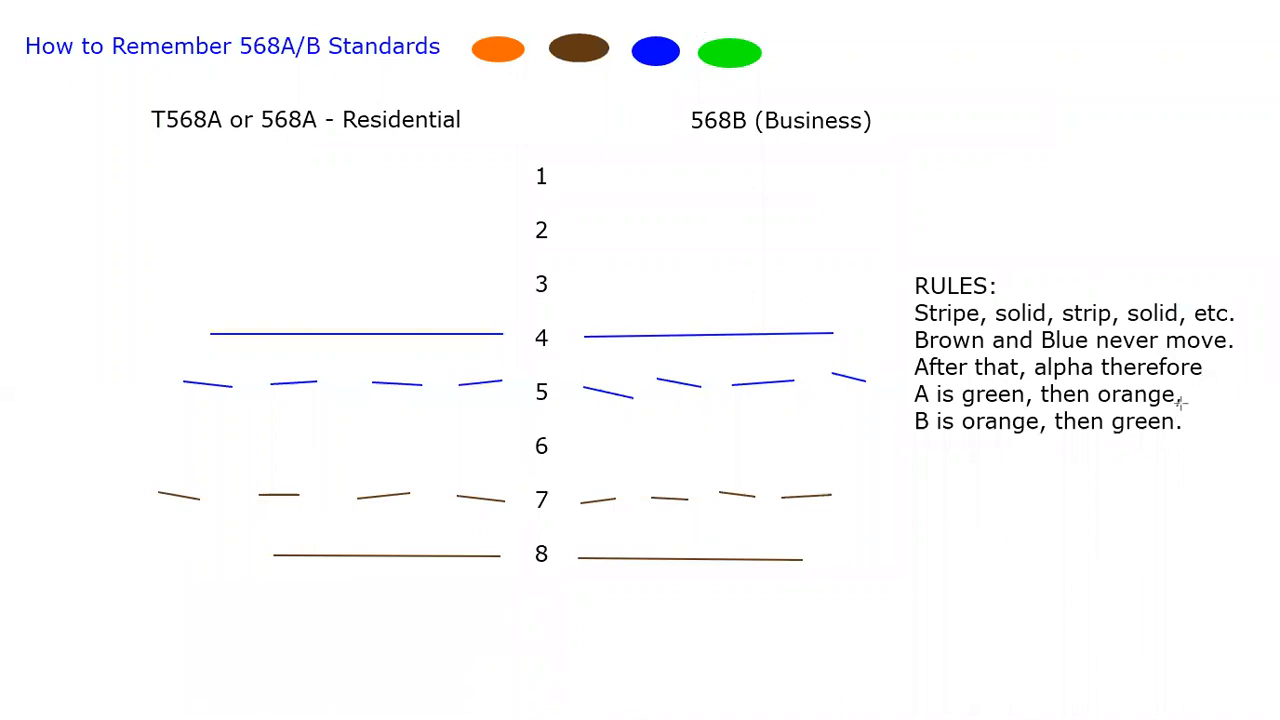
mouse_move(1178, 400)
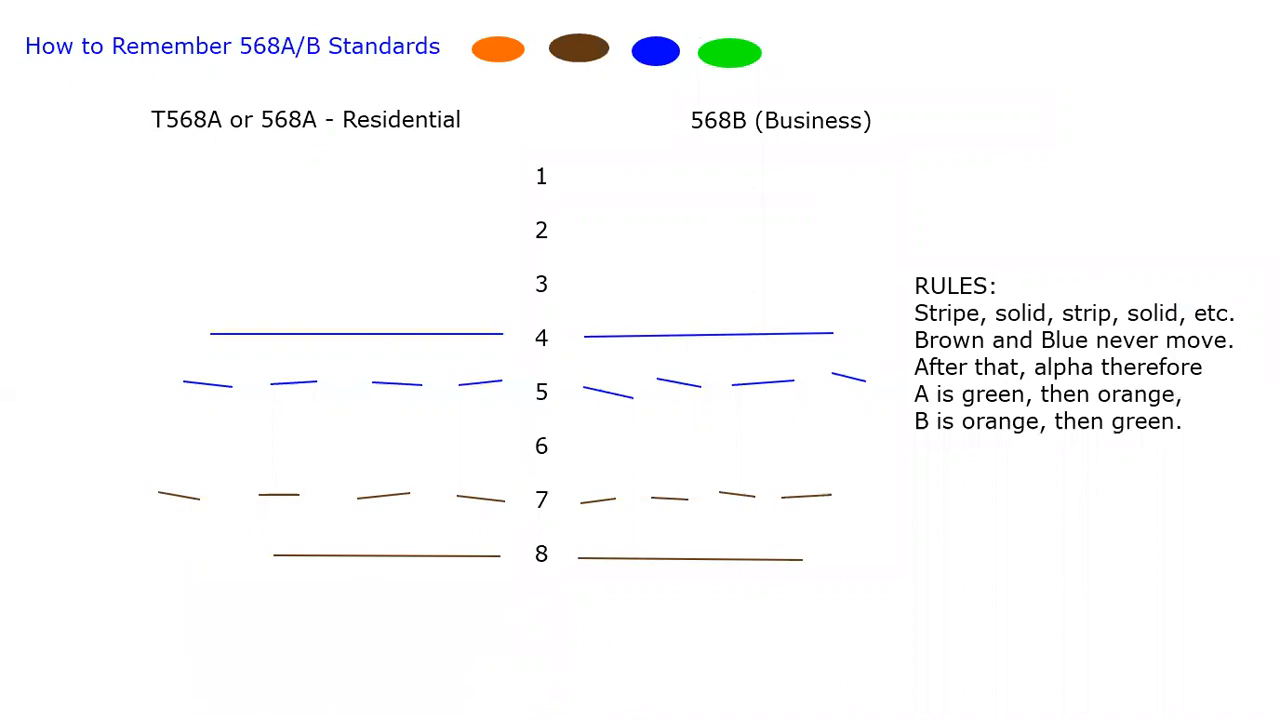
mouse_move(500, 164)
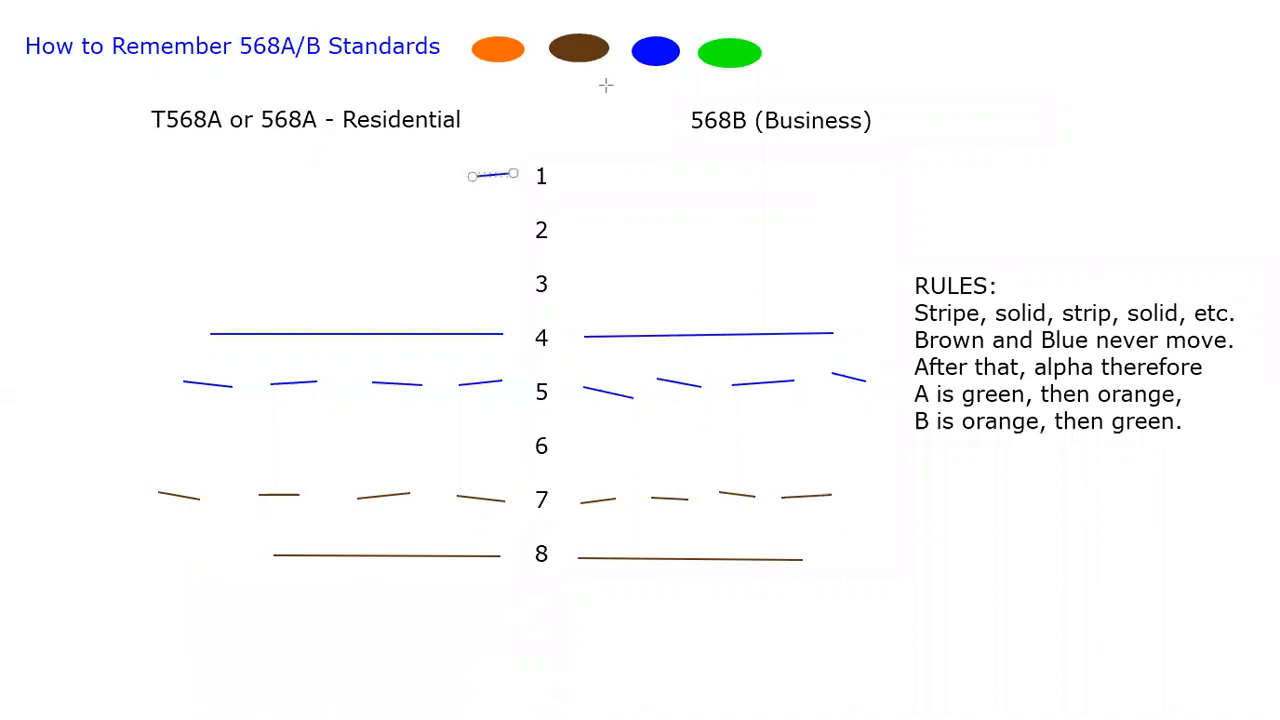
mouse_move(758, 18)
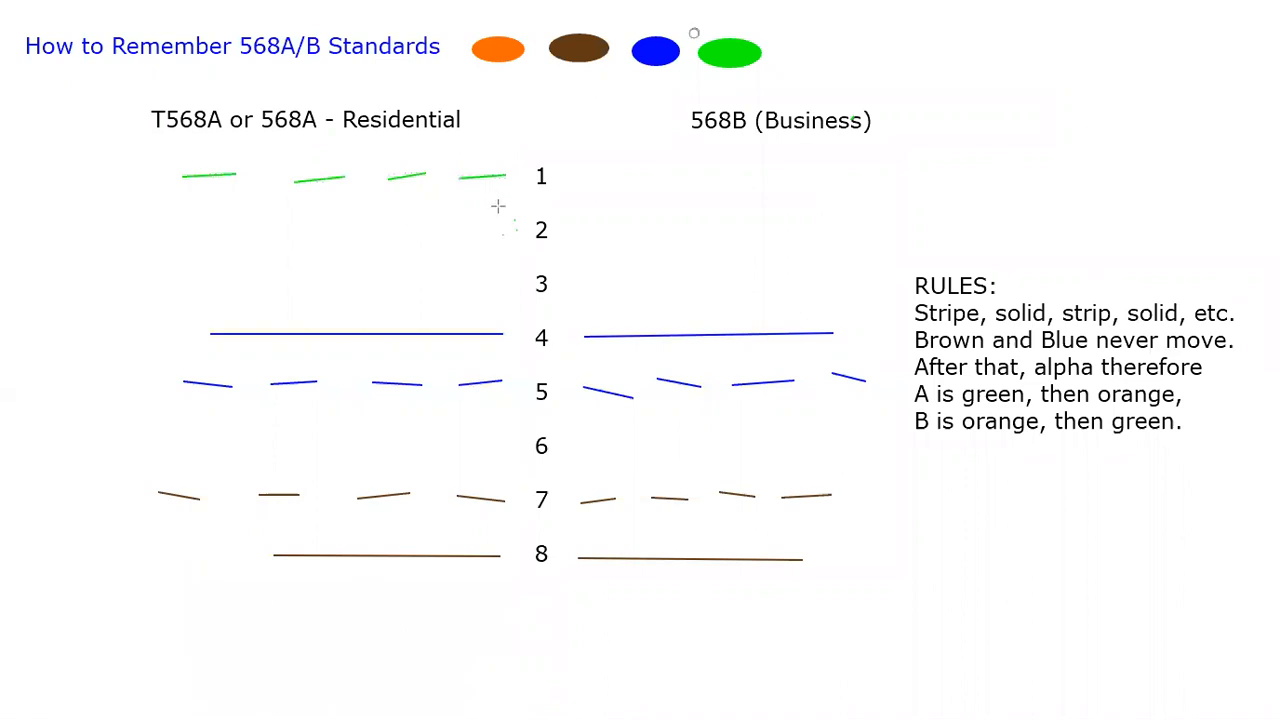
- Draw the solid green wire at pin 2 on the T568A side
left_click_drag(184, 228, 500, 224)
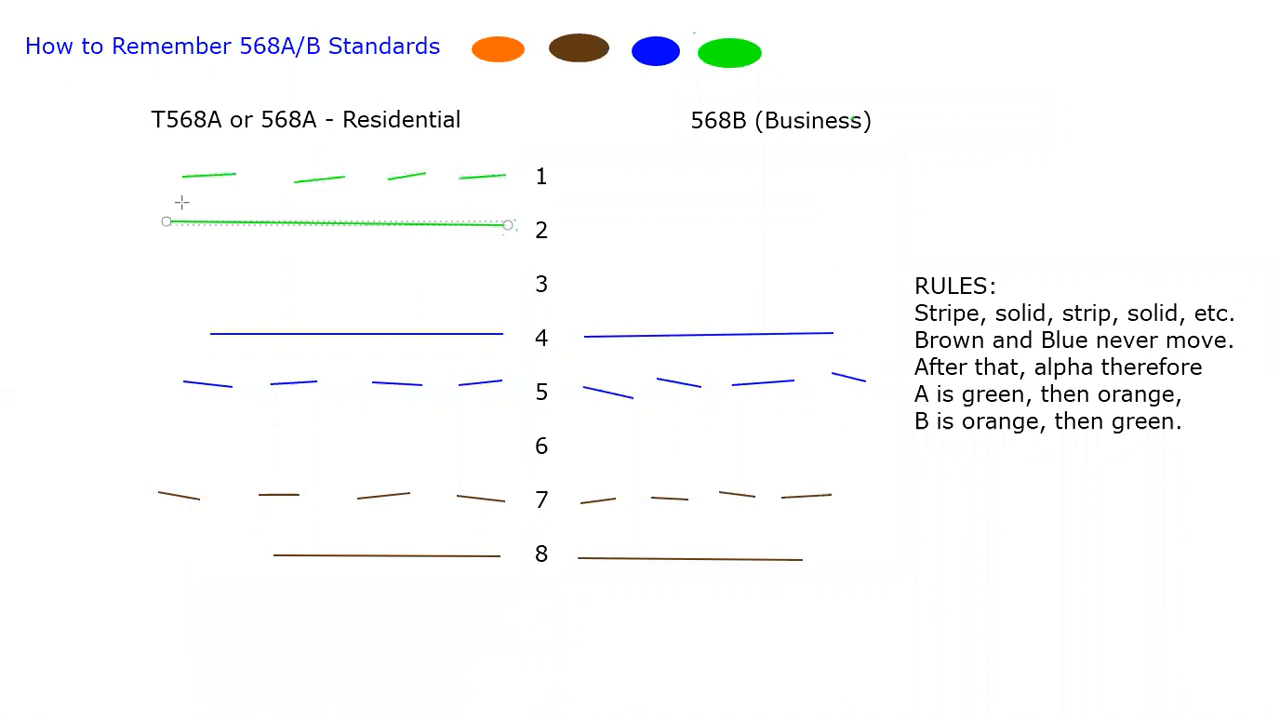
mouse_move(584, 292)
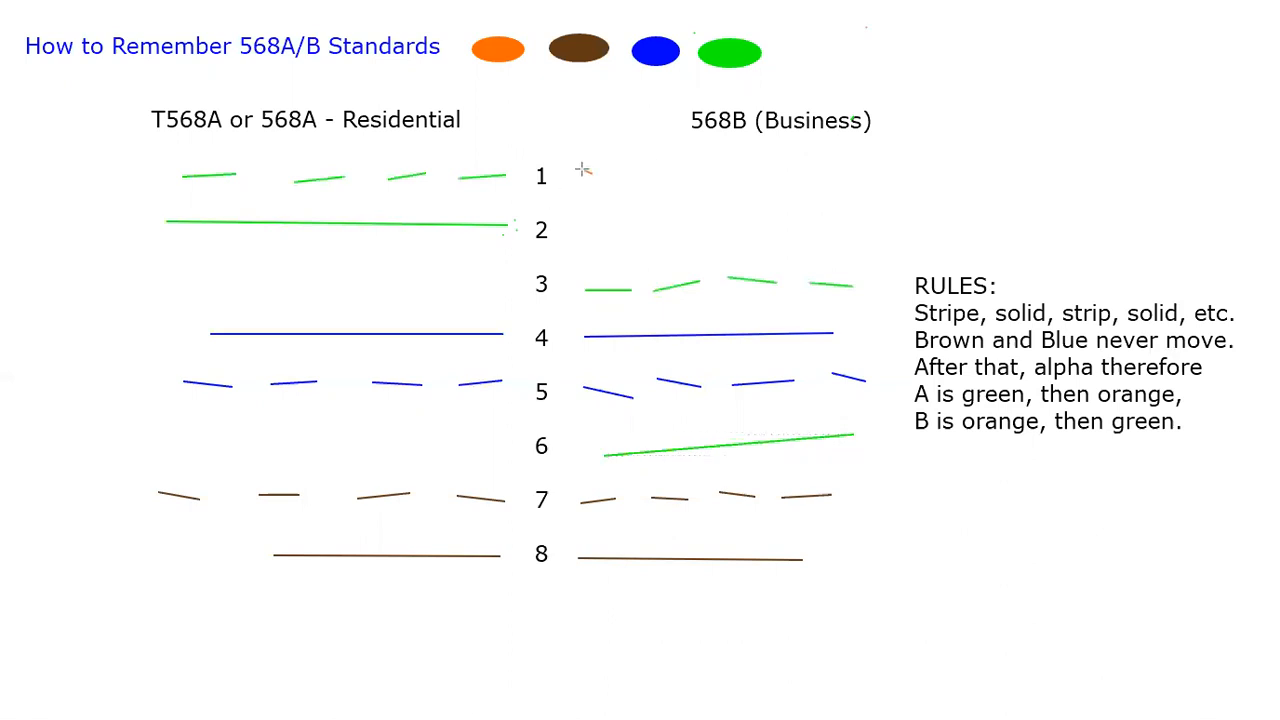
- Draw an orange wire line at pin 1 under 568B
left_click_drag(584, 172, 648, 172)
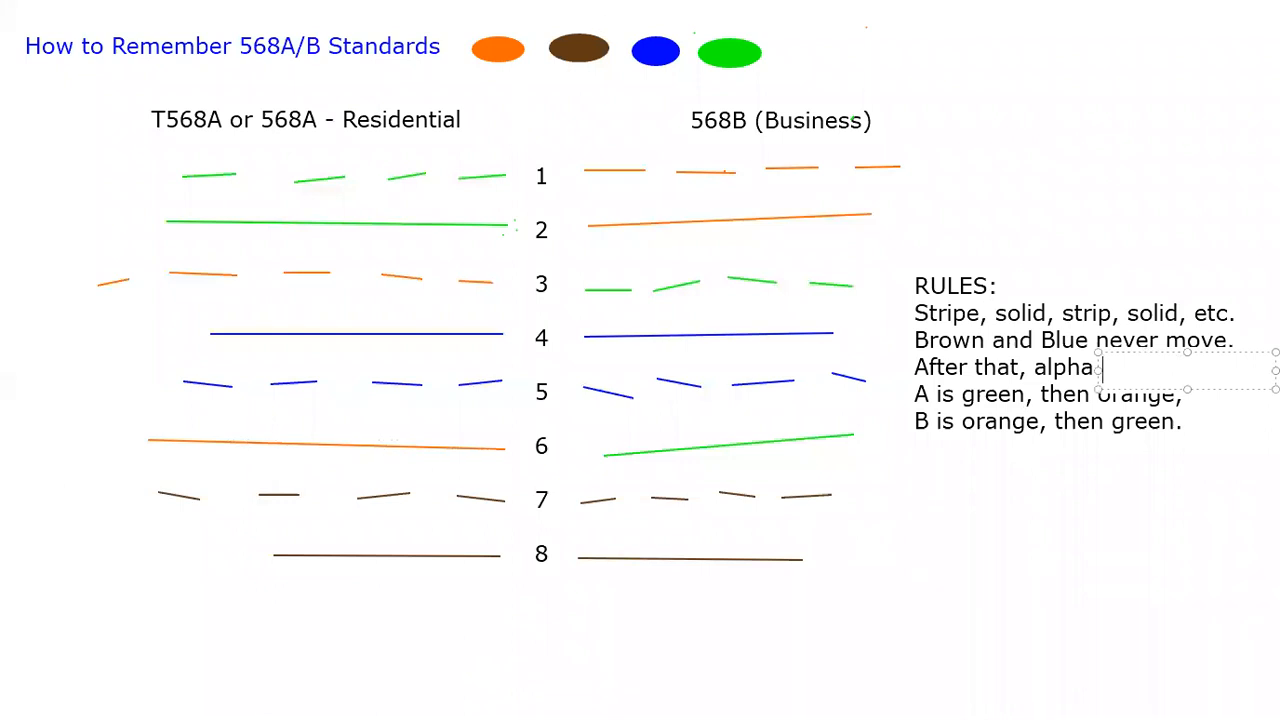
- Append the rule 'Pin 1 is when clip is AWAY from you.' to the RULES text box
type("therefore")
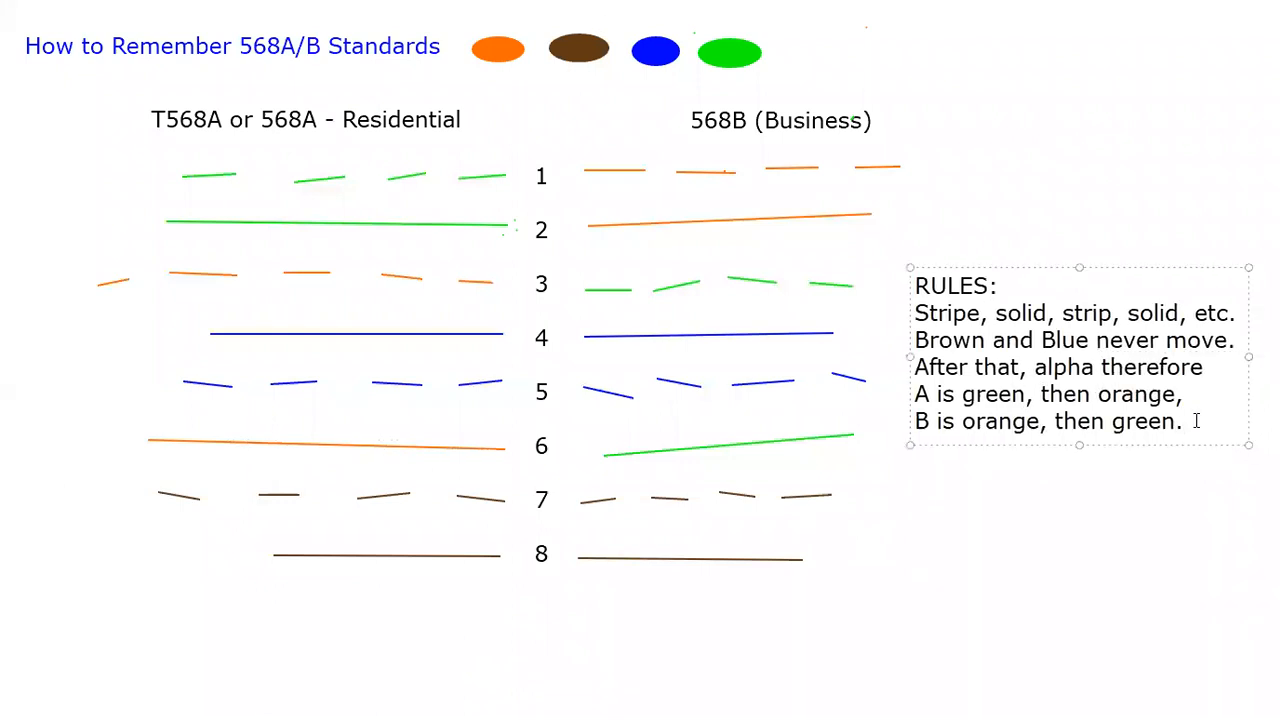
type("Pin 1 is when")
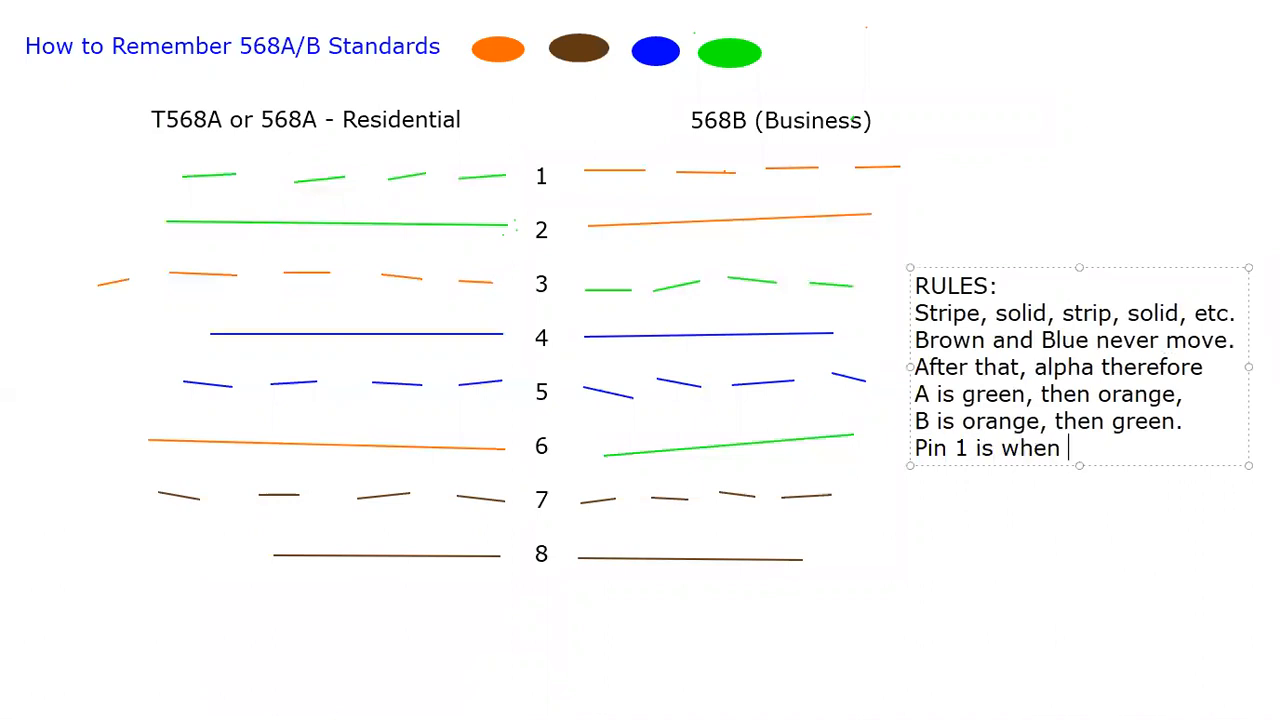
type("clip is A")
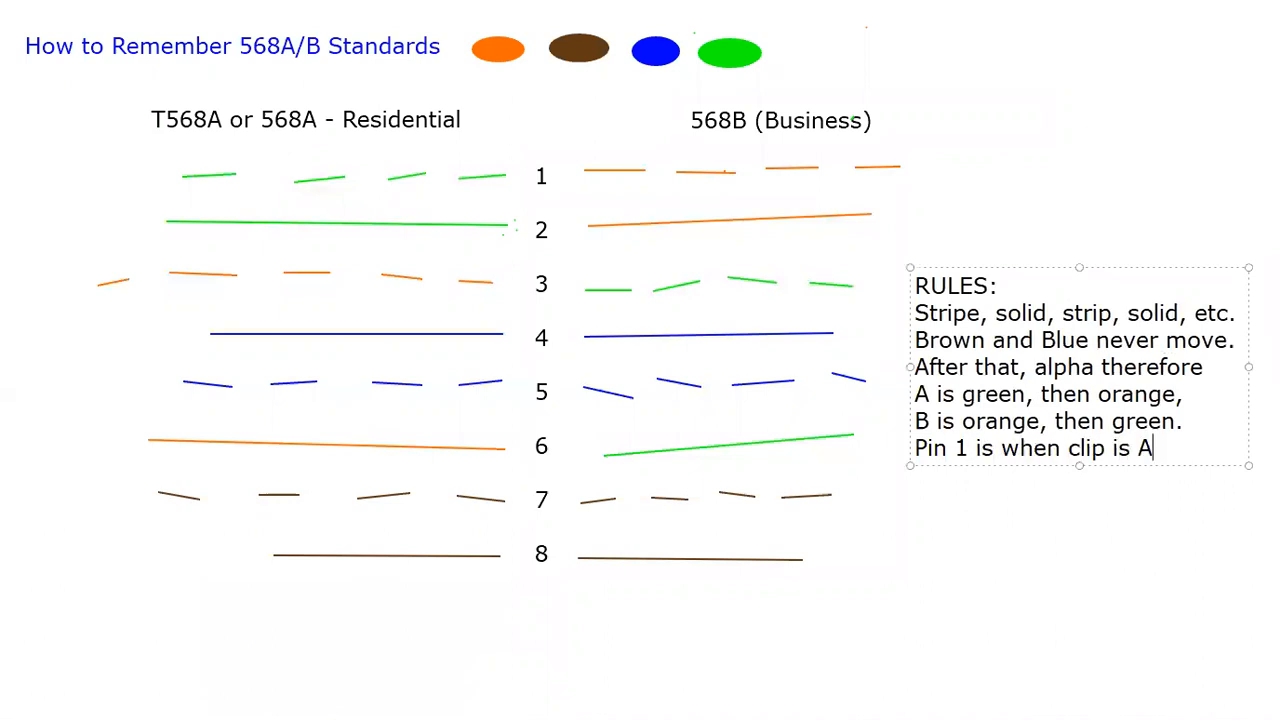
type("WAY from")
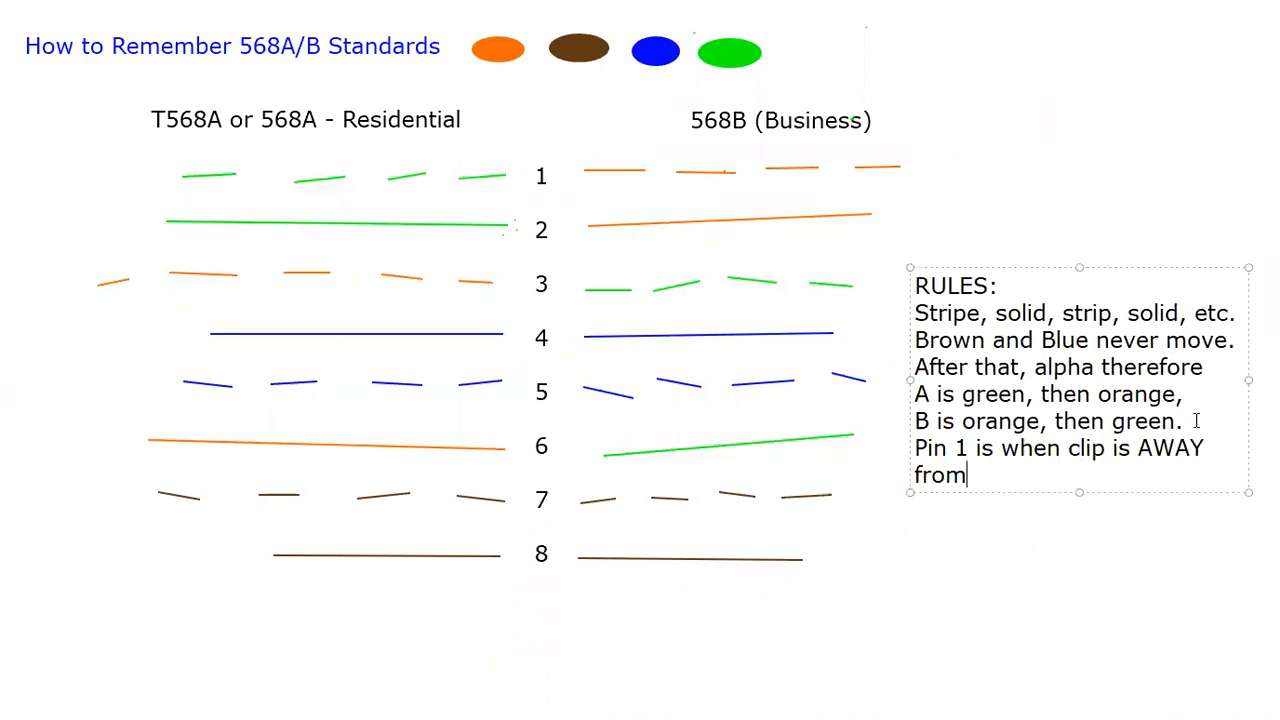
type("you.")
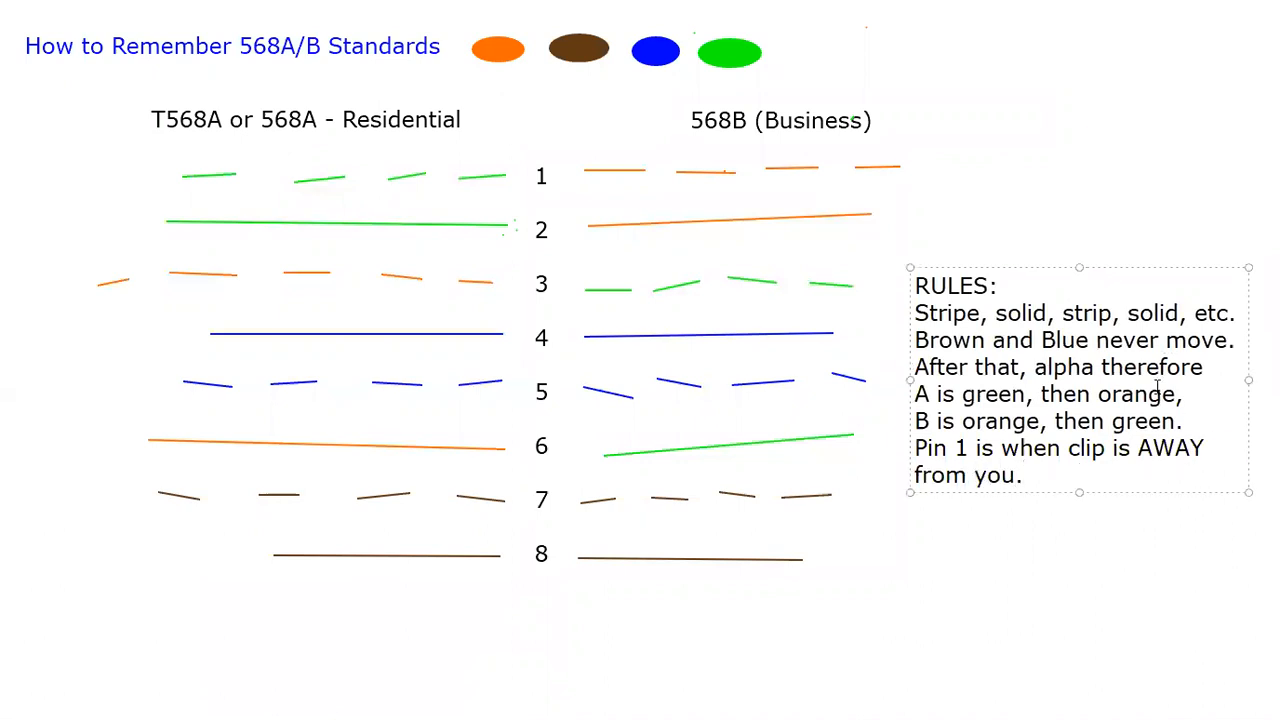
- Number the rules, adding '1.' and '2' to the first two and starting '3' on the third
type("1.")
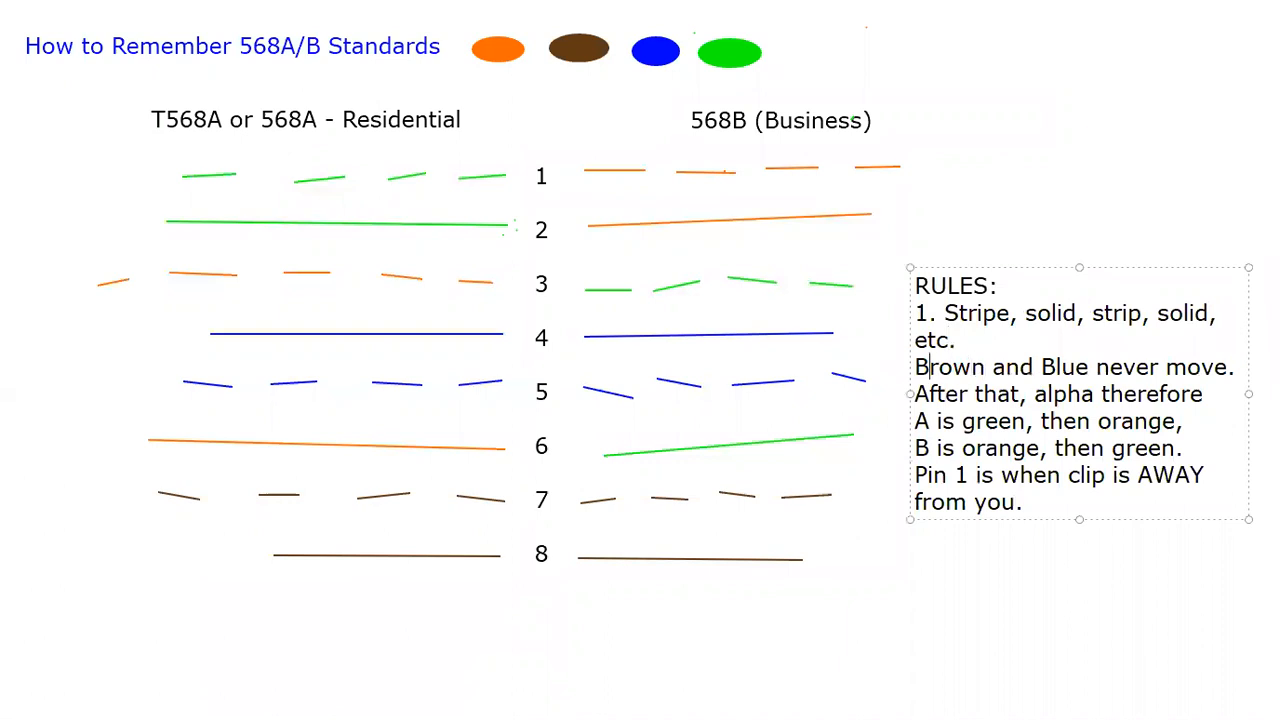
type("2")
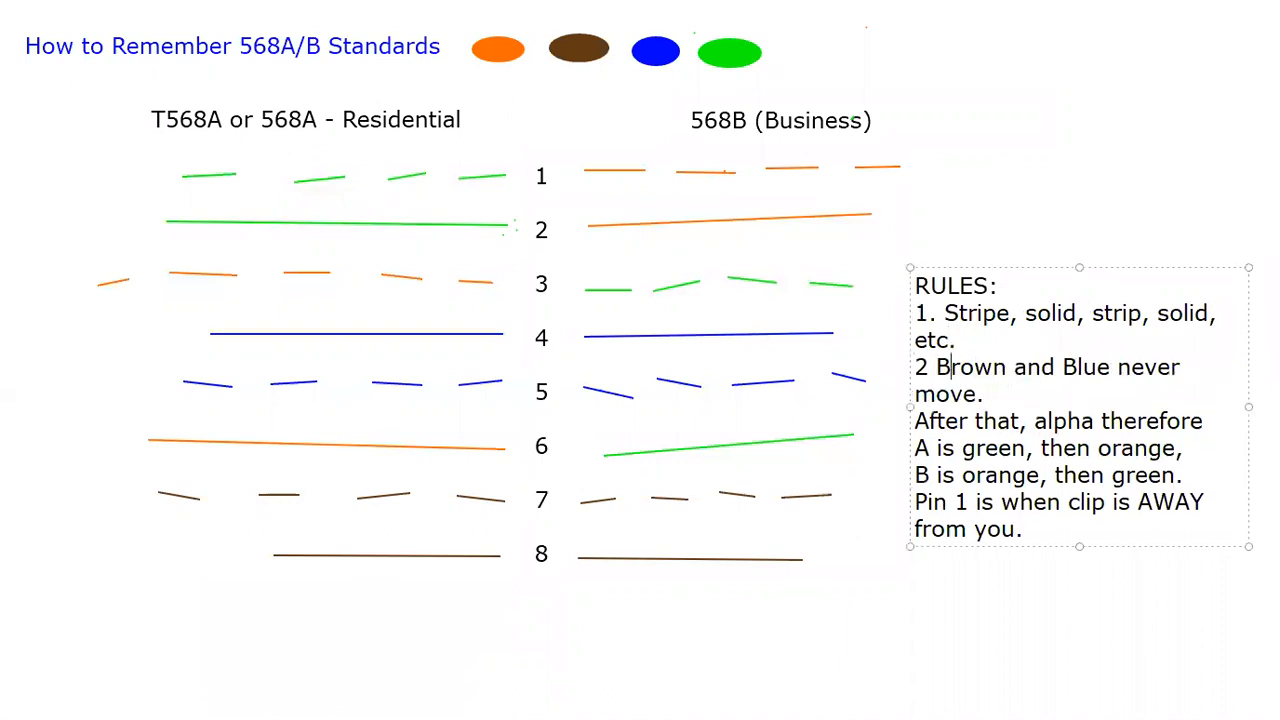
left_click(936, 368)
type(".")
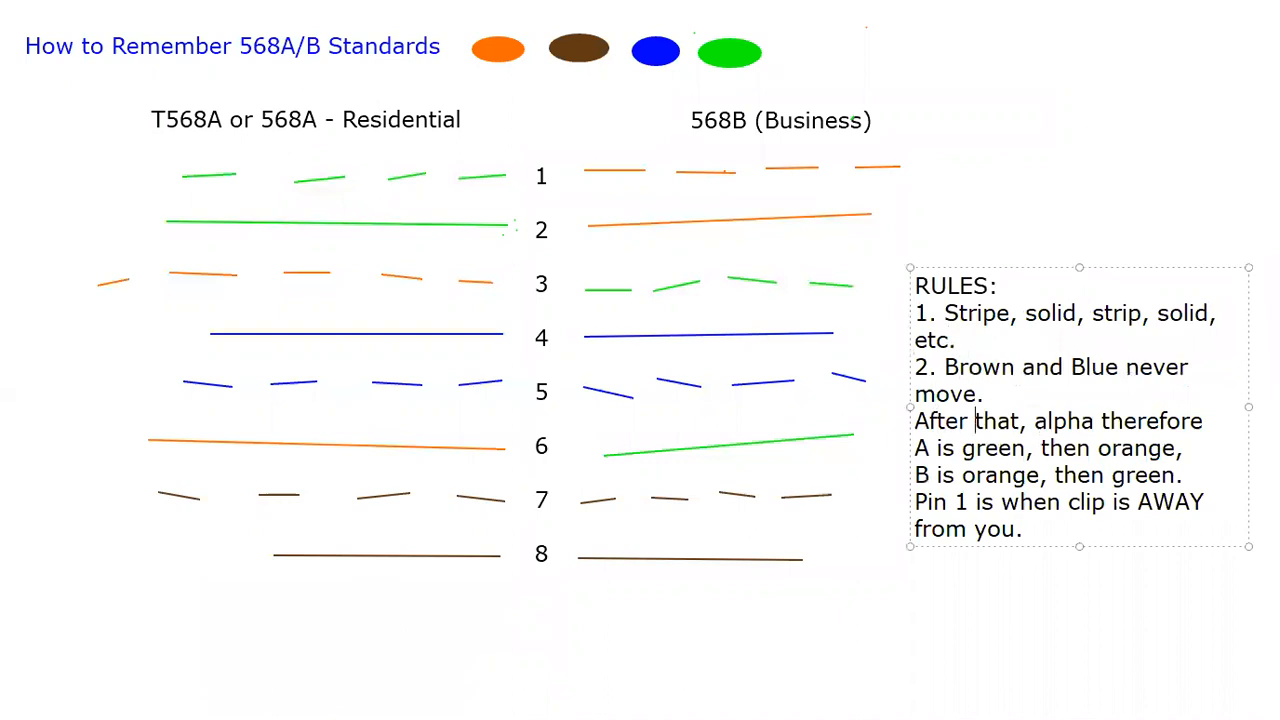
type("3")
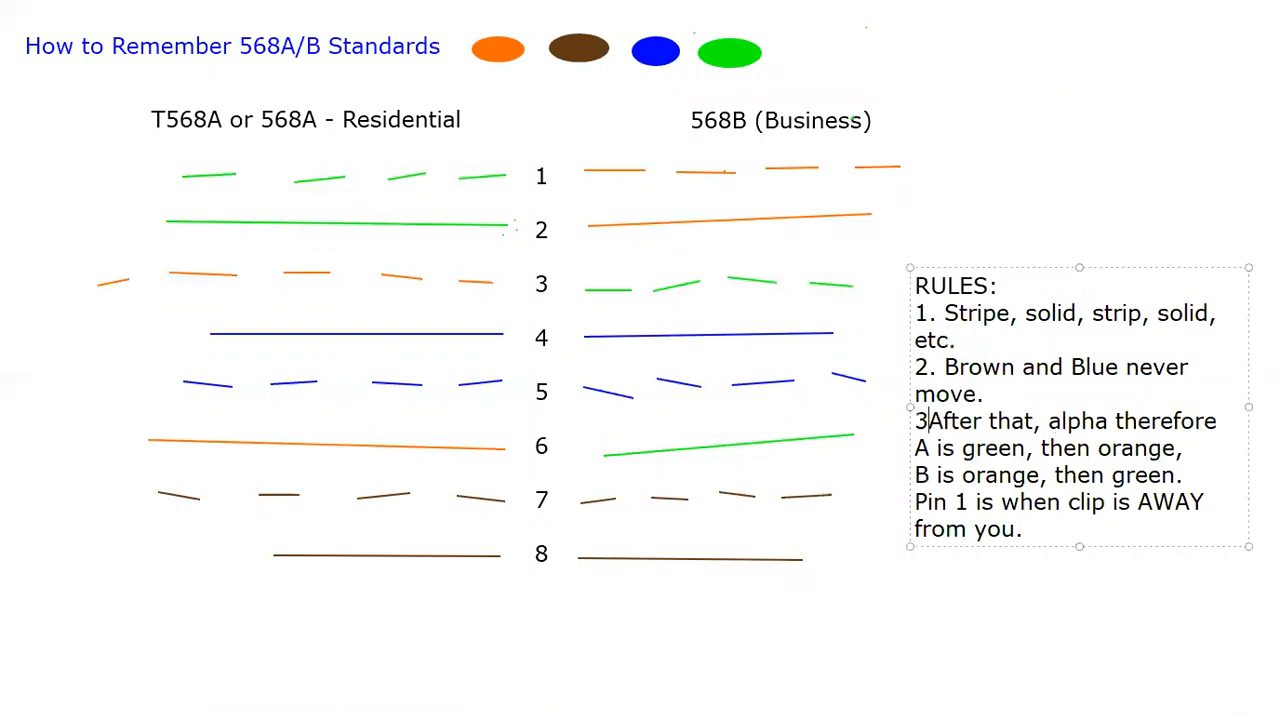